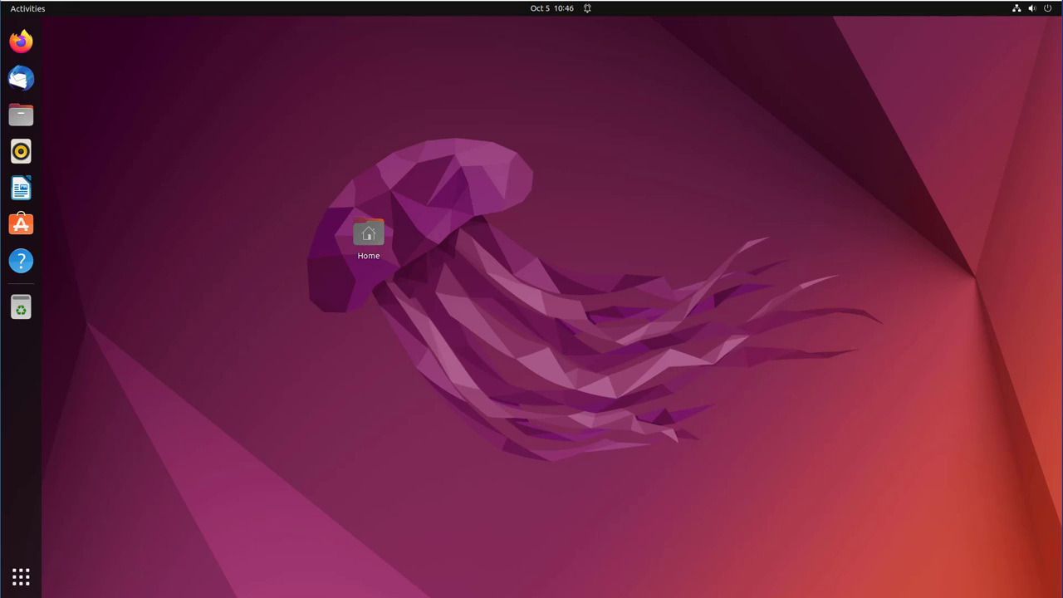
Launch a new GNOME Terminal window with Ctrl+Alt+T.
key(ctrl+alt+t)
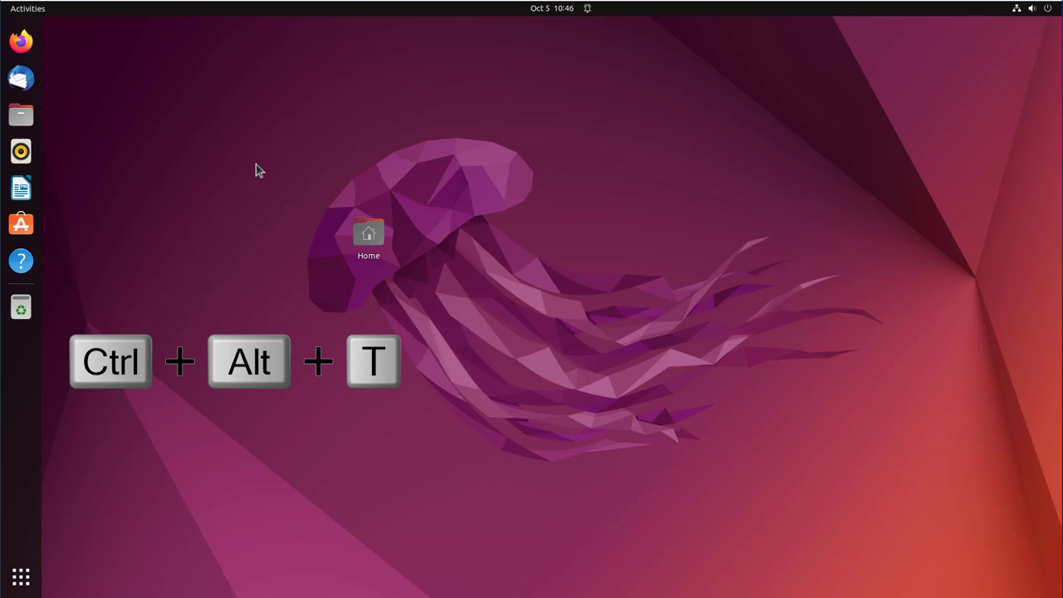
key(ctrl+alt+t)
text(conda activate)
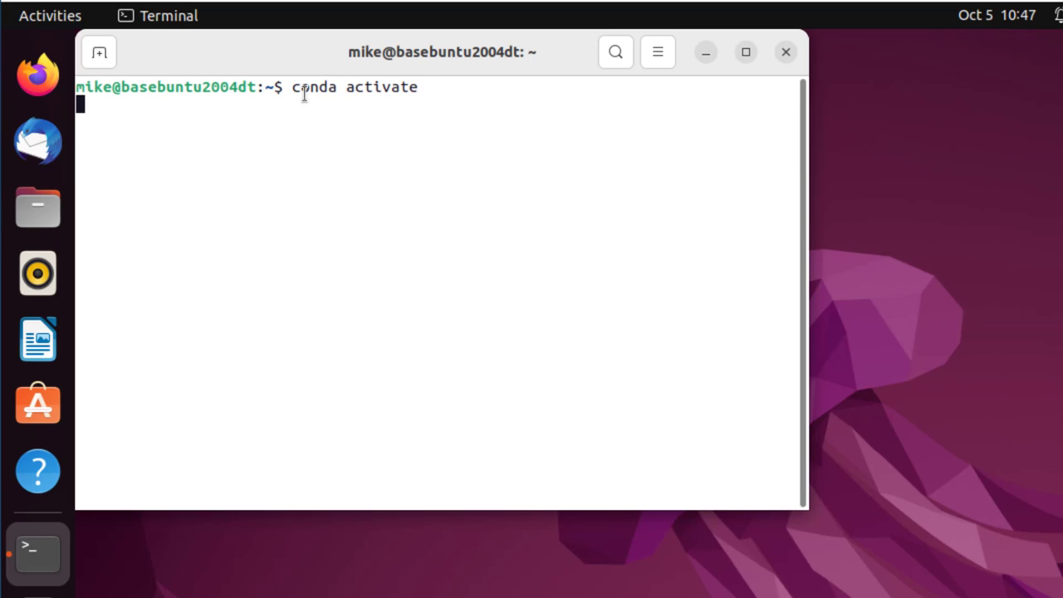
Activate the base conda environment and start conda create -n new_venv.
key(Return)
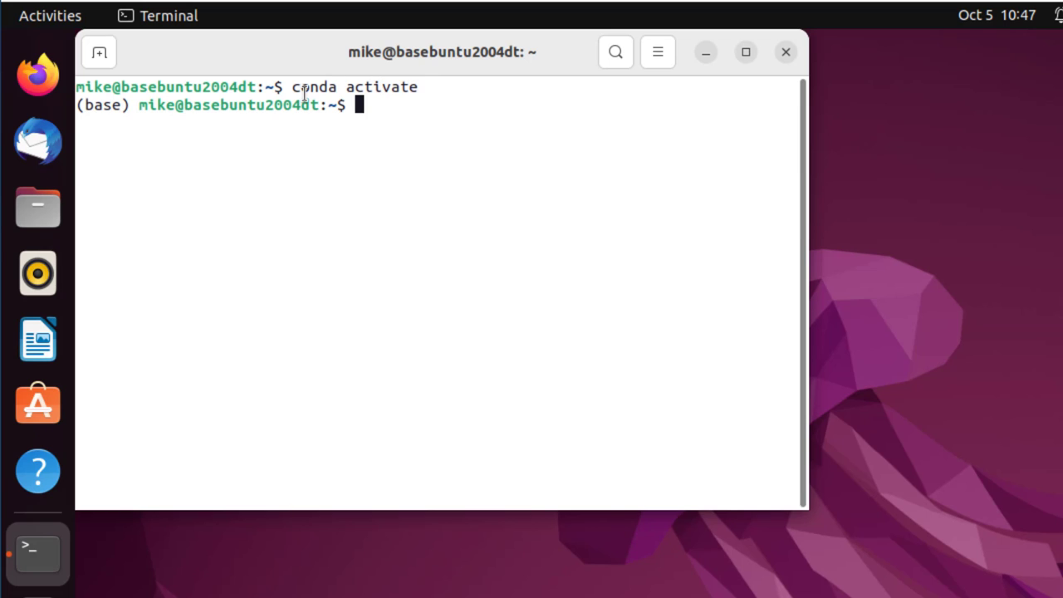
text(conda)
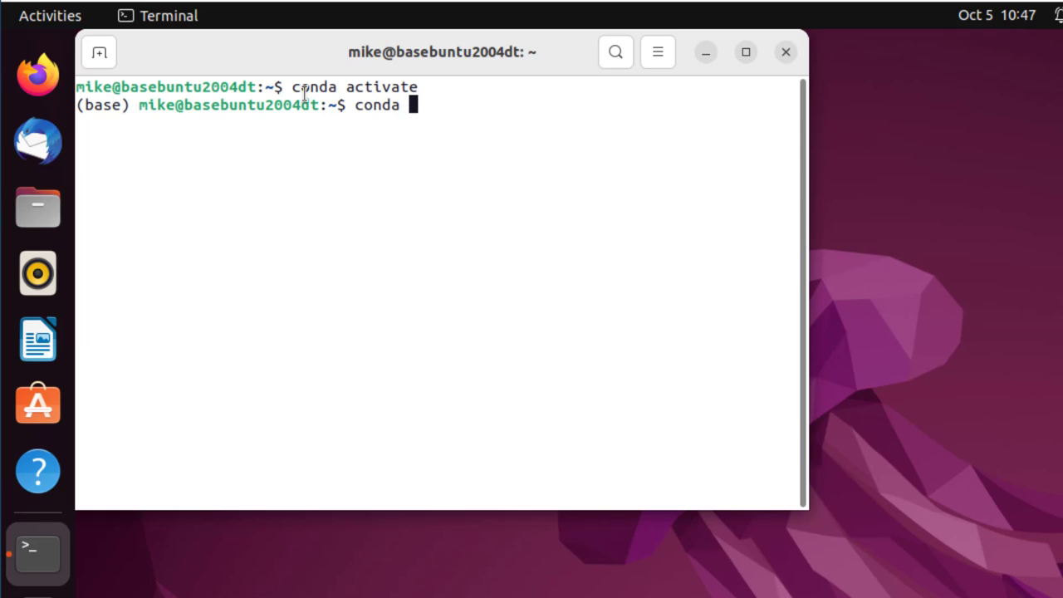
text(create)
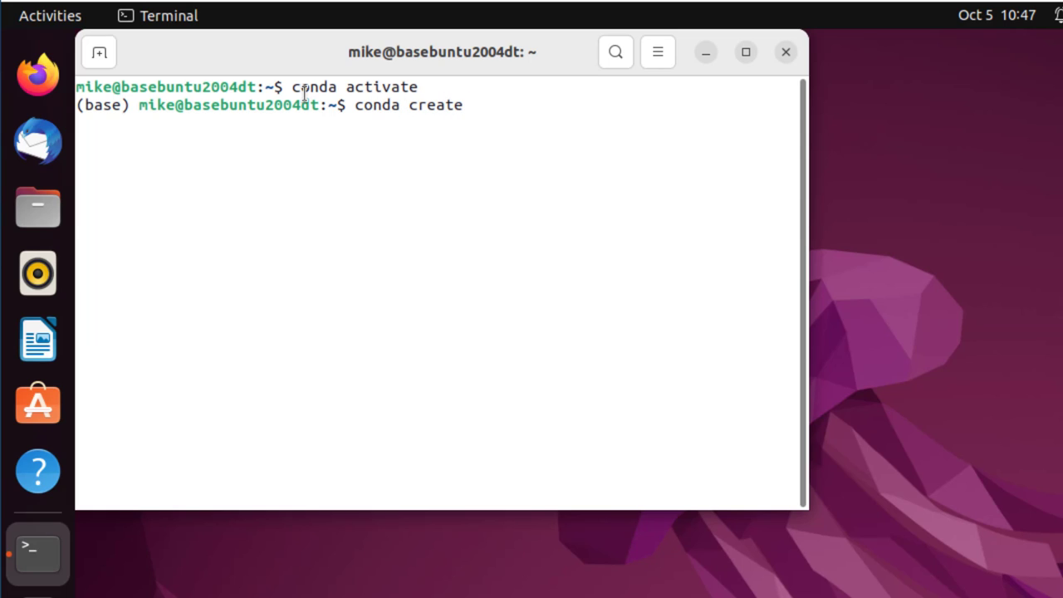
text(-n)
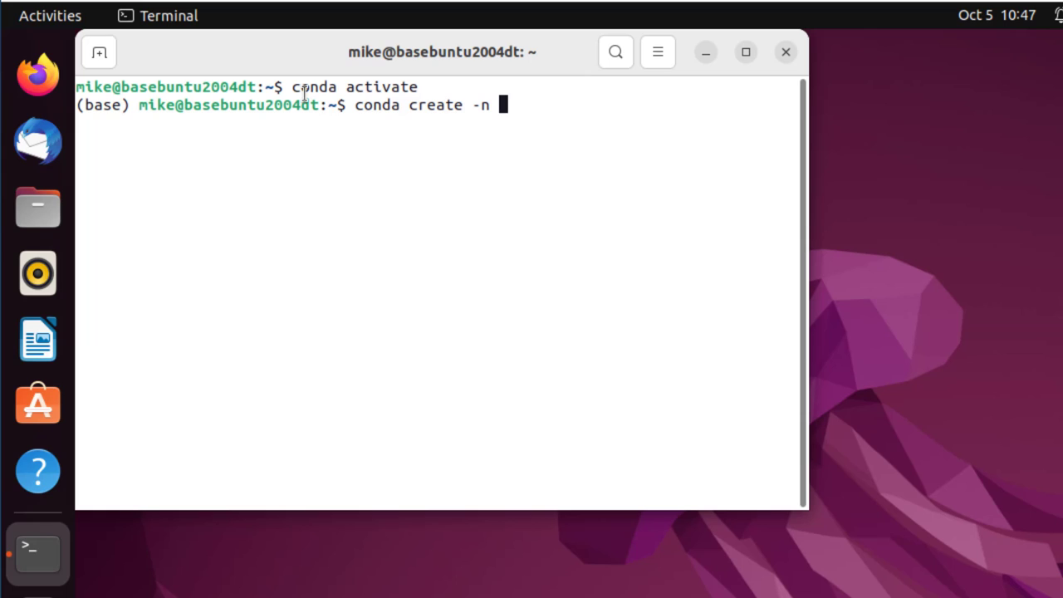
text(new_)
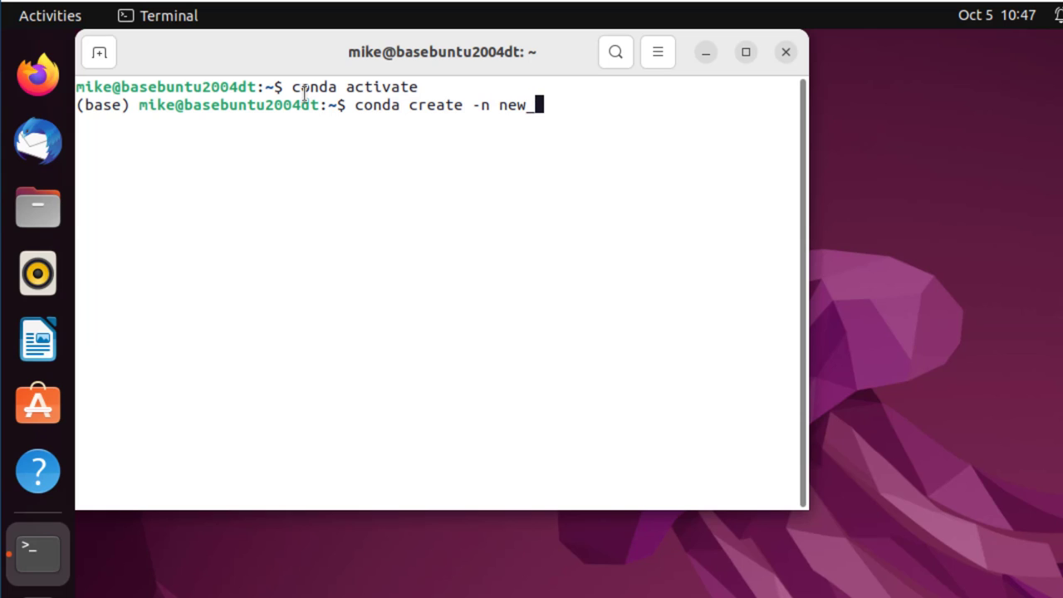
text(venv)
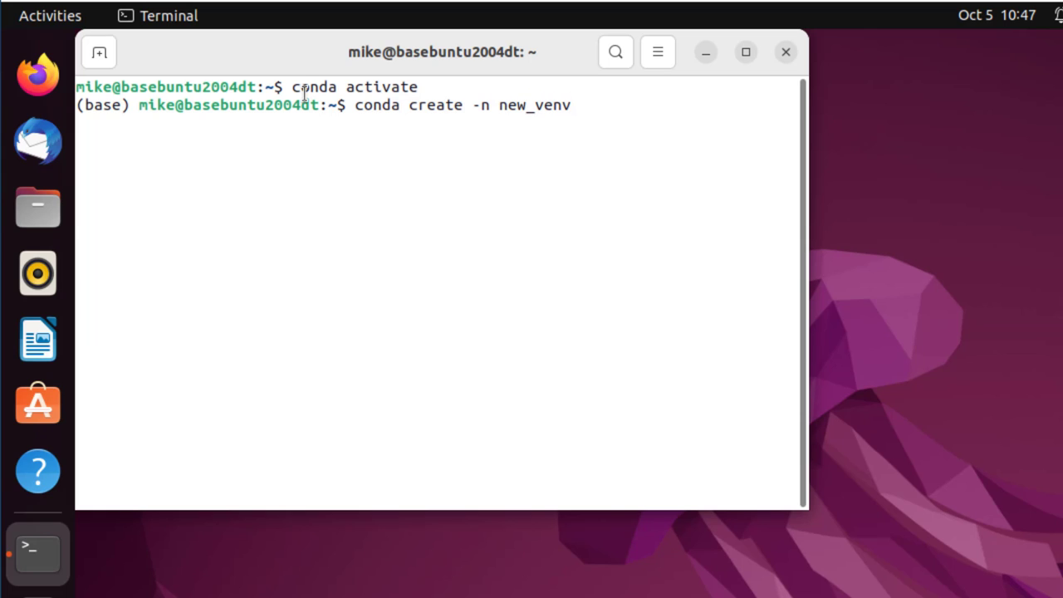
key(Return)
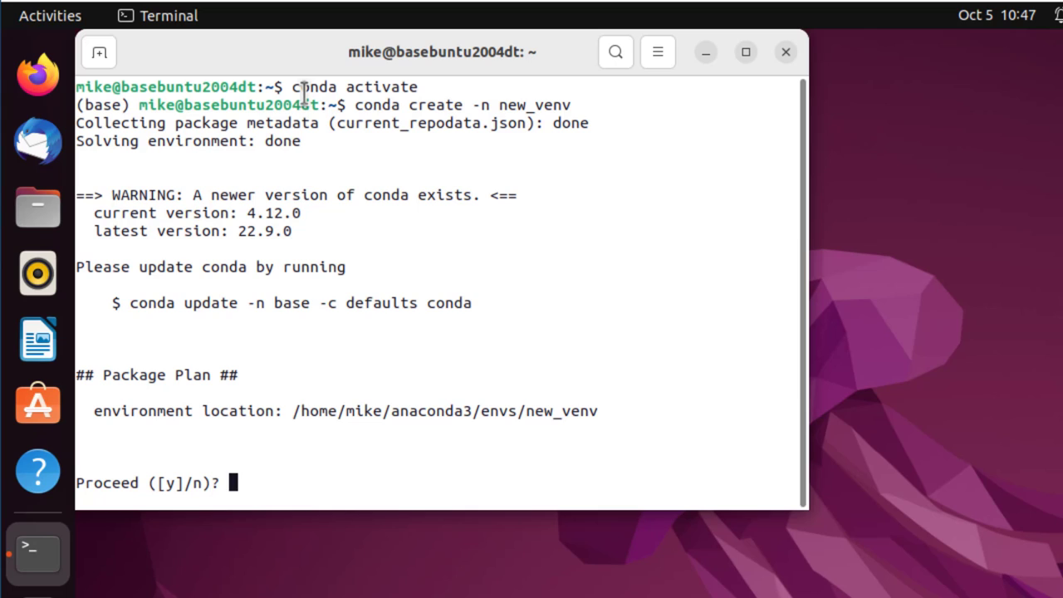
Copy the suggested conda update command, then answer n to cancel the creation.
drag(77, 194, 532, 231)
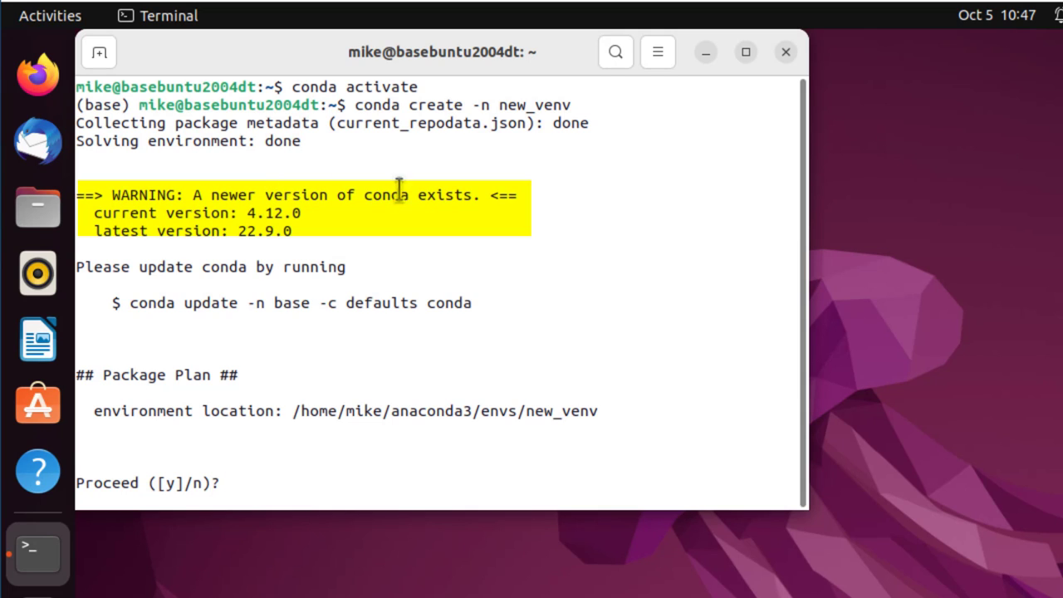
mouse_move(475, 306)
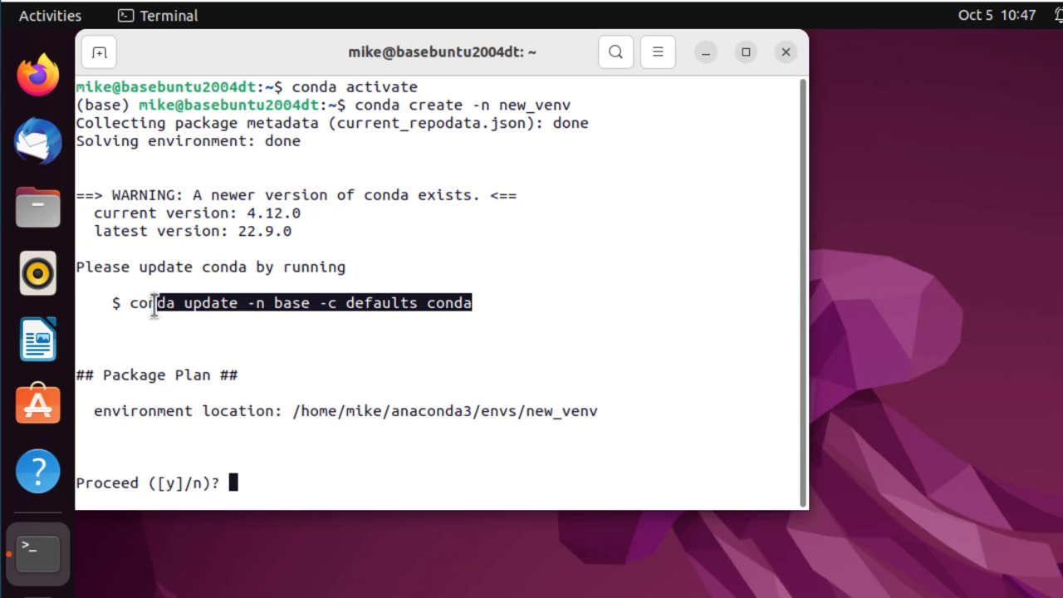
right_click(149, 302)
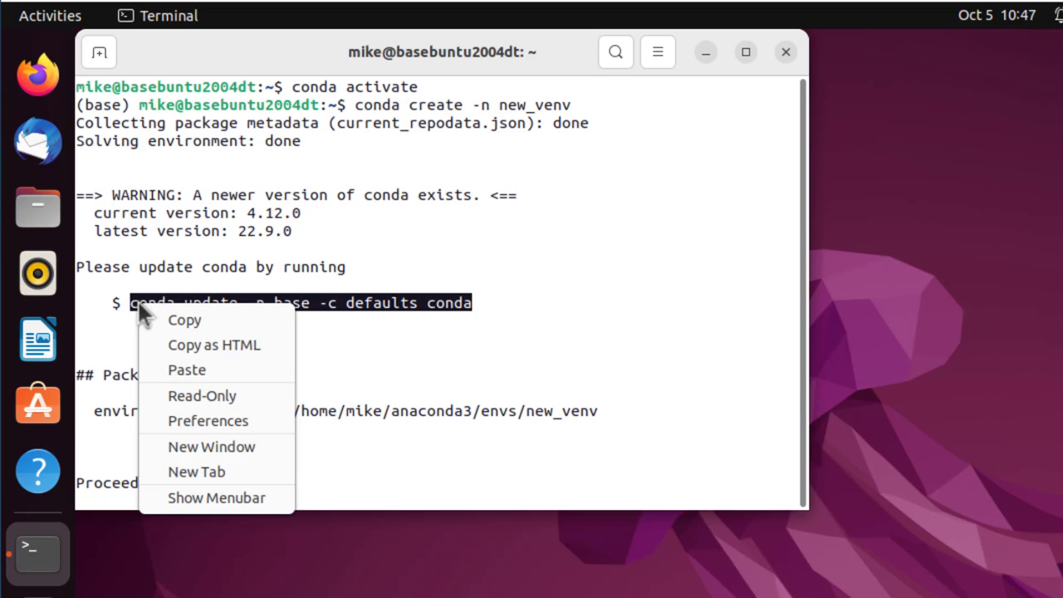
mouse_move(185, 324)
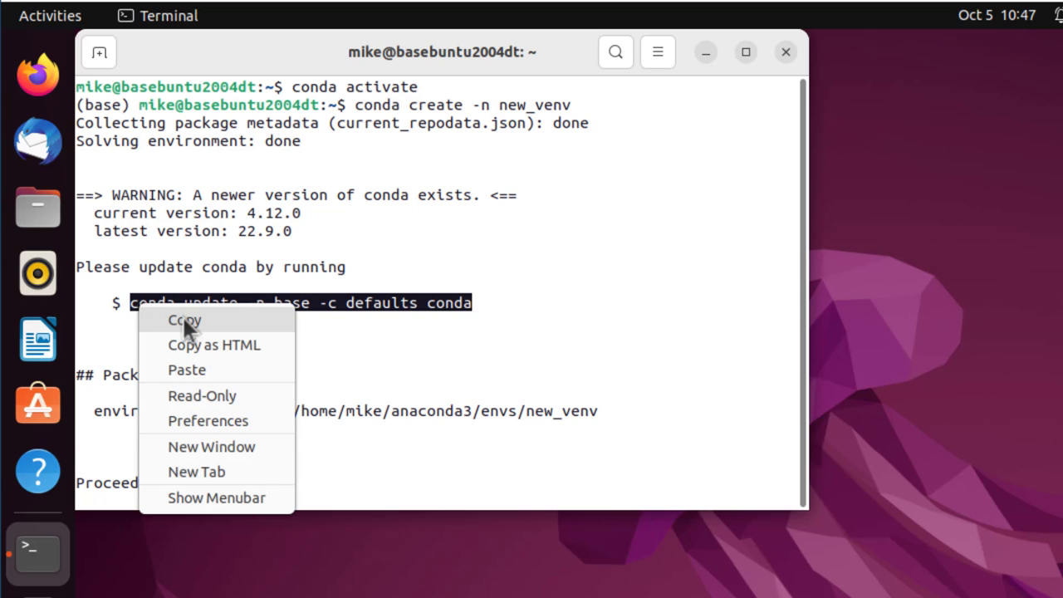
click(184, 321)
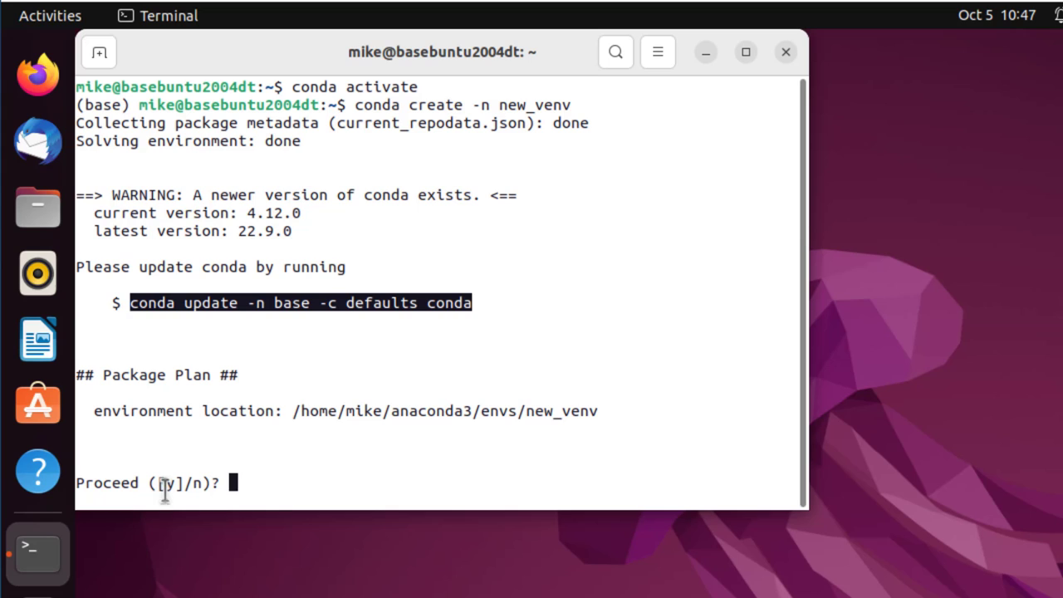
text(n)
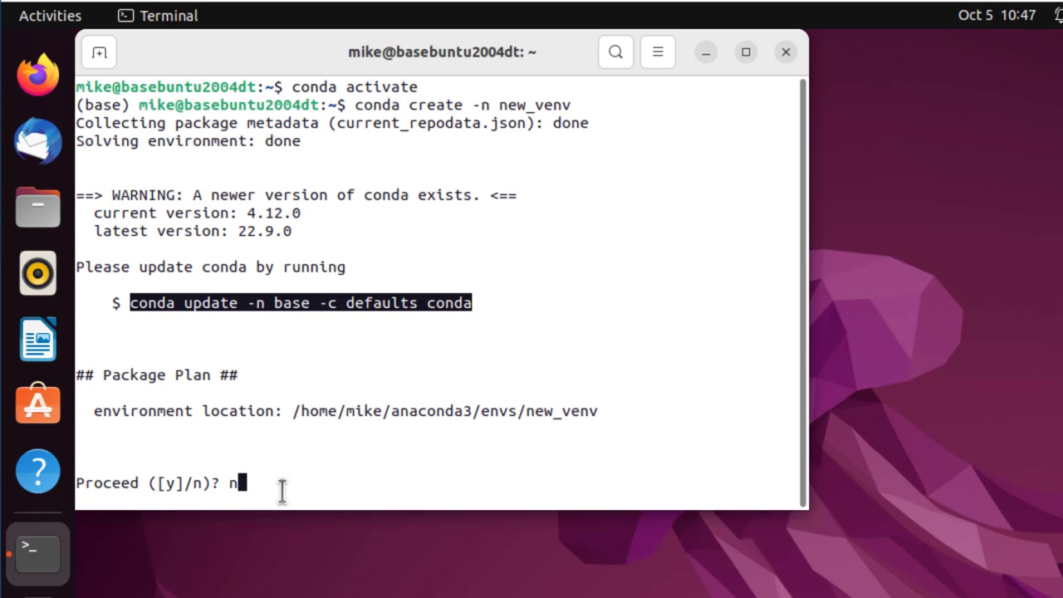
key(Return)
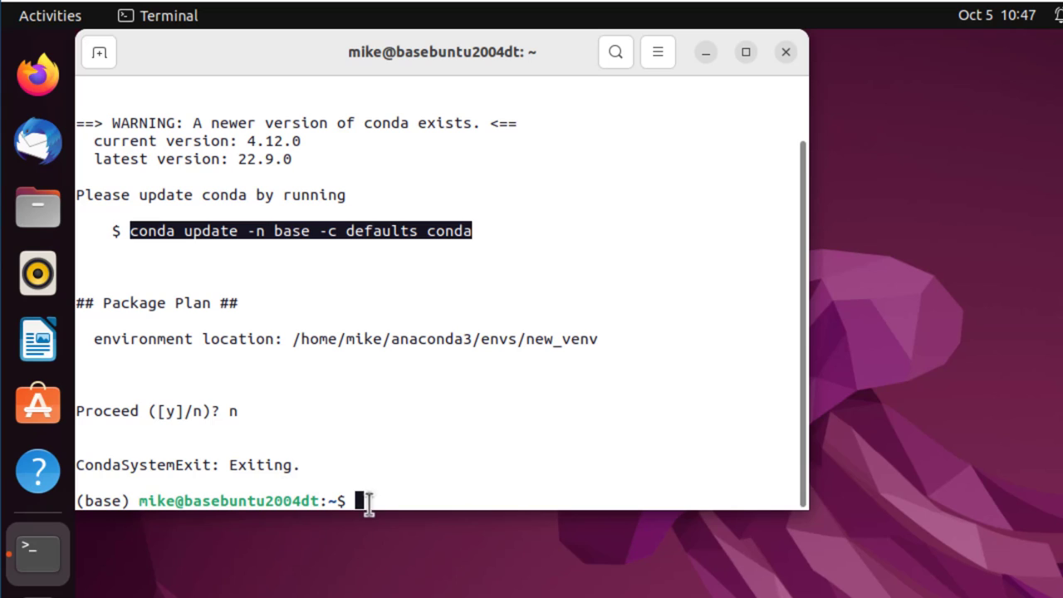
Paste and run conda update -n base -c defaults conda, confirming the upgrade to 22.9.0.
right_click(366, 502)
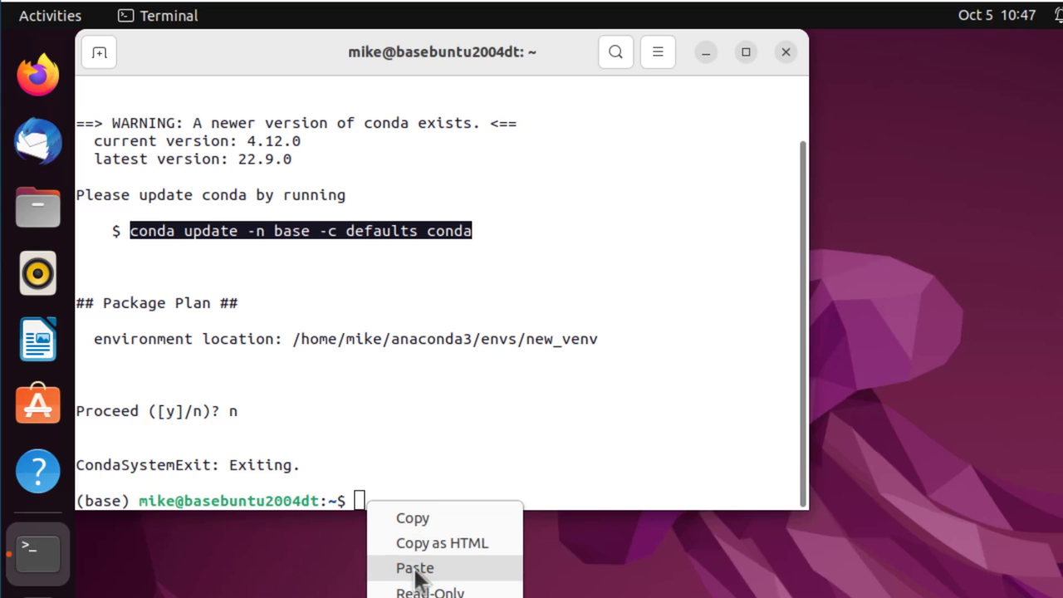
click(416, 568)
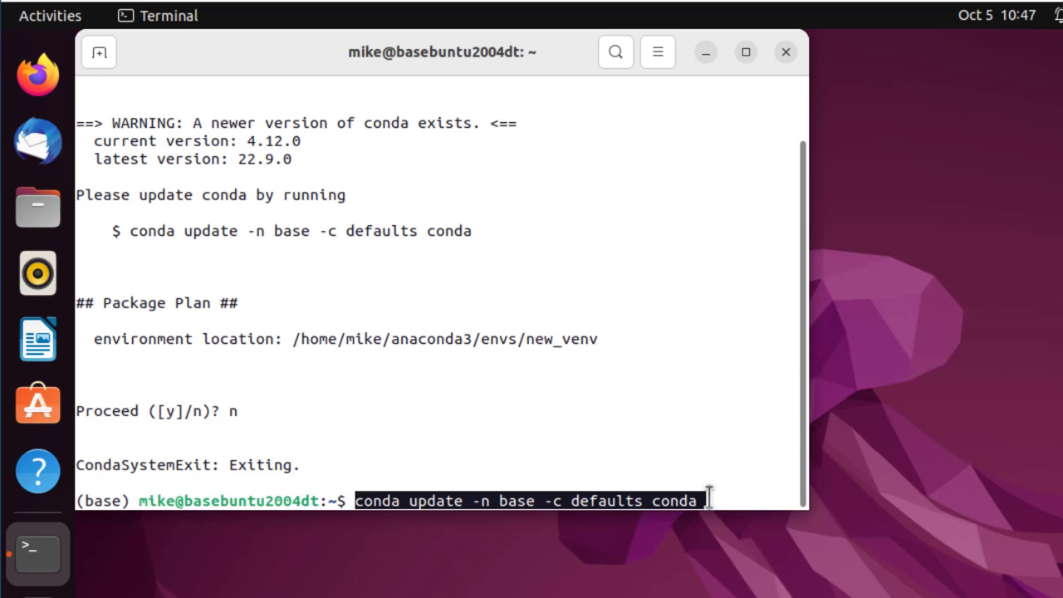
key(Return)
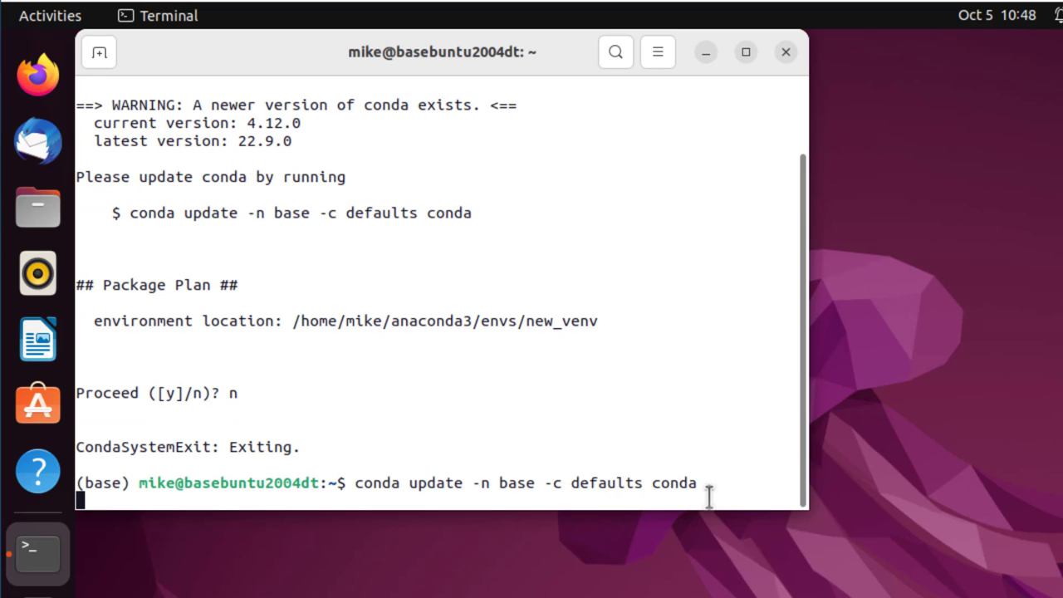
key(Return)
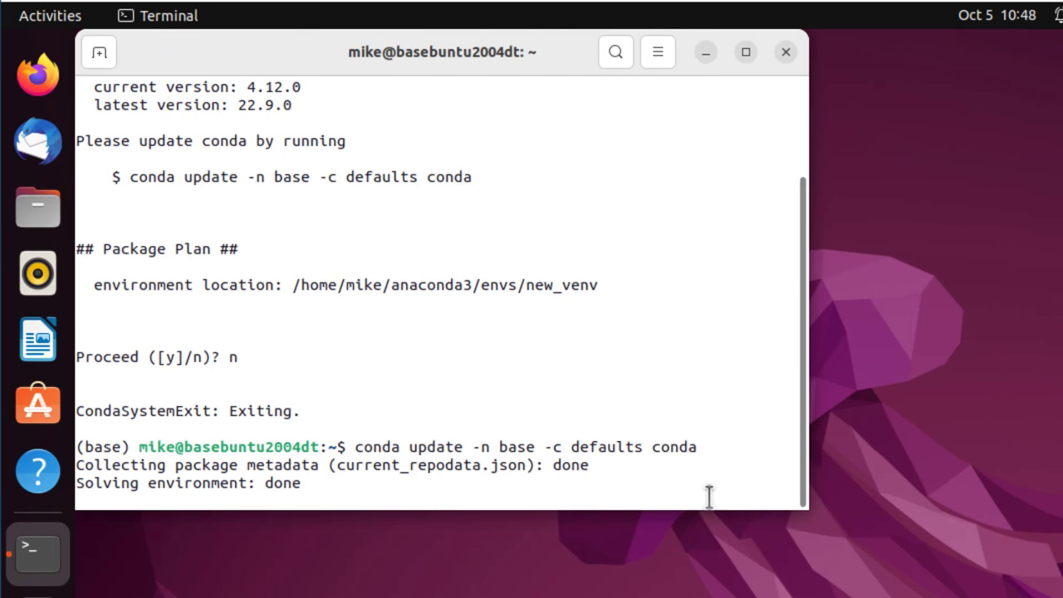
scroll(down, 3)
text(y)
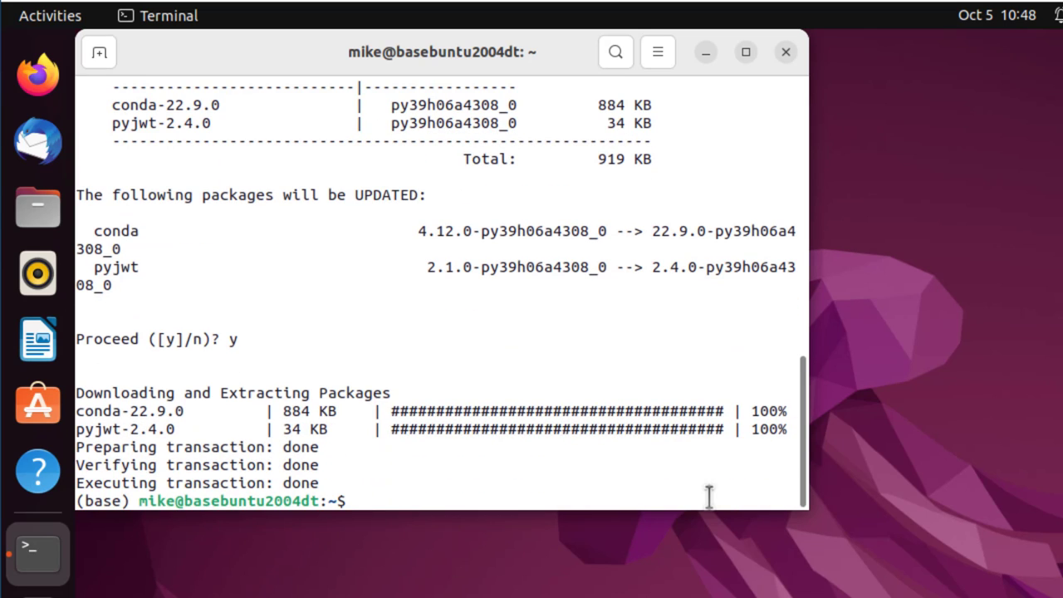
text(conda update -n base -c defaults conda)
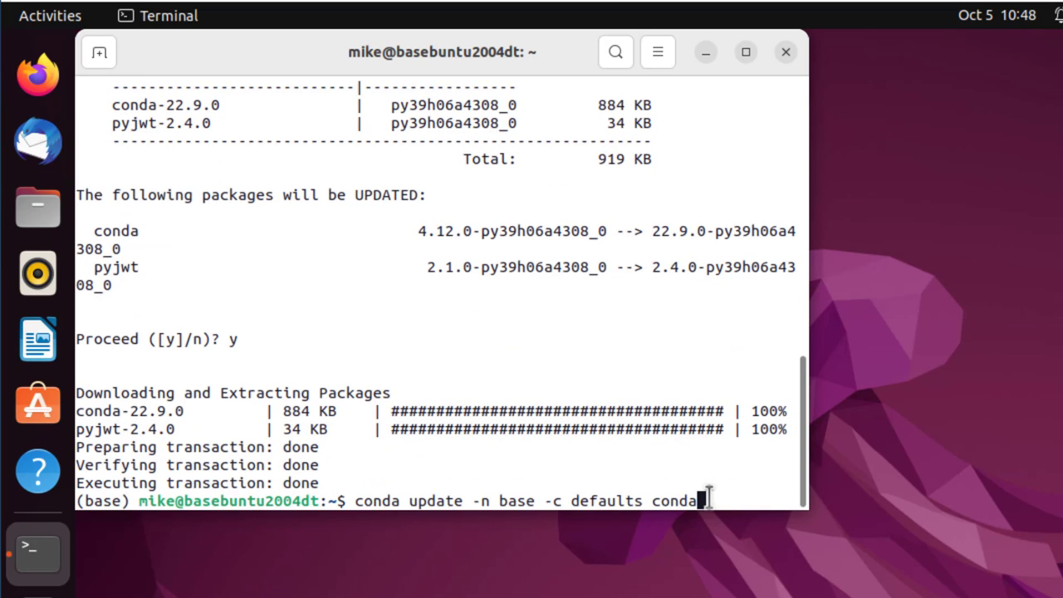
Run conda create -n new_venv and confirm, then begin typing conda list.
text(conda create -n new_venv)
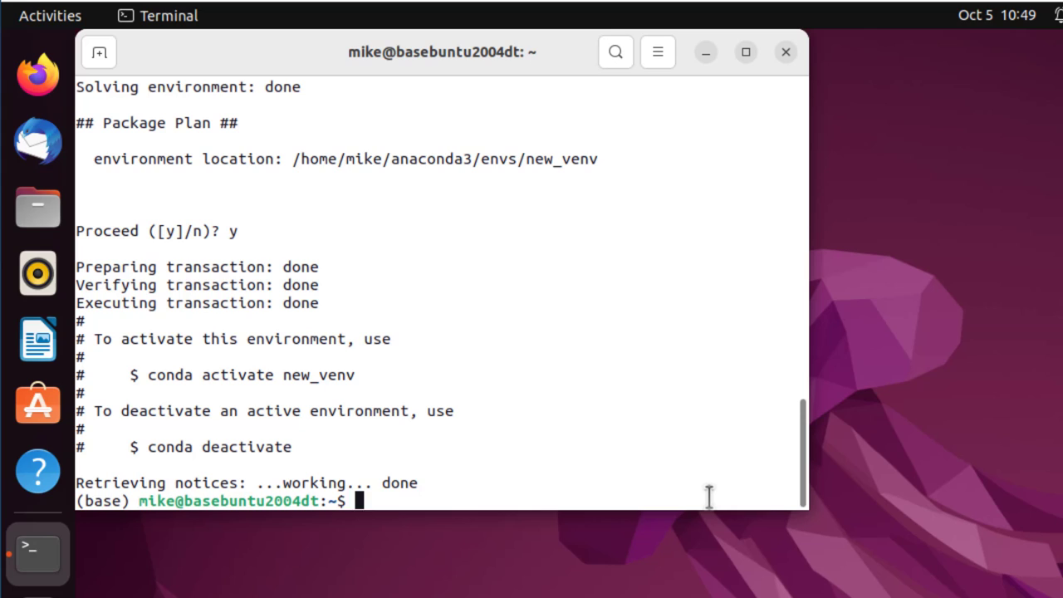
text(conda list)
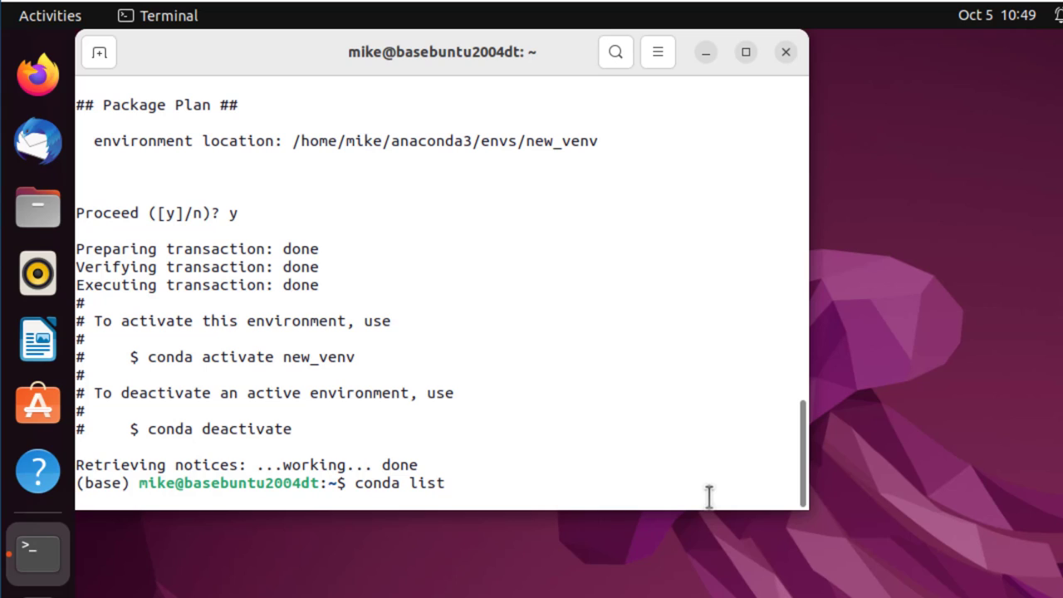
key(Return)
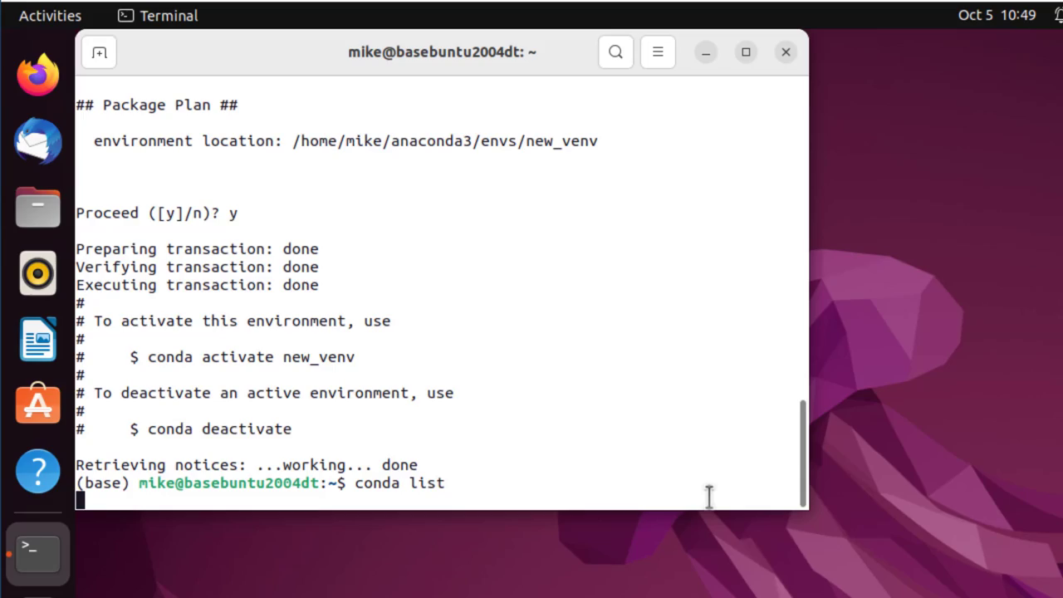
key(Return)
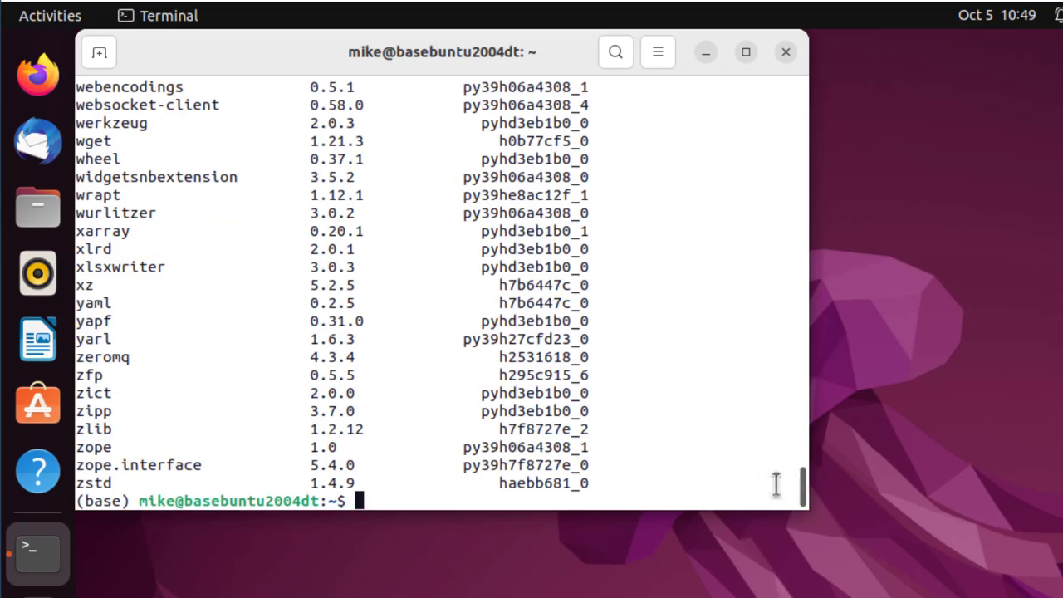
scroll(up, 3)
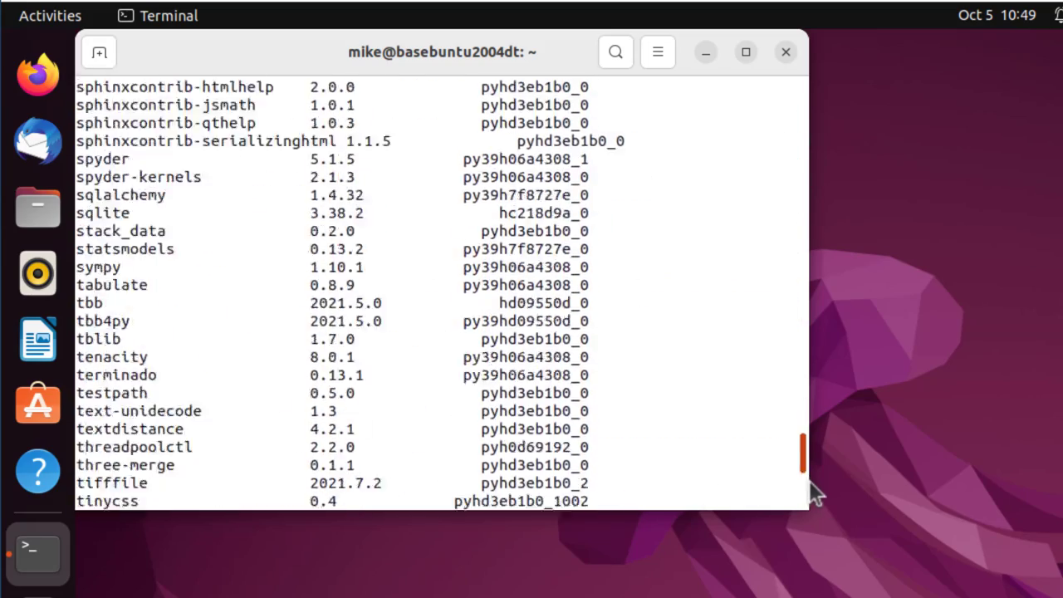
scroll(down, 3)
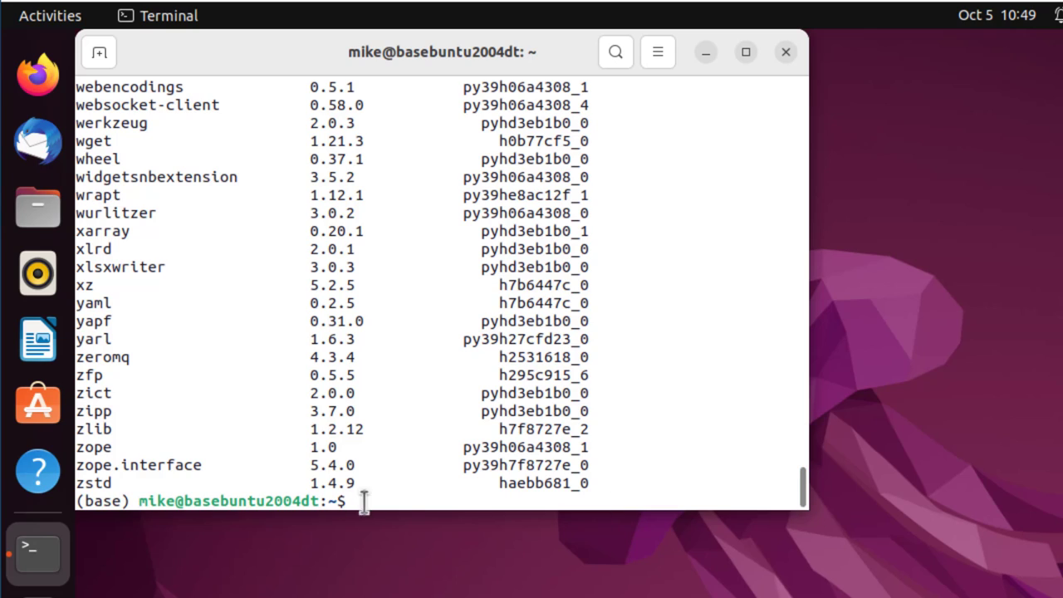
text(c)
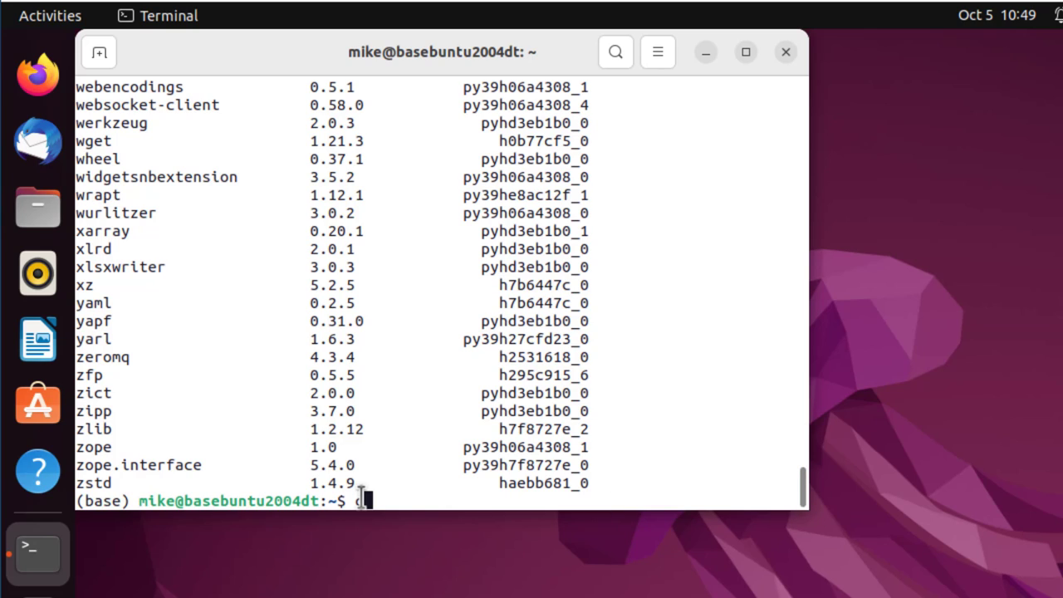
Activate new_venv (Tab-completing its name) and run conda list, showing no packages installed.
text(conda activat)
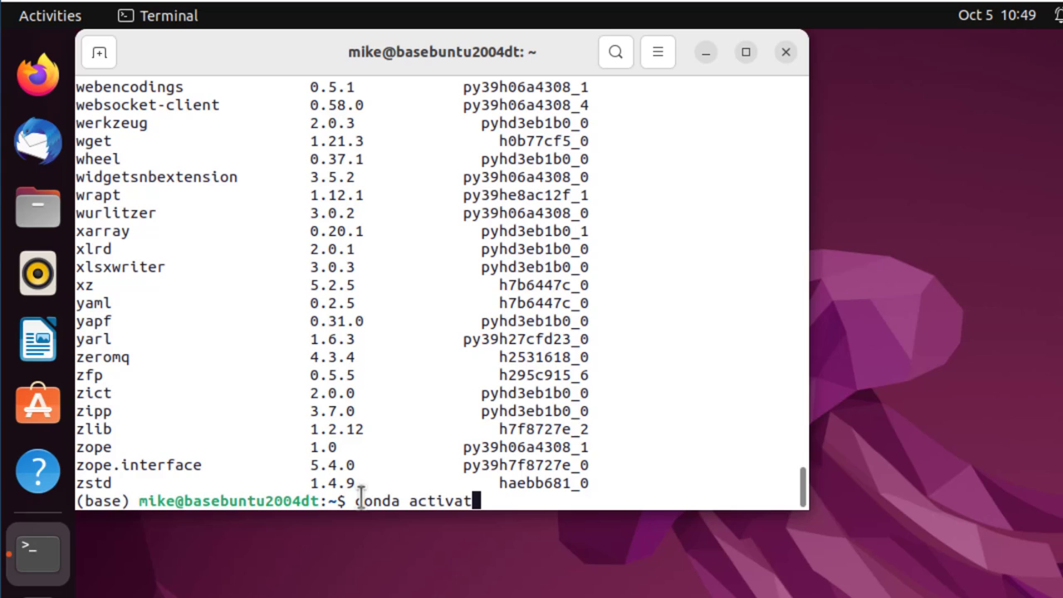
text(new)
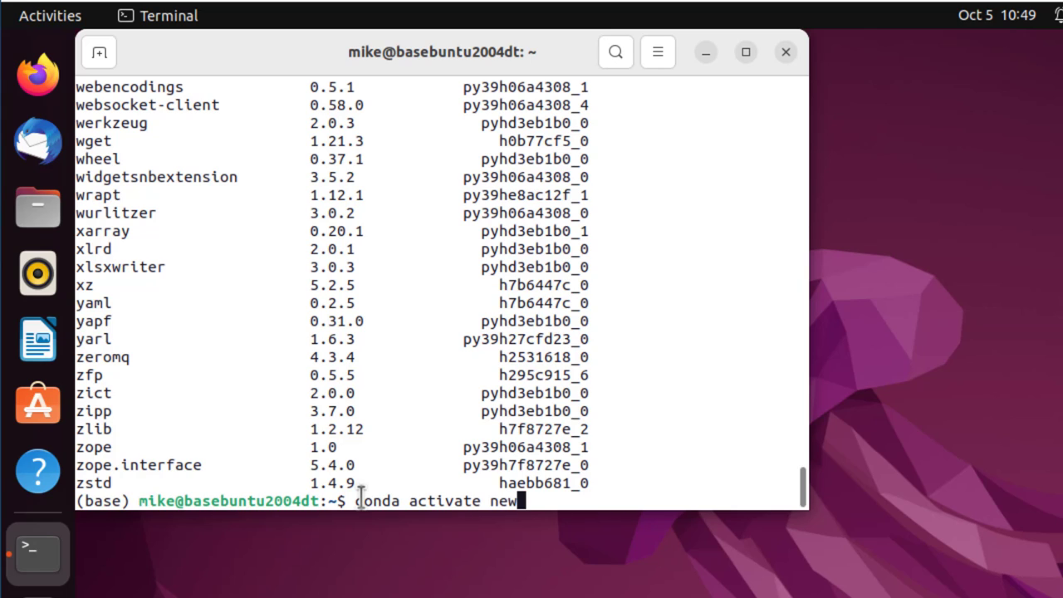
key(Return)
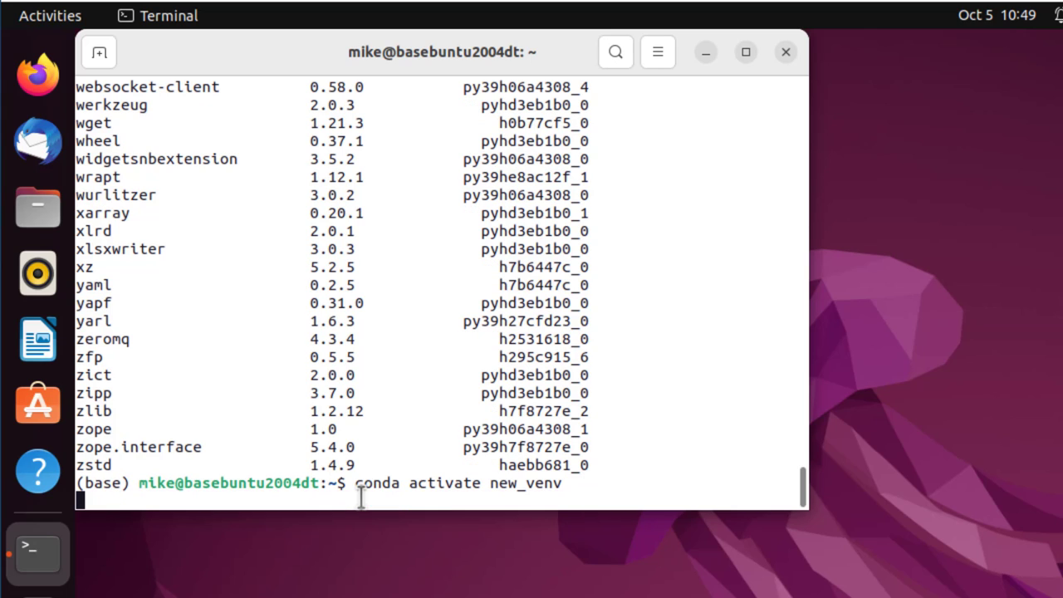
key(Return)
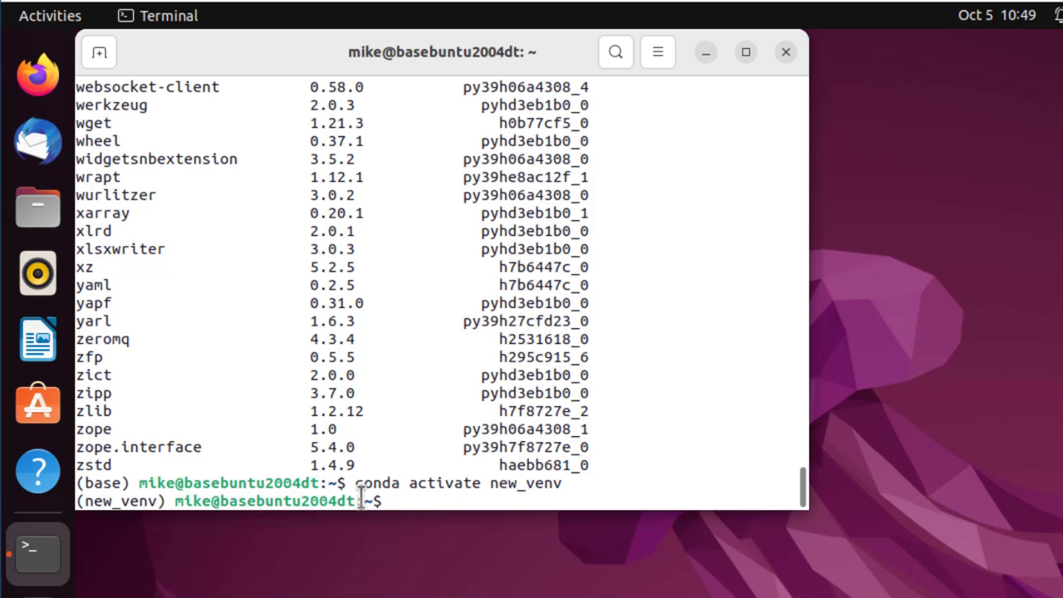
text(conda l)
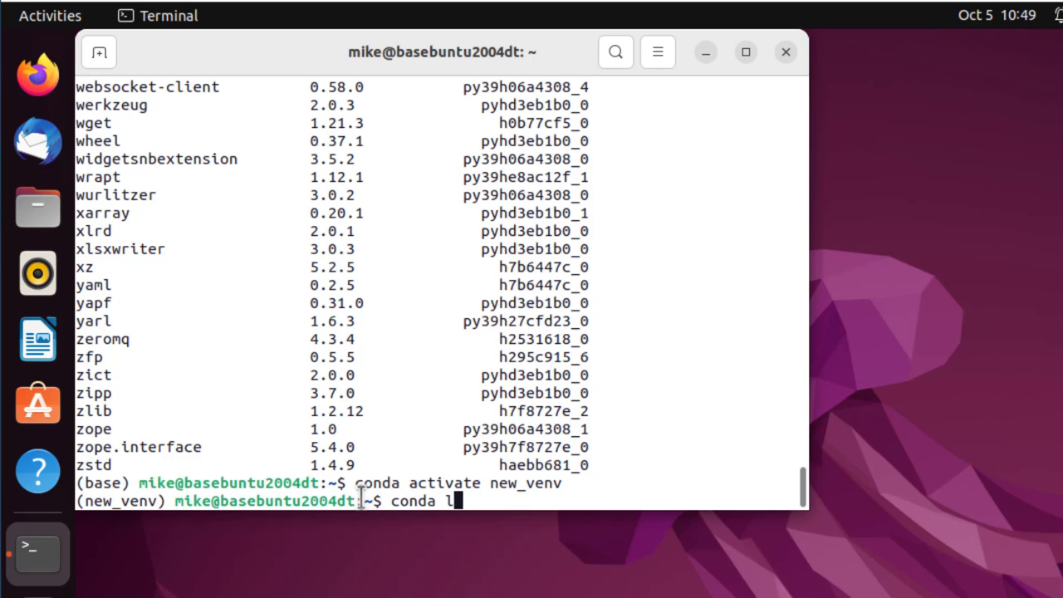
key(Return)
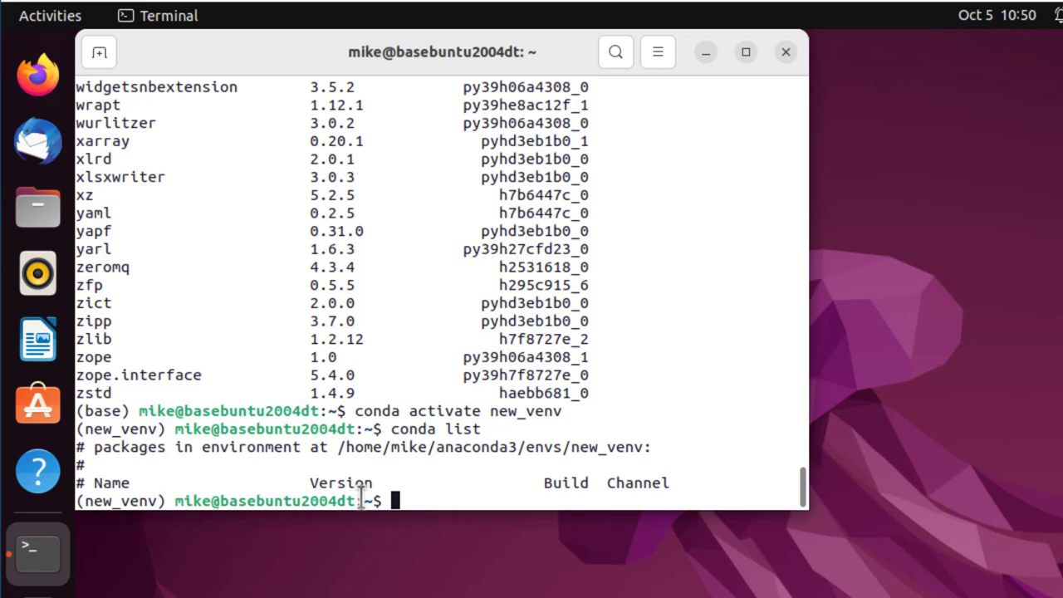
text(conda se)
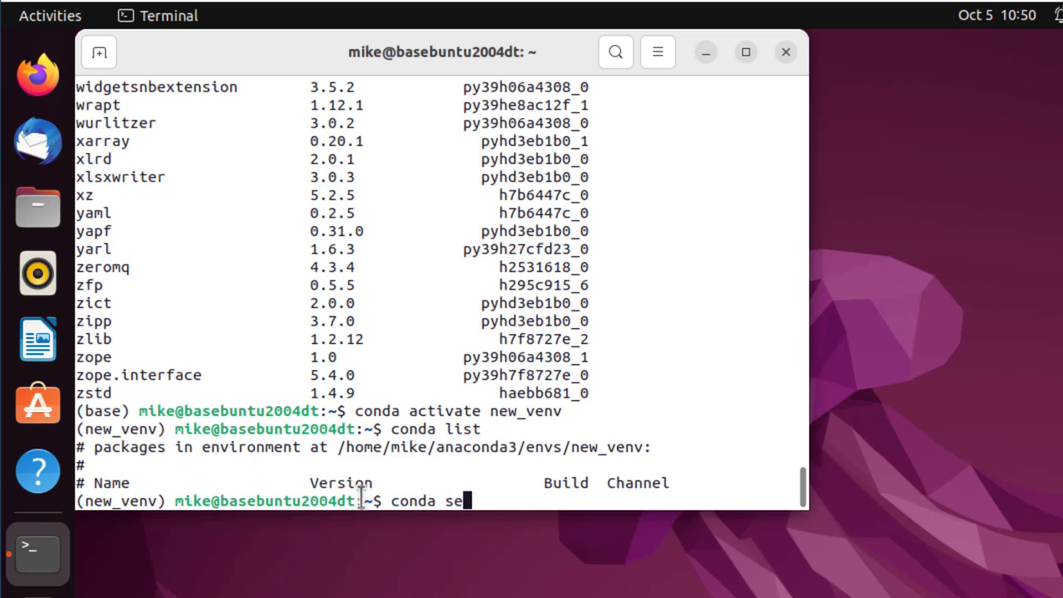
Run conda search python to list available Python versions, up to 3.10.4.
text(arch p)
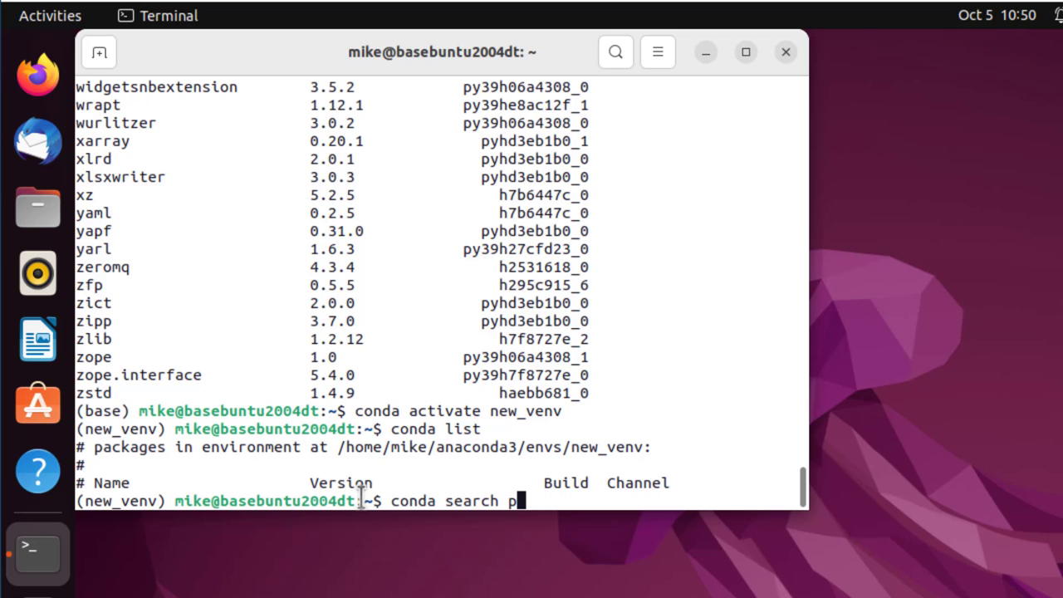
key(Return)
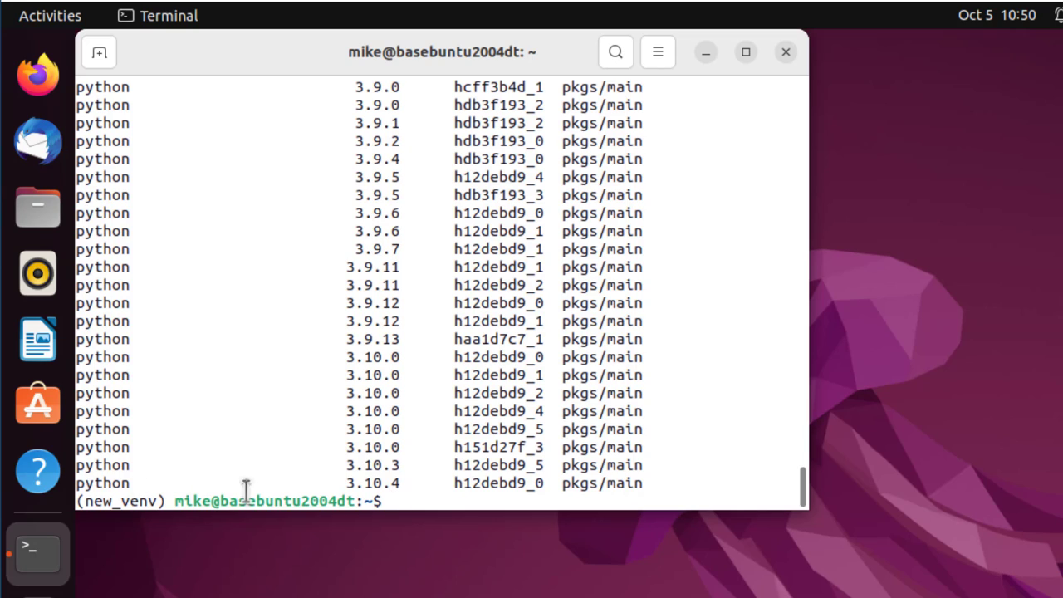
mouse_move(385, 485)
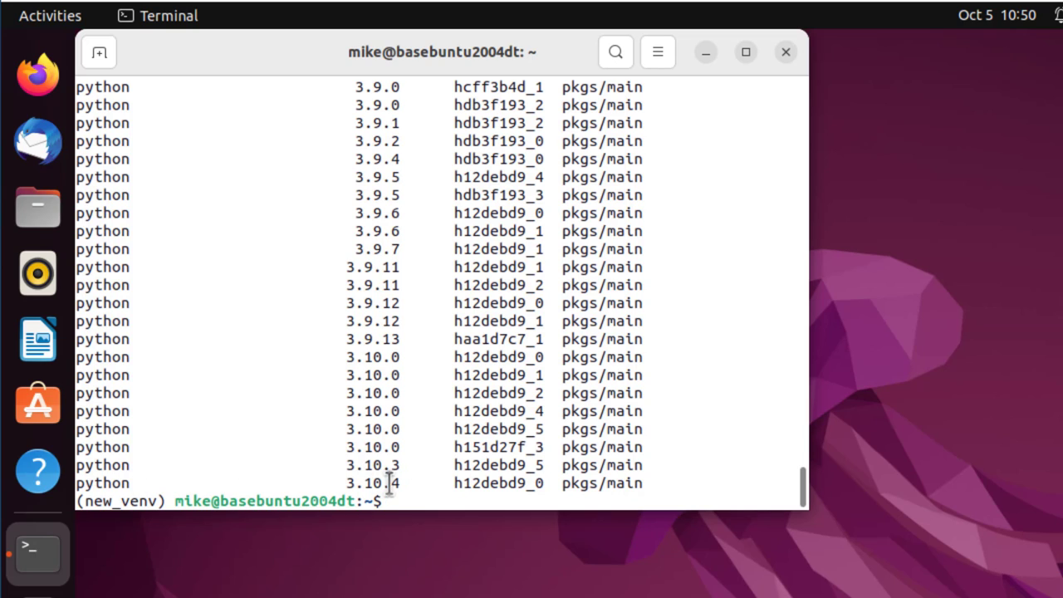
mouse_move(507, 482)
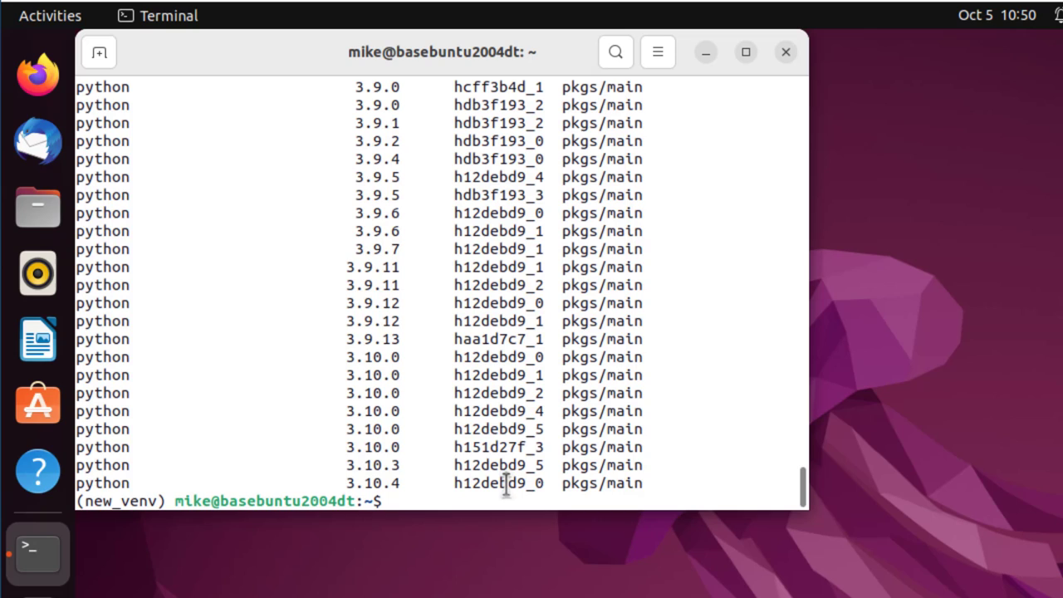
mouse_move(638, 490)
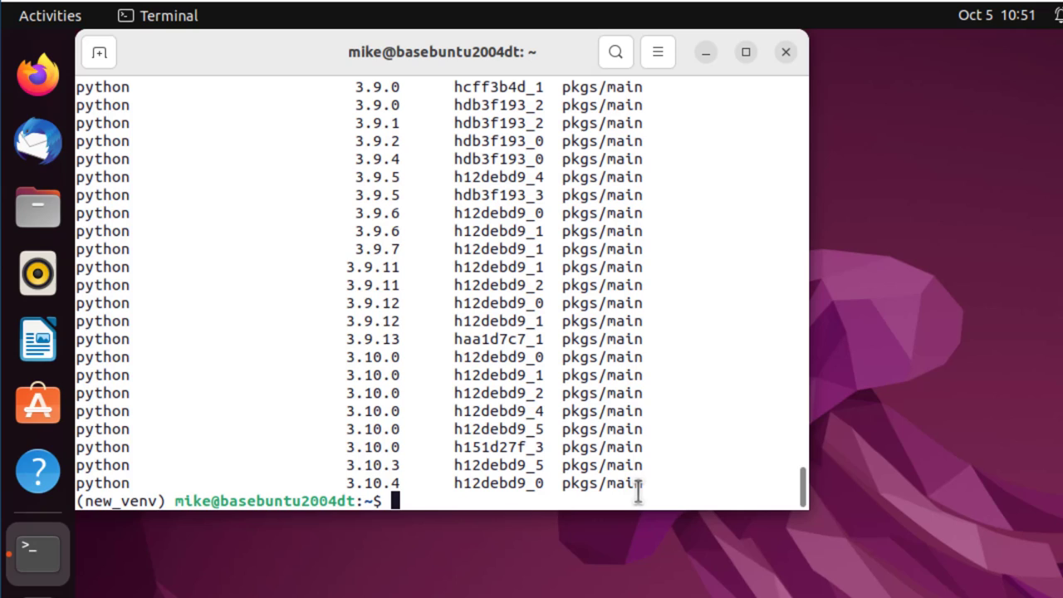
Edit the previous command to conda search -c conda-forge python and run it, listing versions up to 3.10.6.
text(conda search python)
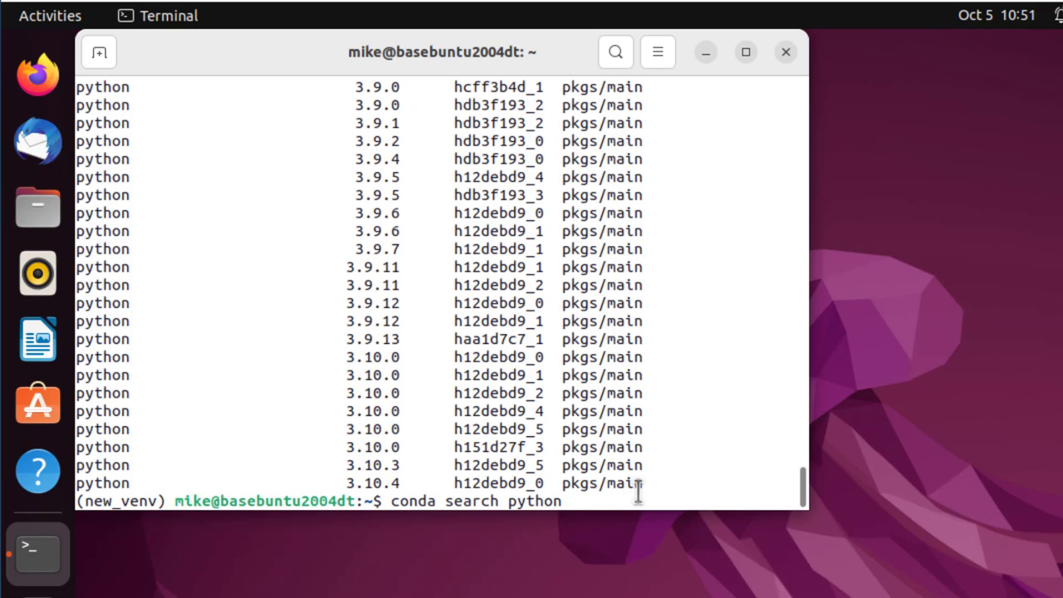
key(BackSpace)
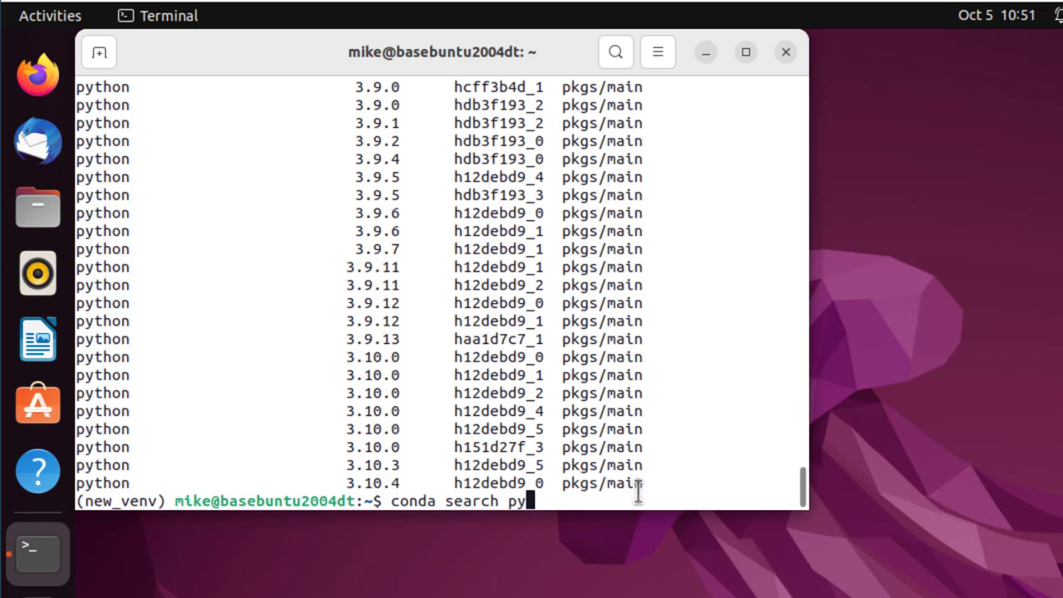
text(-c)
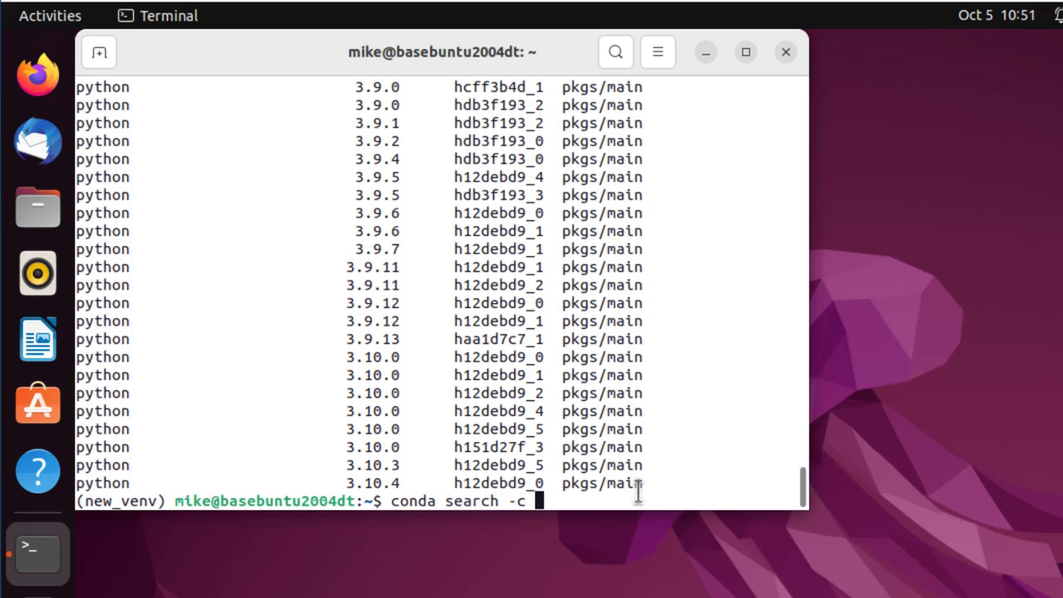
text(conda)
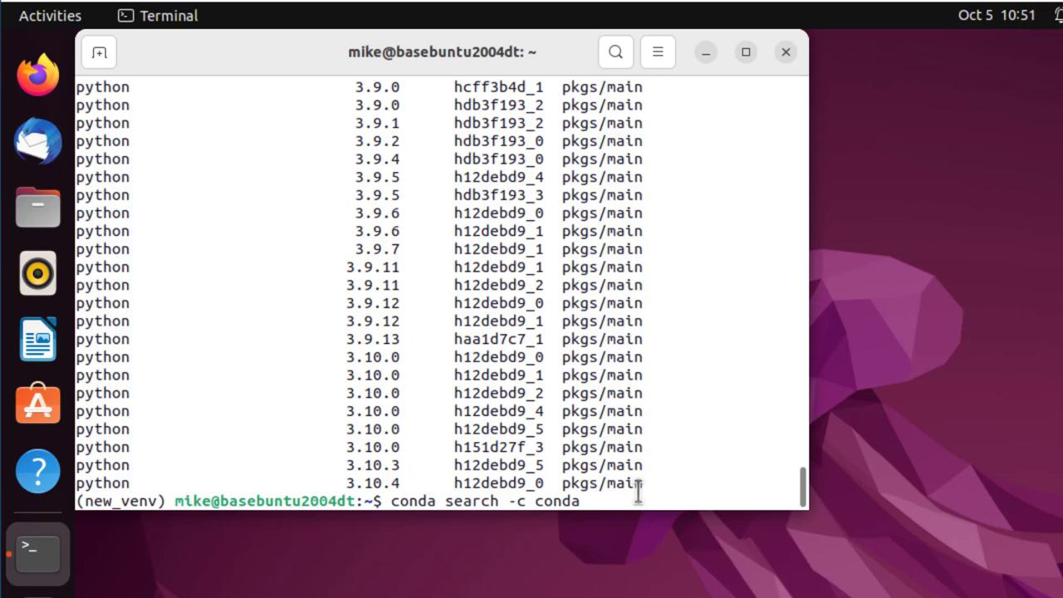
text(-forge)
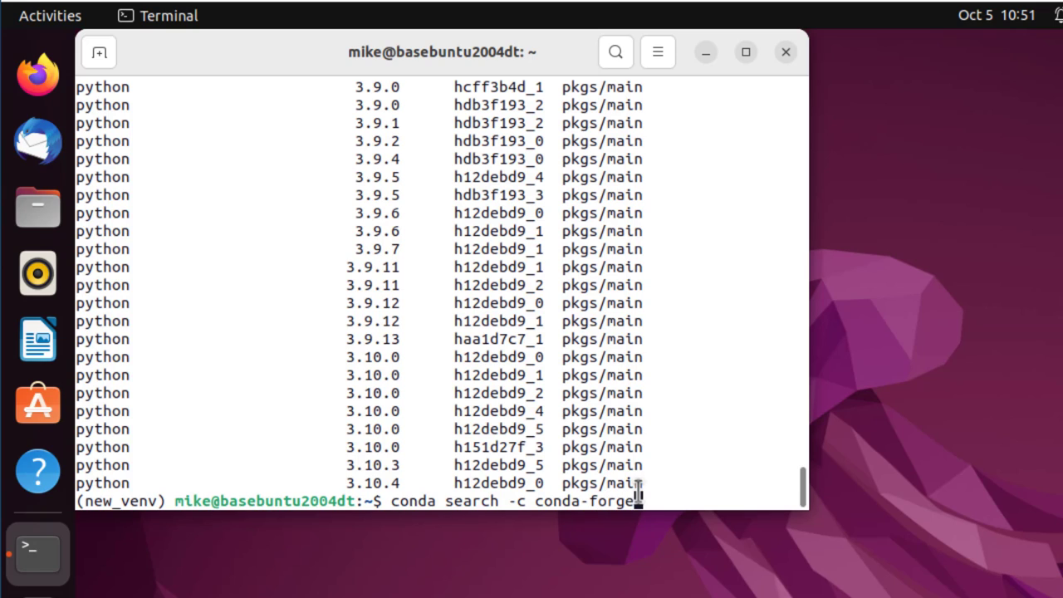
text(python)
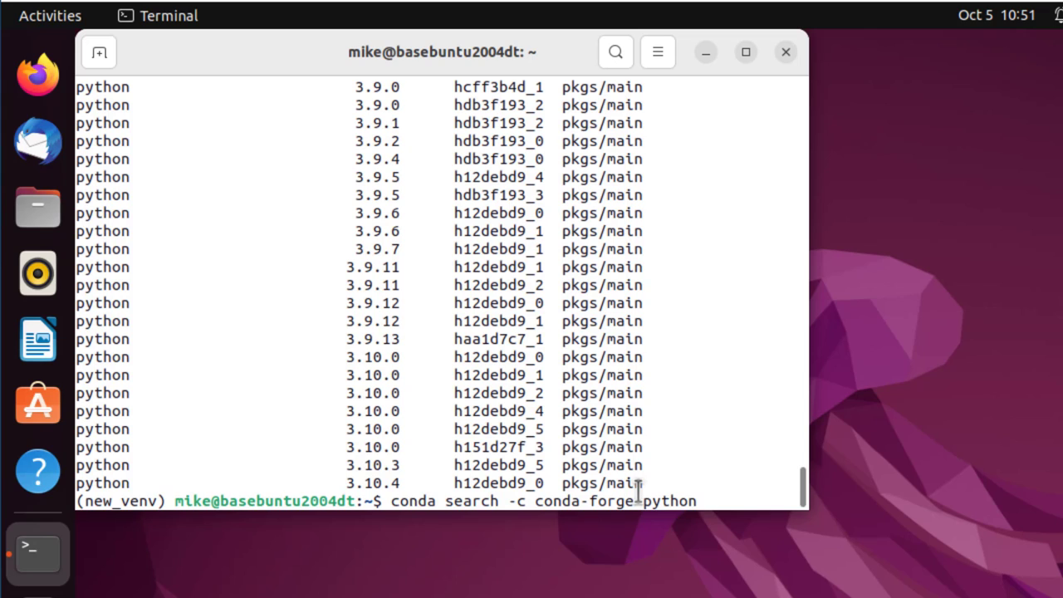
scroll(down, 3)
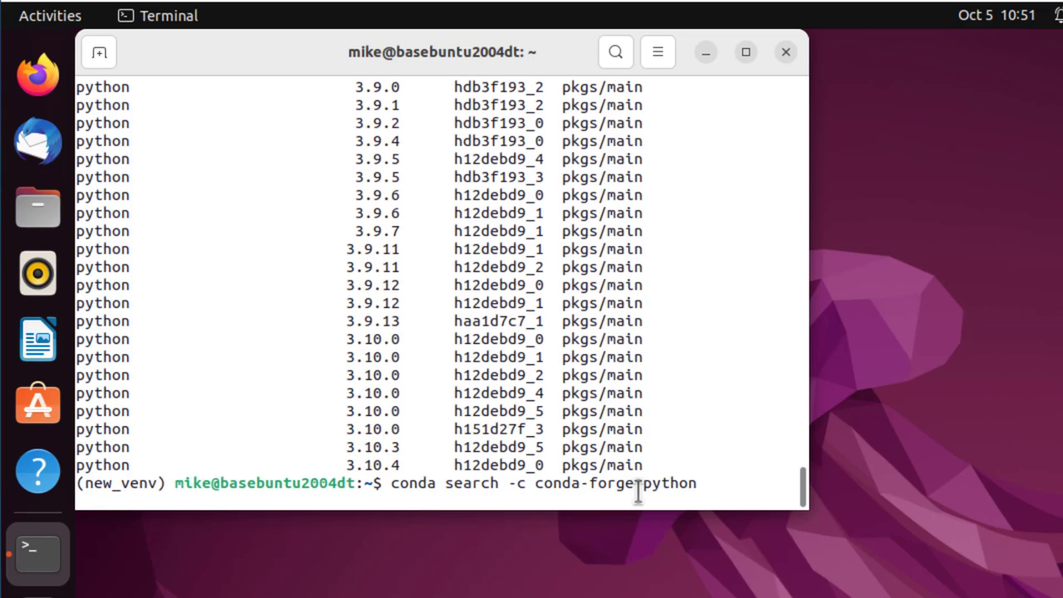
key(Return)
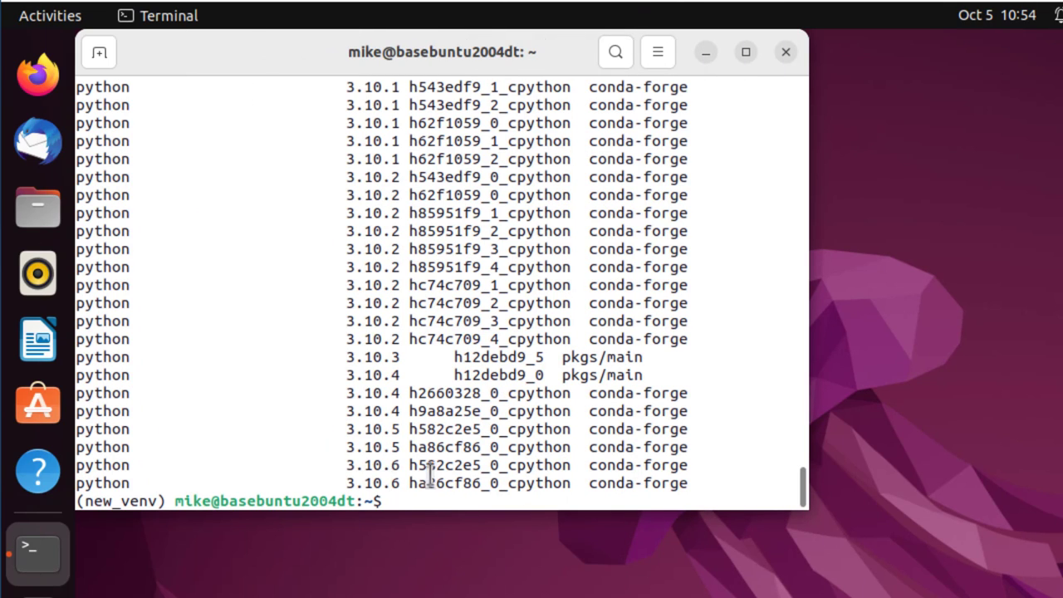
mouse_move(435, 489)
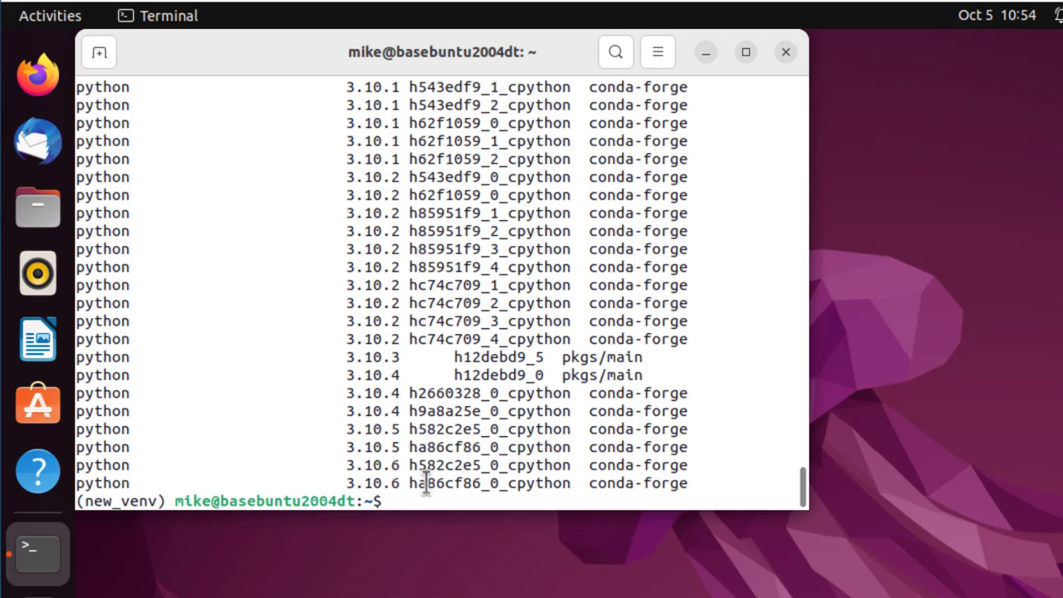
Run conda install -c conda-forge python=3.10.6 and confirm the install with y.
text(conda install)
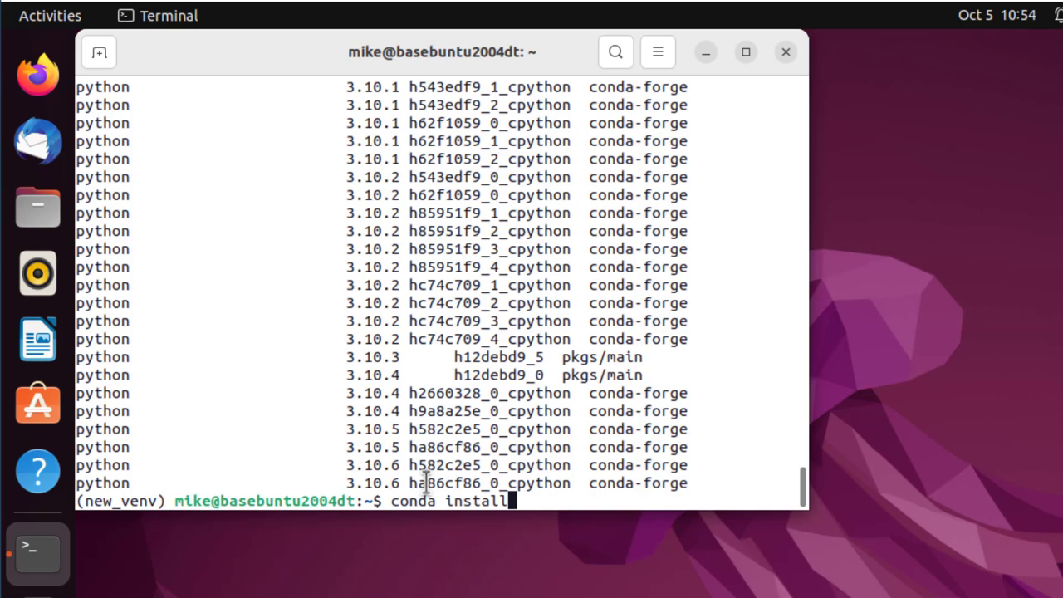
text(-c)
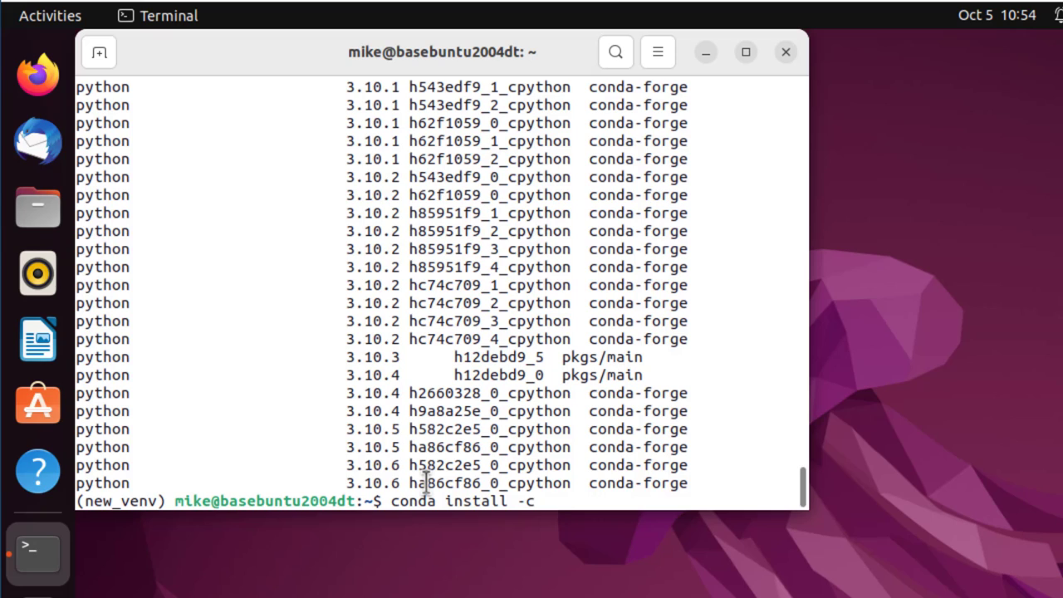
text(conda)
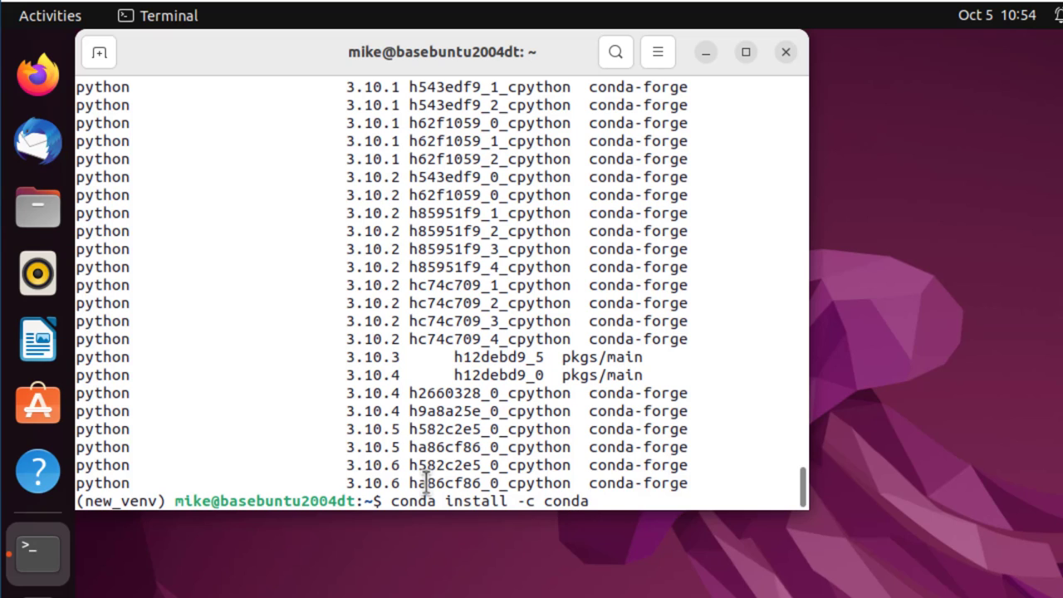
text(-fr)
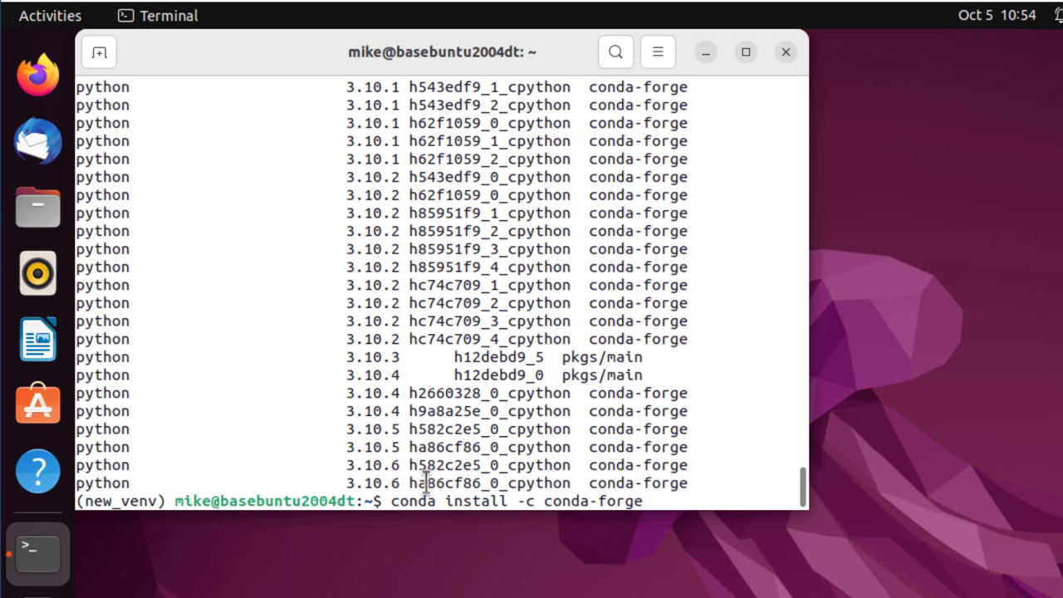
text(python)
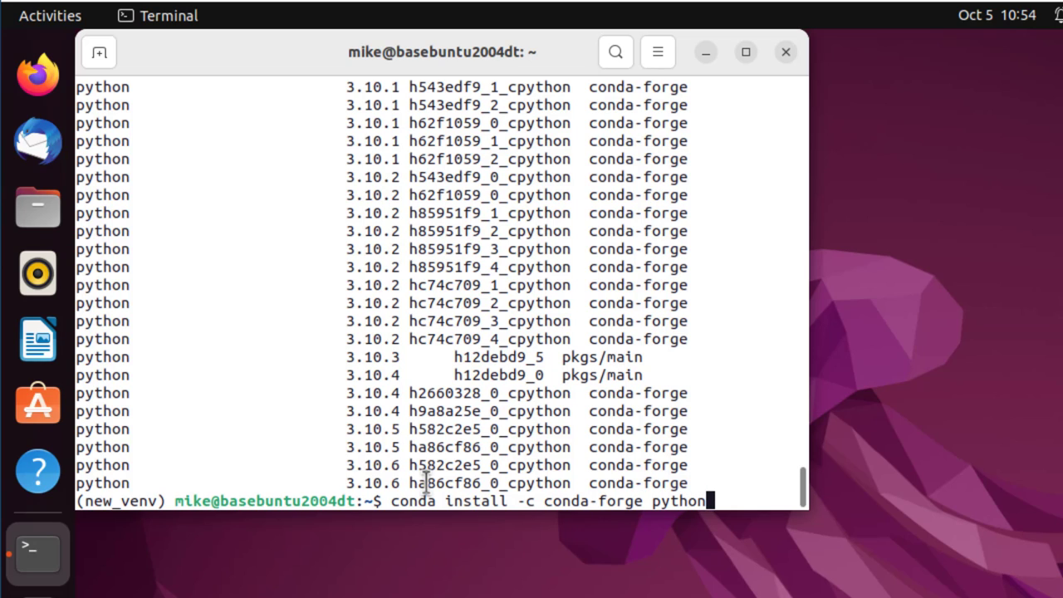
text(=)
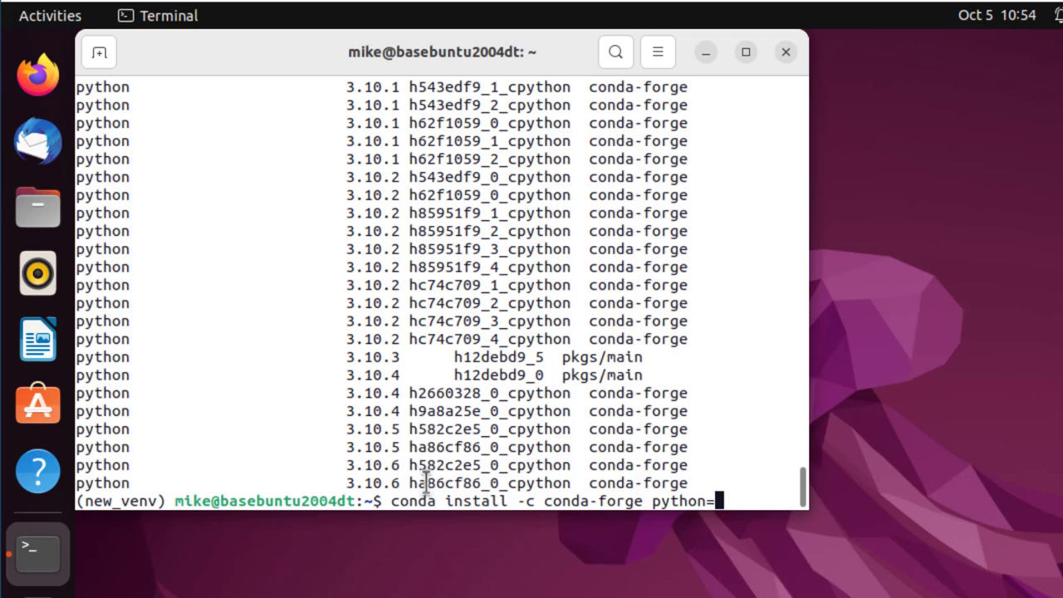
text(3/)
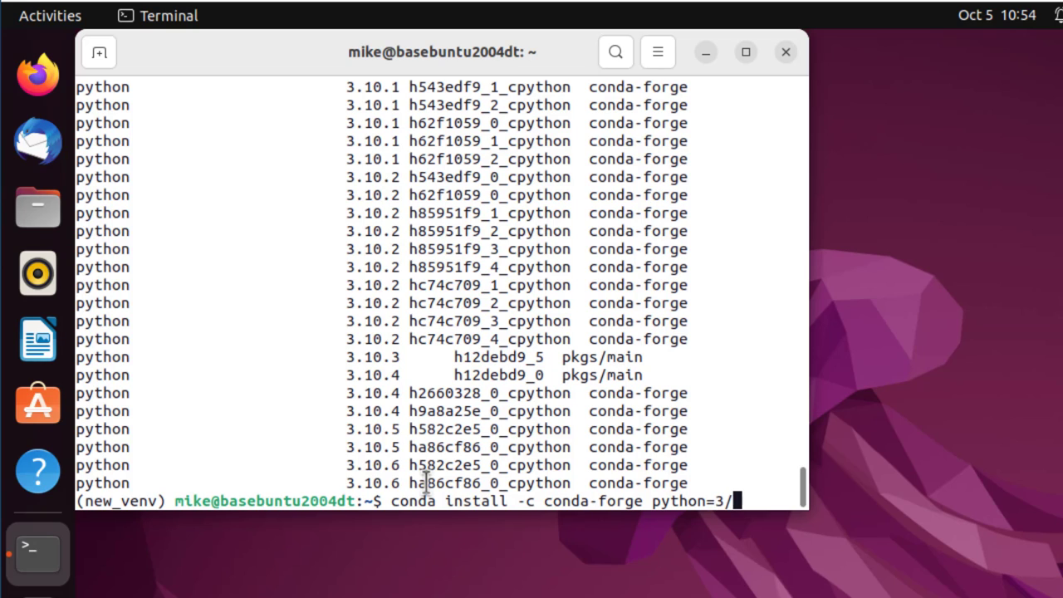
text(10.)
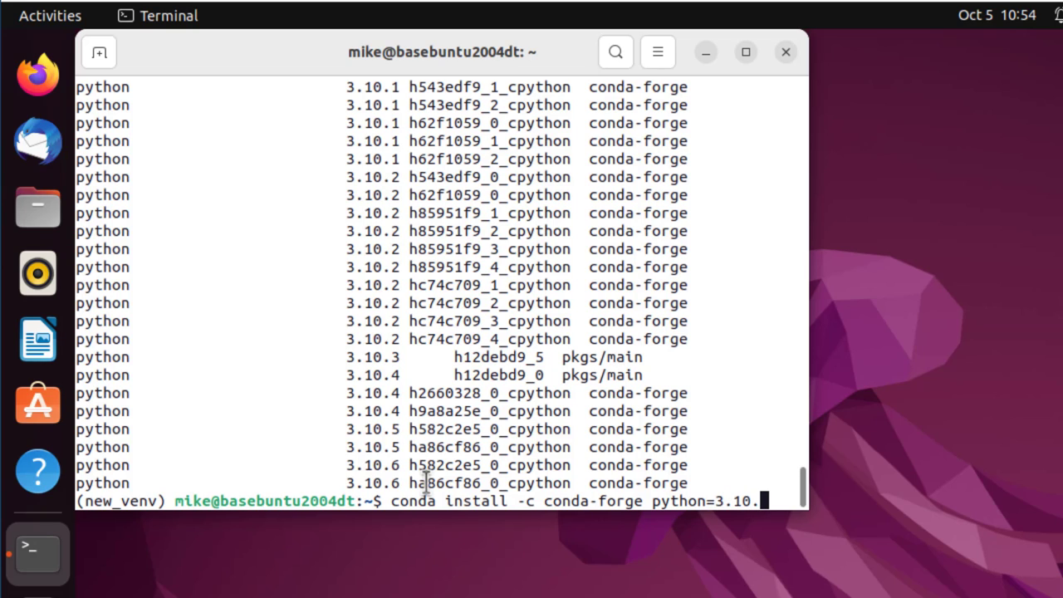
text(6)
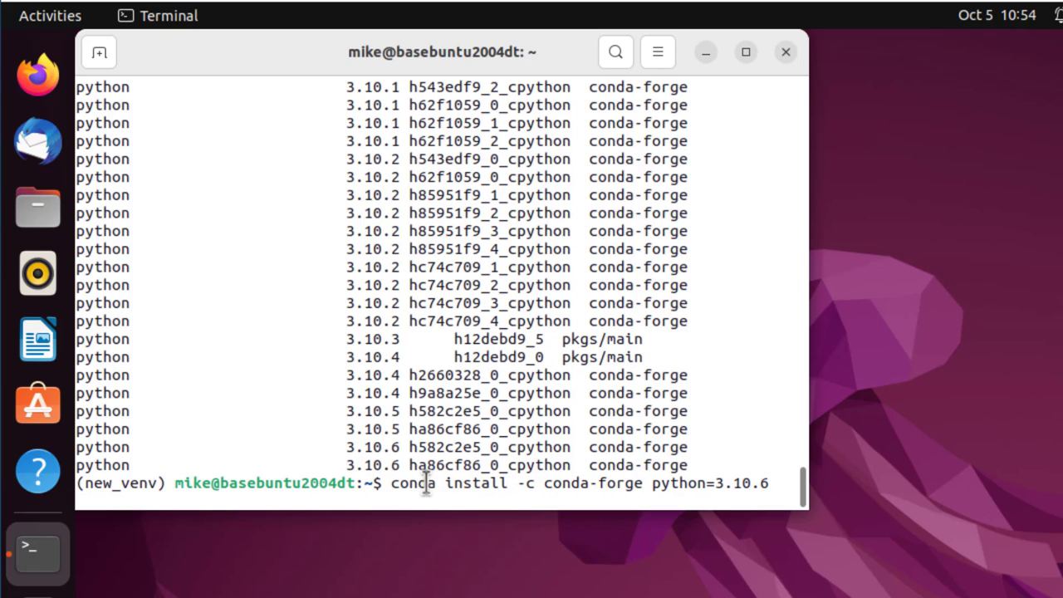
key(Return)
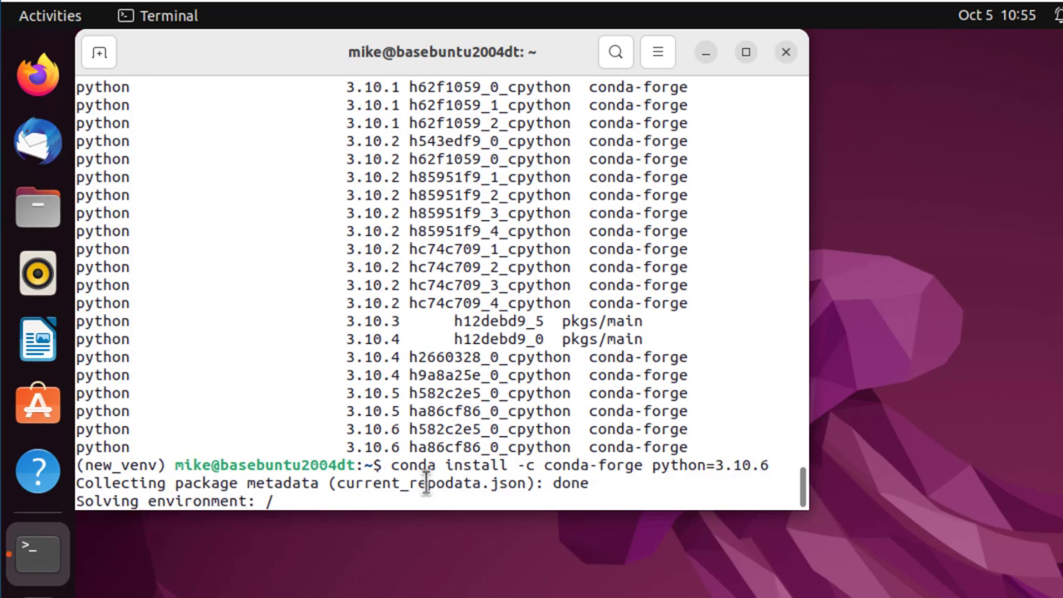
text(y]/n)? y)
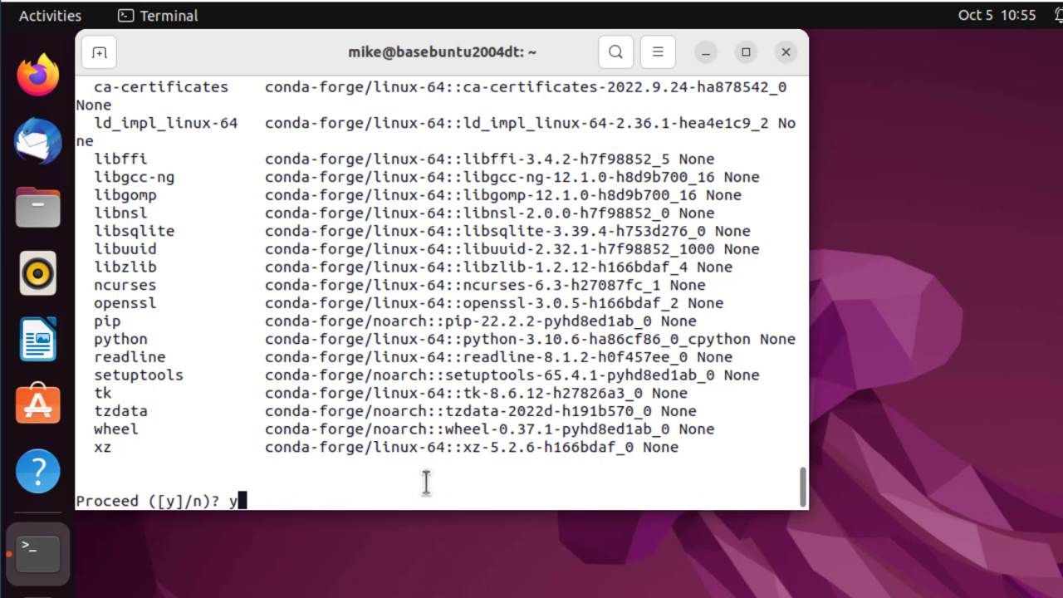
key(Return)
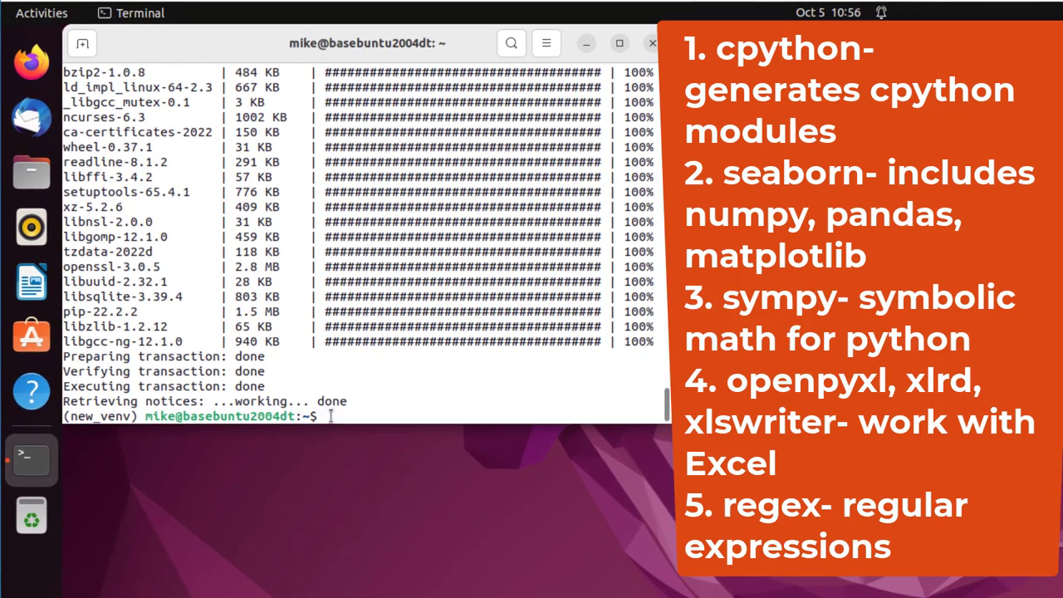
Paste and run the conda-forge install of cython, seaborn, sympy, openpyxl, xlrd, xlsxwriter and regex, confirming with y.
right_click(329, 416)
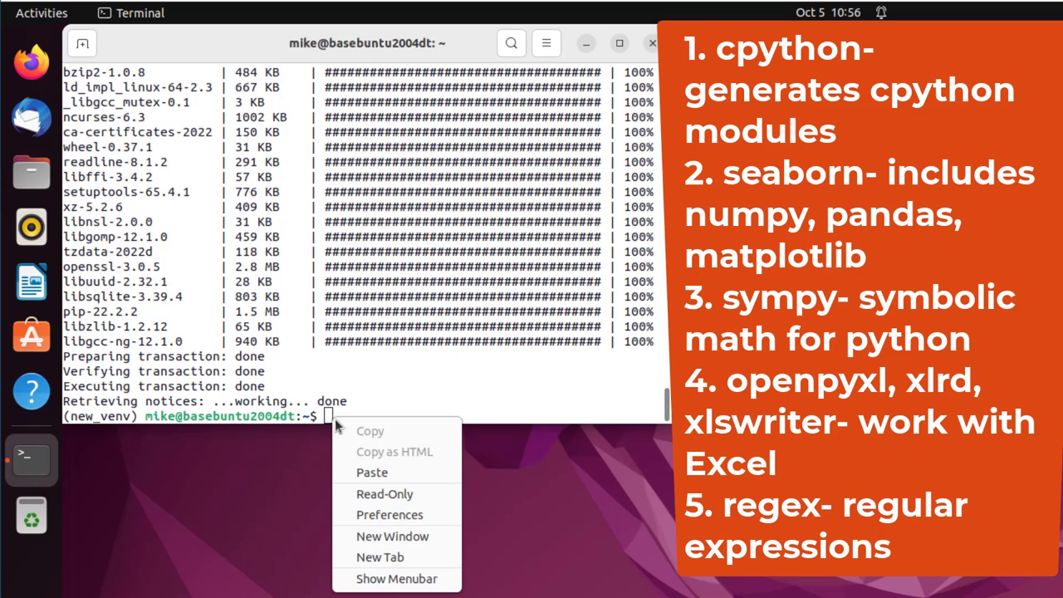
mouse_move(372, 470)
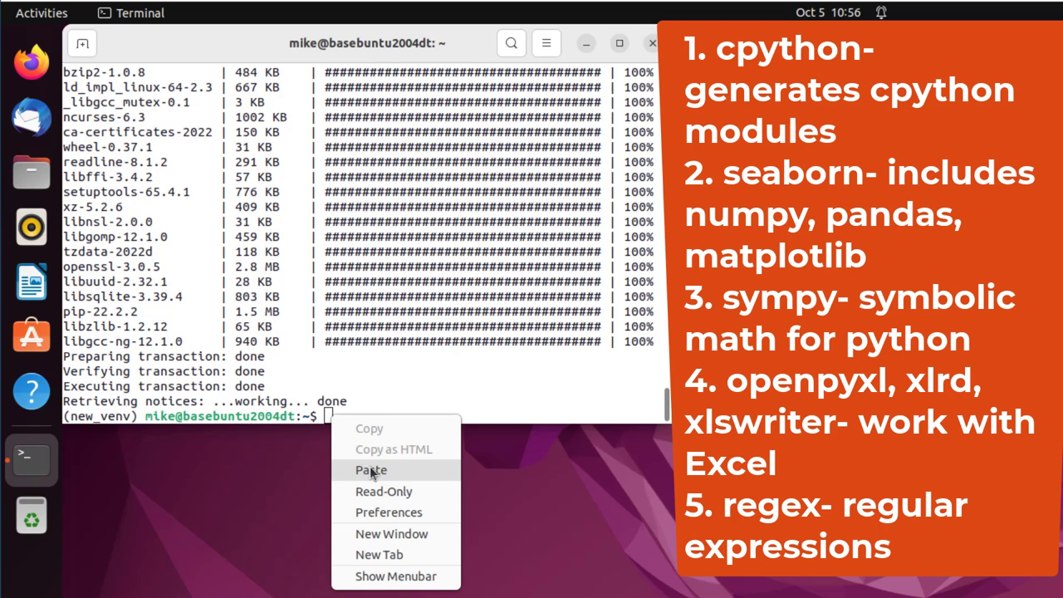
click(372, 470)
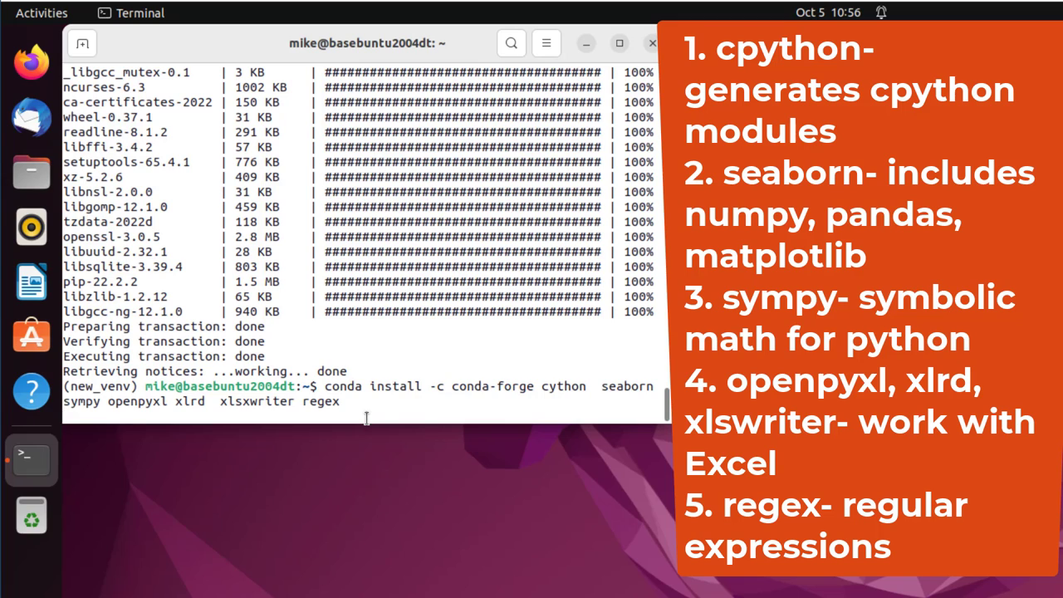
key(Return)
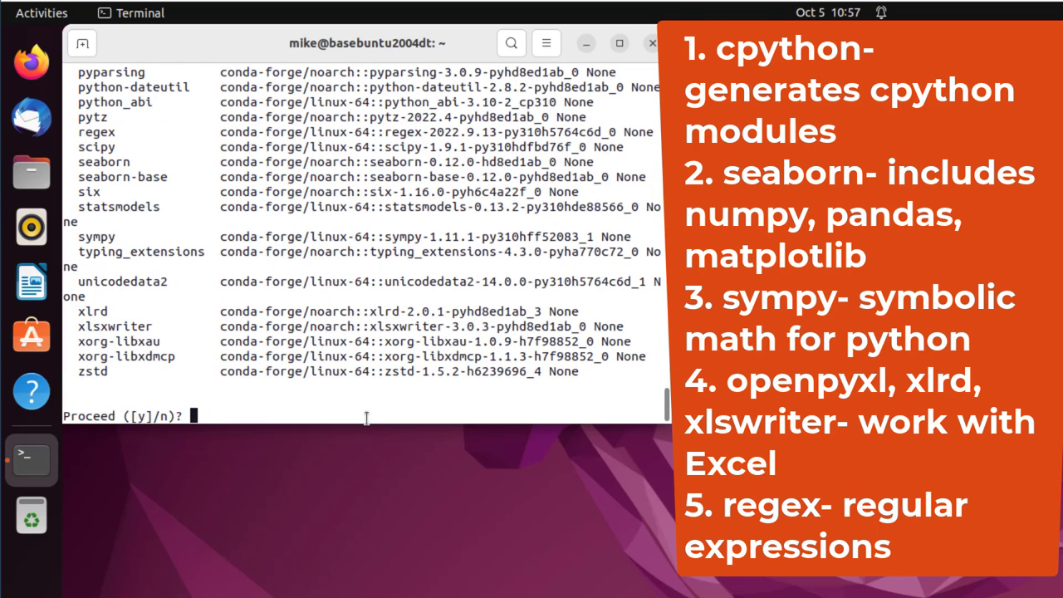
text(y)
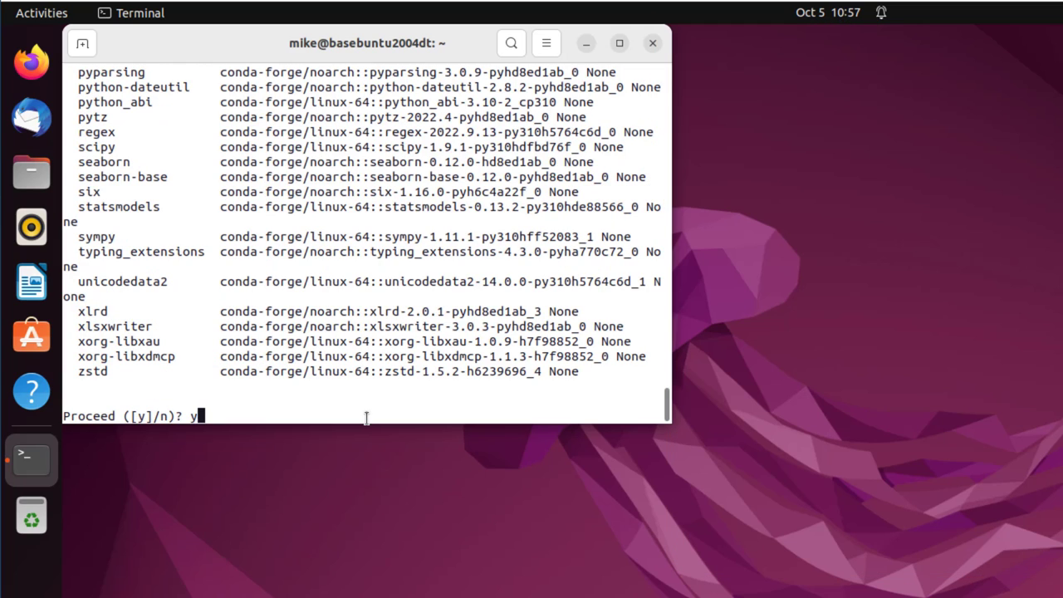
key(Return)
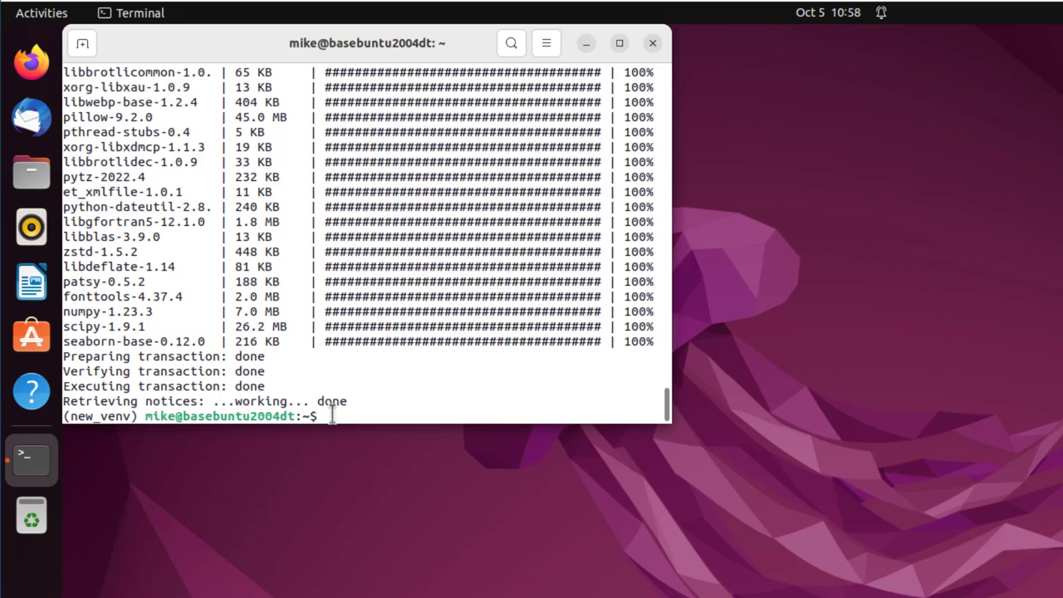
Run conda install conda-forge notebook, which fails for missing the -c channel flag.
text(c)
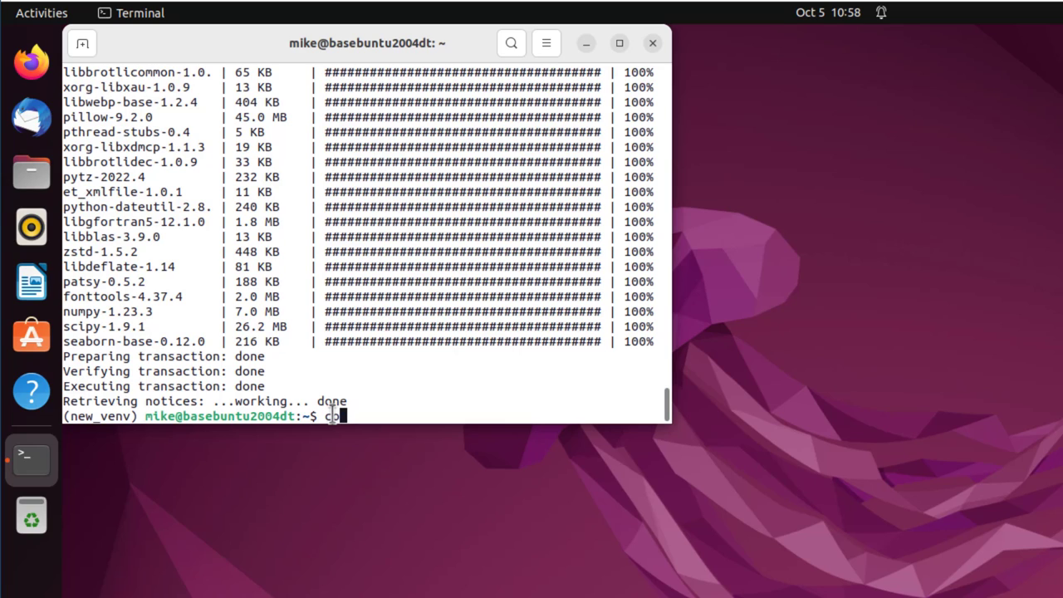
text(onda install conad)
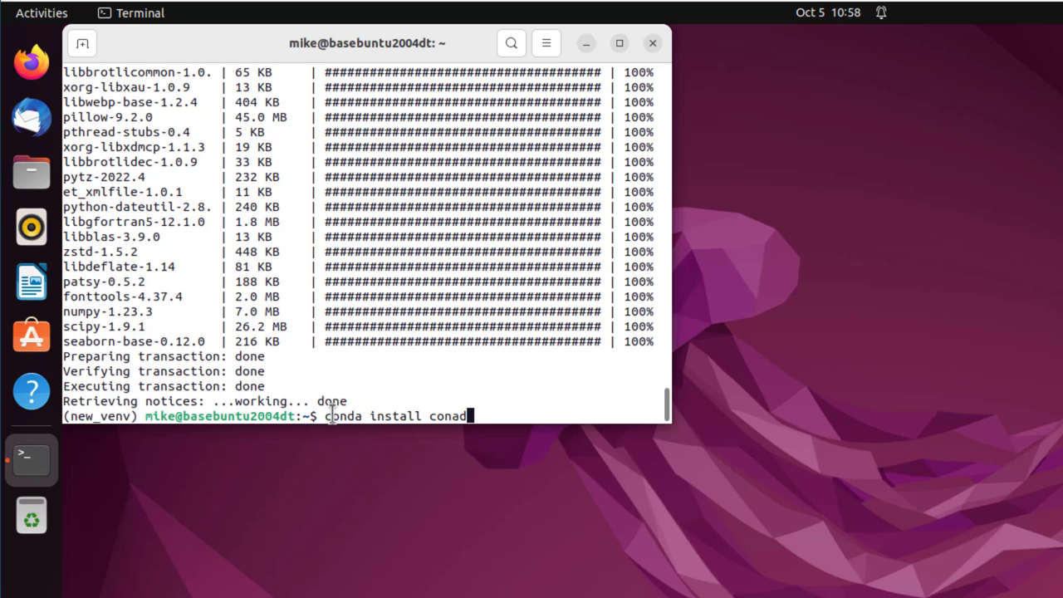
text(conda-for)
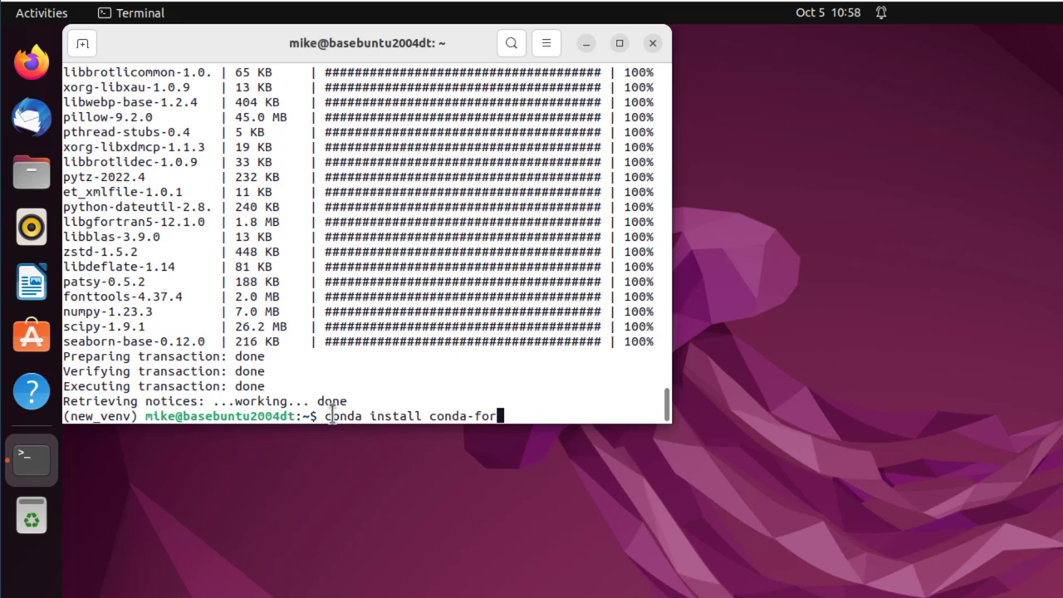
text(ge notebook)
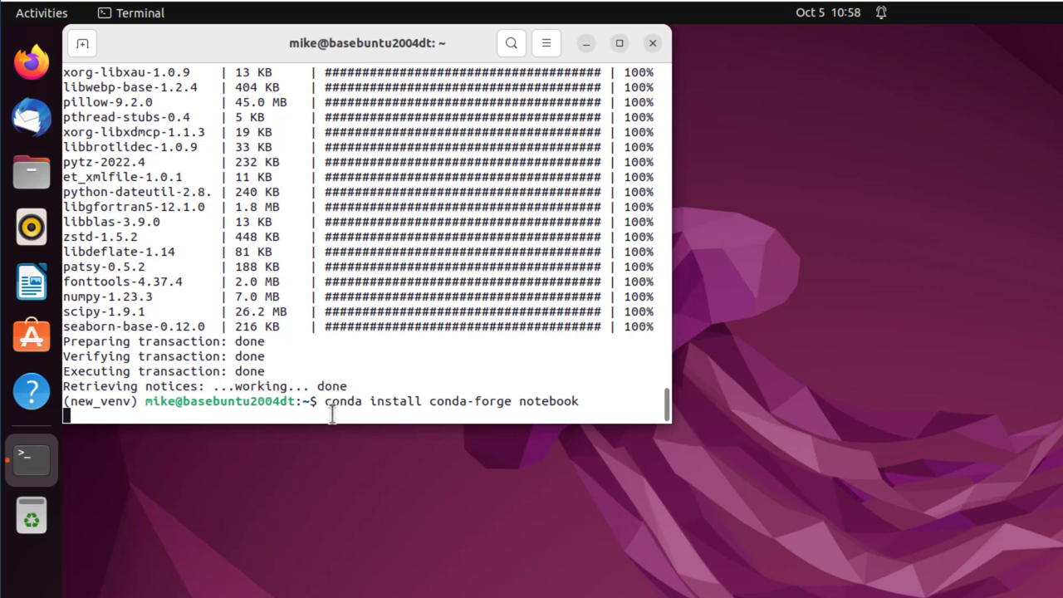
key(Return)
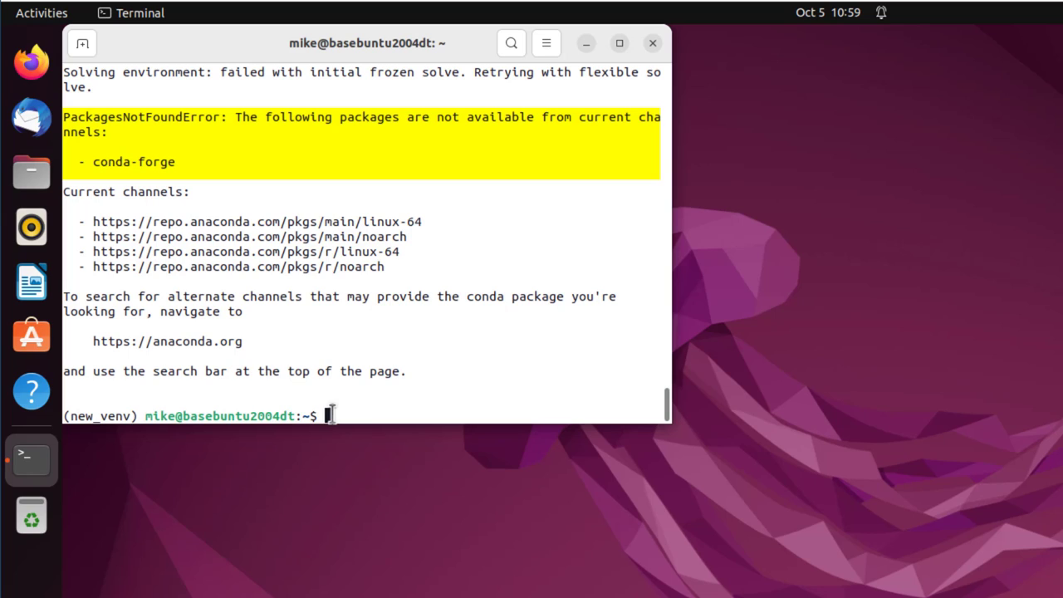
Rerun it as conda install -c conda-forge notebook and confirm with y.
text(conda install conda-forge notebook)
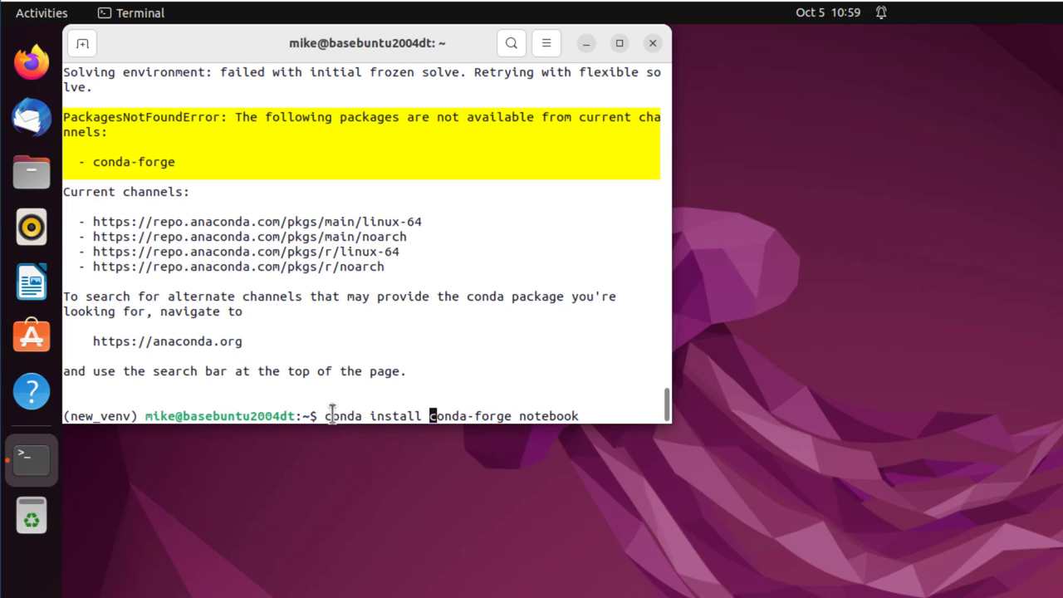
text(-c)
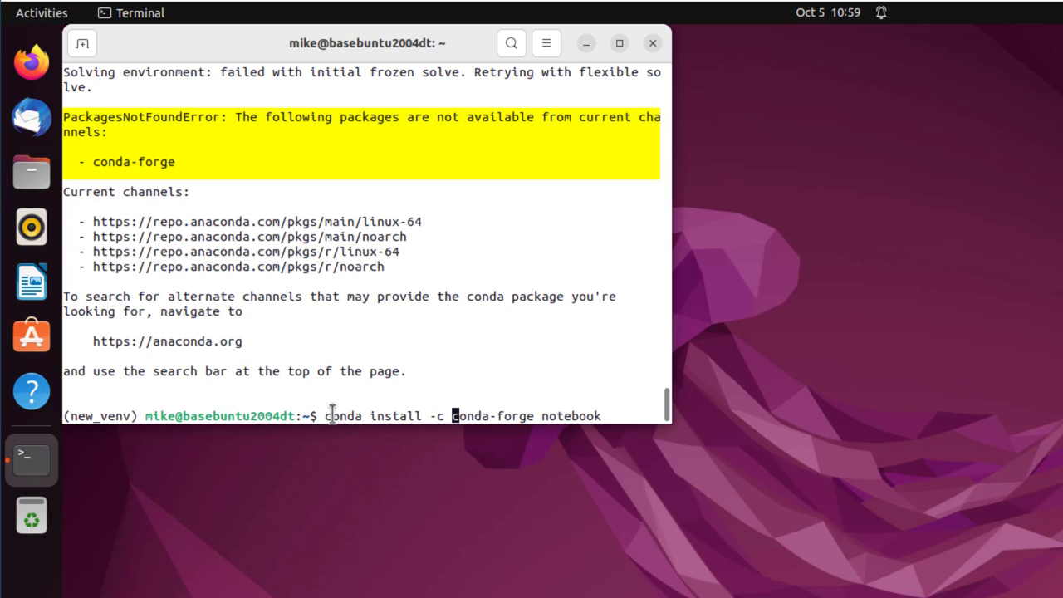
key(Return)
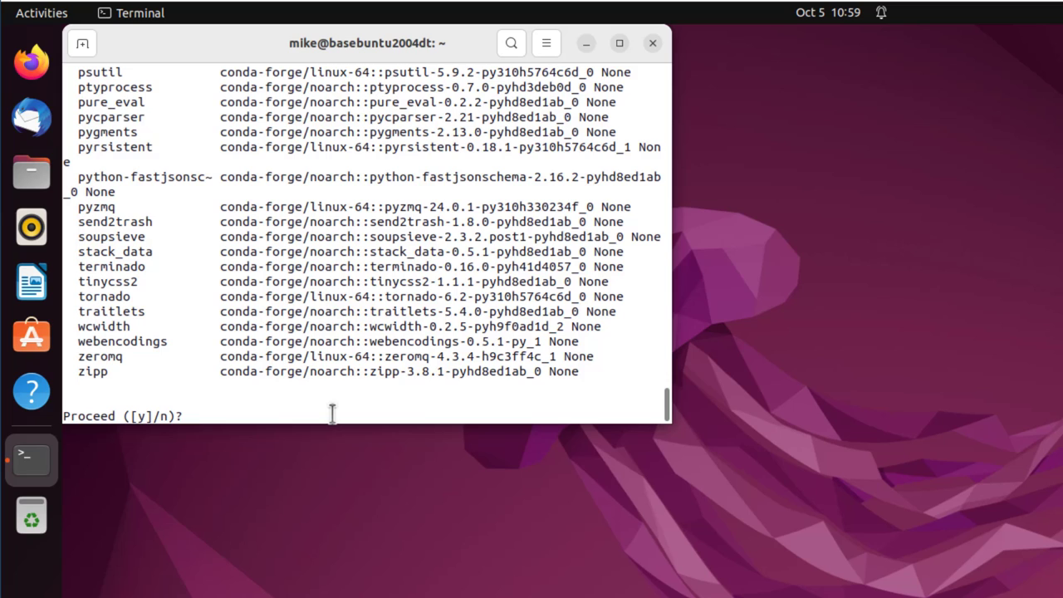
text(y)
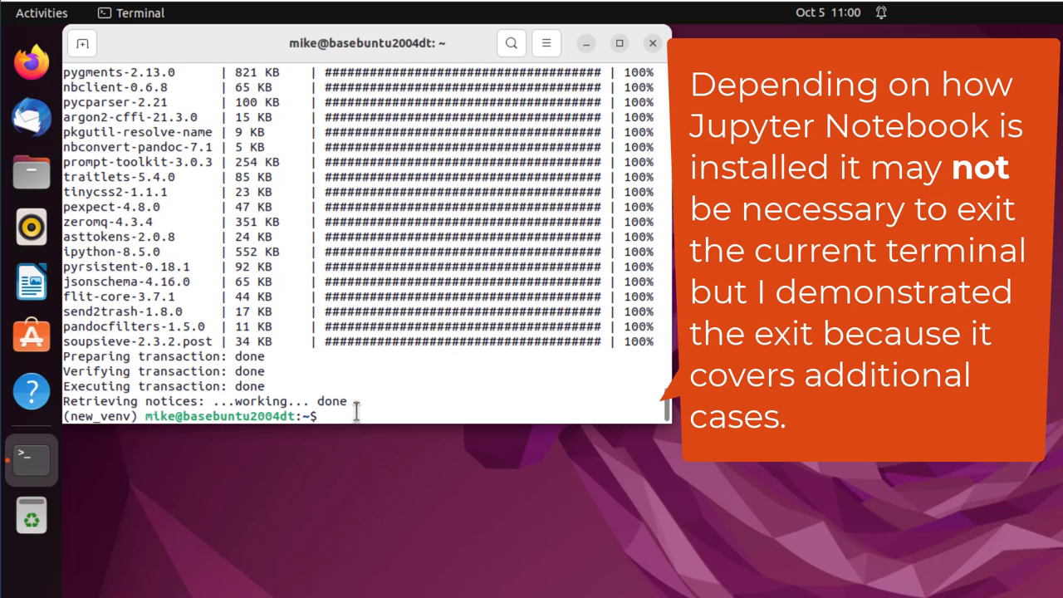
Run conda deactivate twice to leave new_venv and then the base environment.
text(conda de)
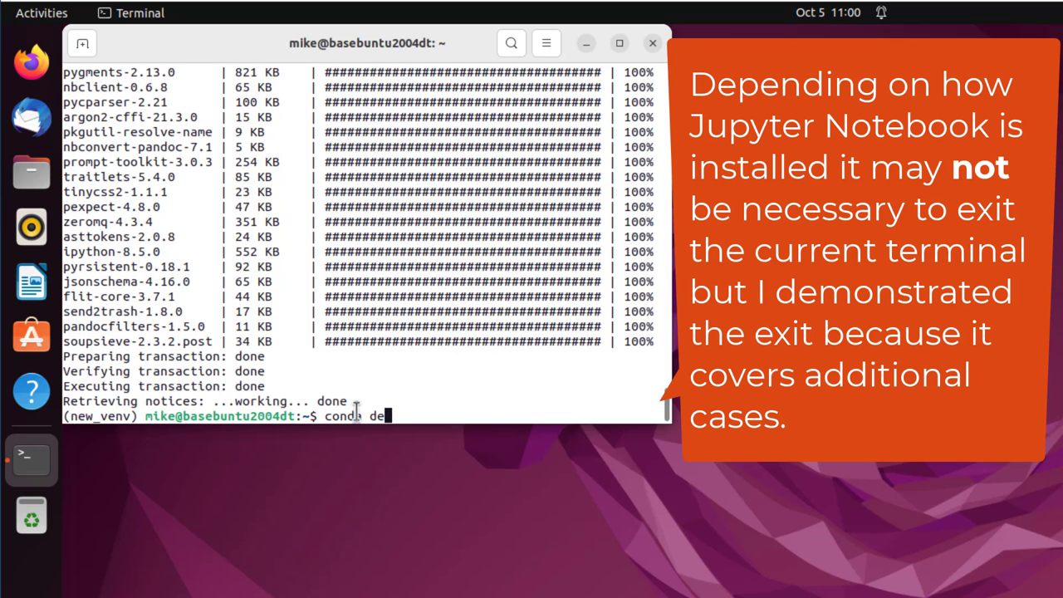
key(Return)
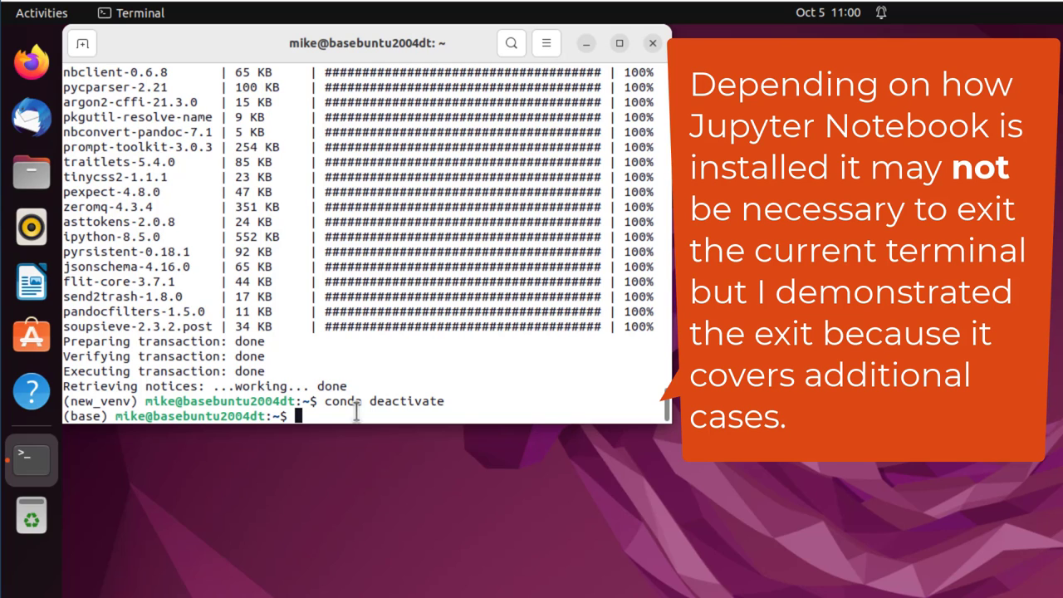
text(conda deactivate)
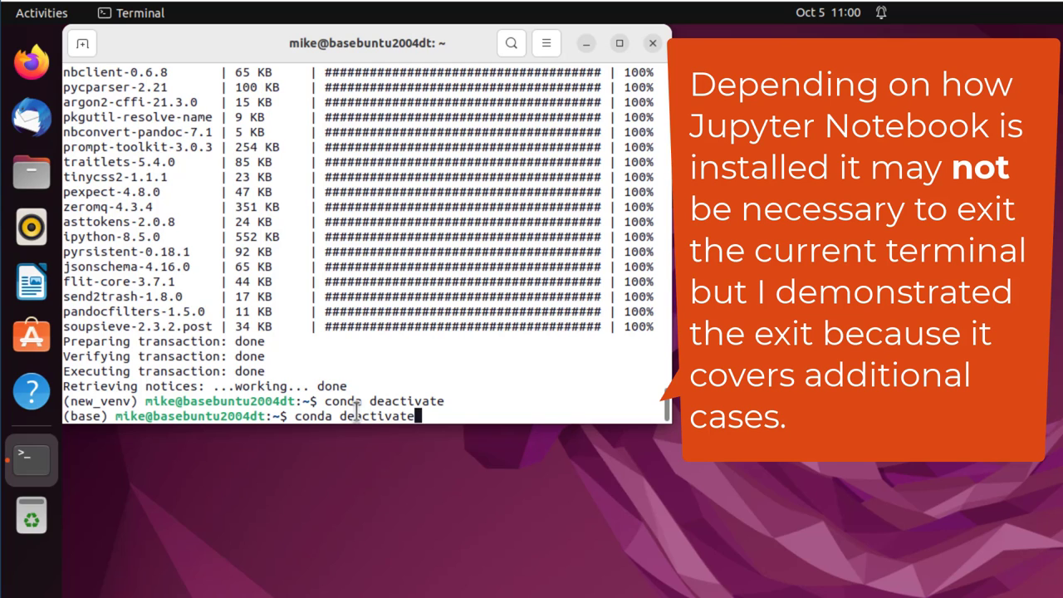
key(Return)
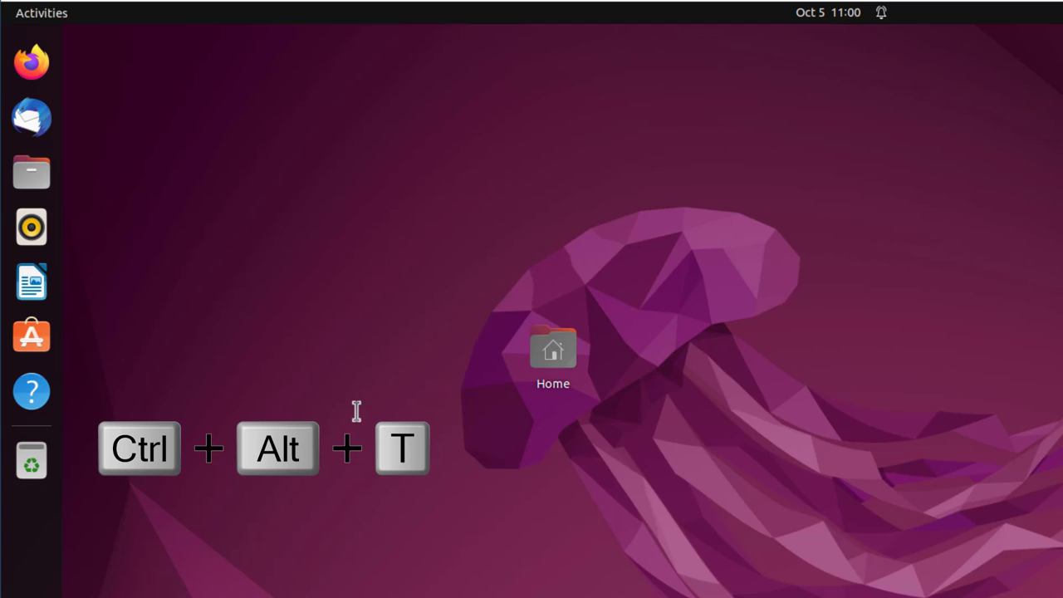
In a fresh terminal, activate base conda and list the available environments.
key(ctrl+alt+t)
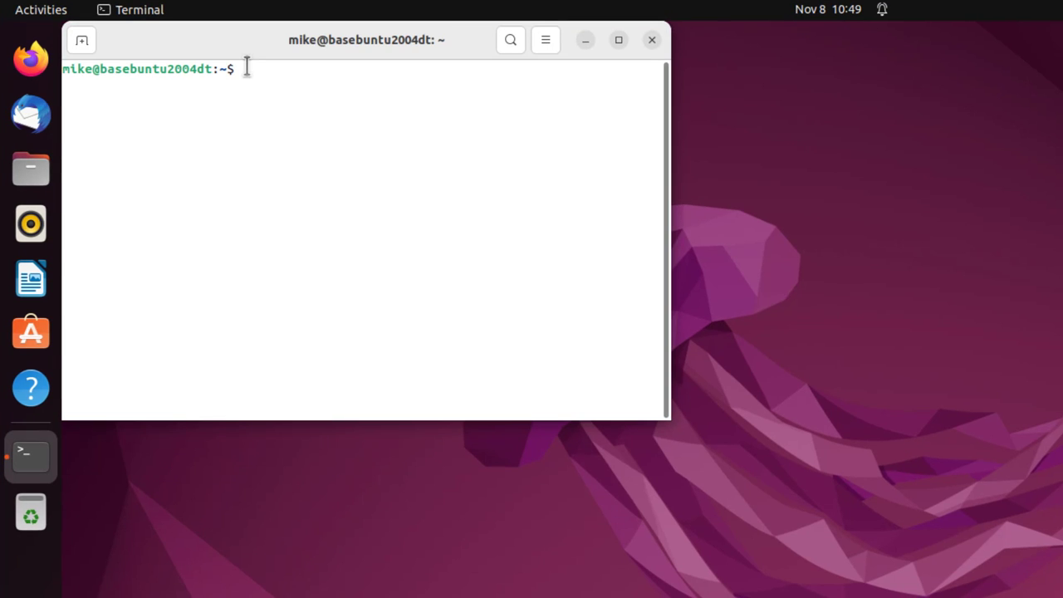
text(don)
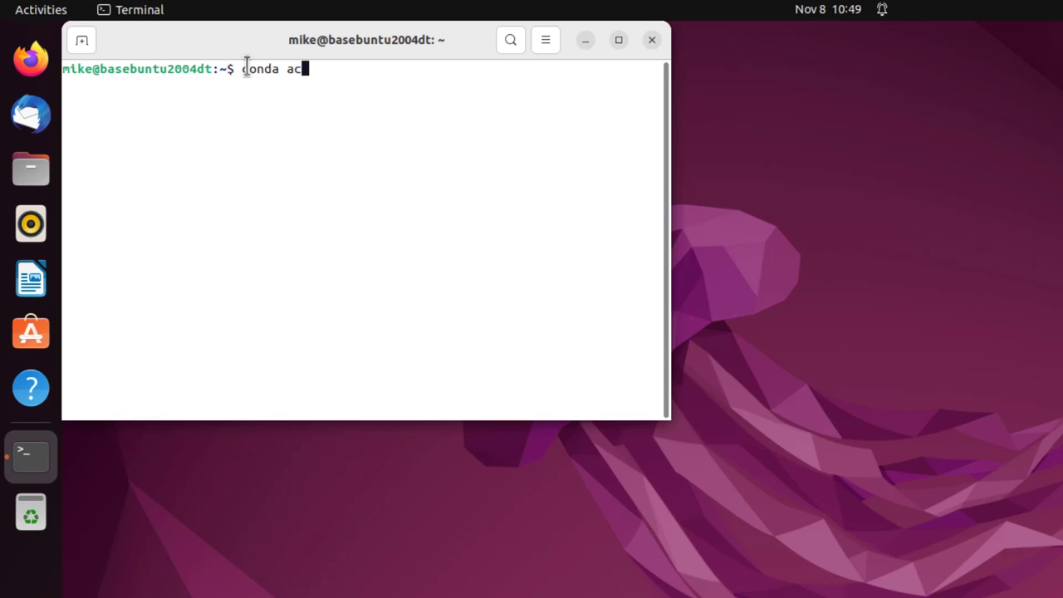
text(tivate)
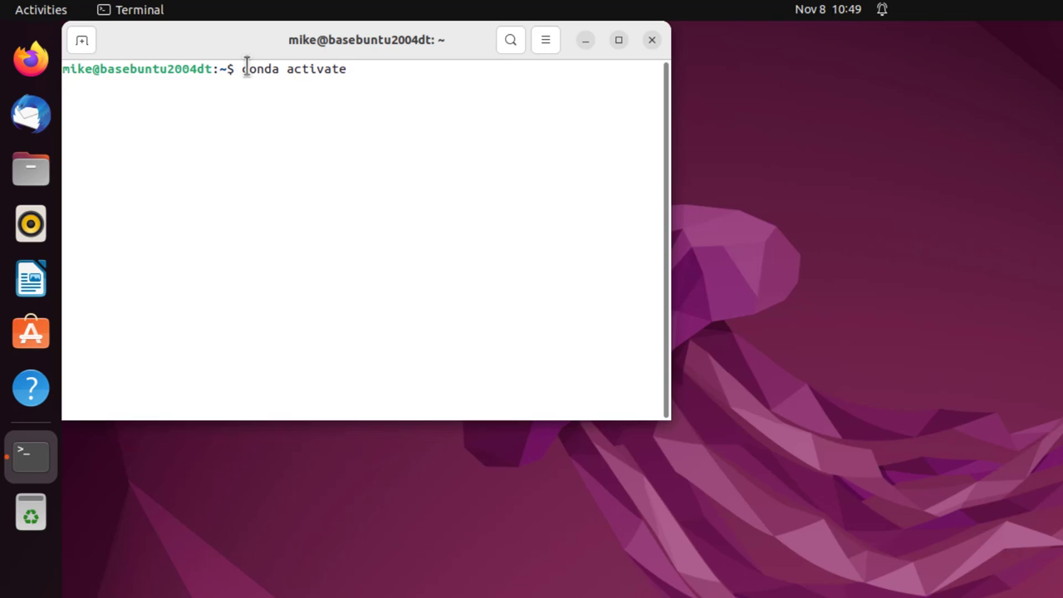
key(Return)
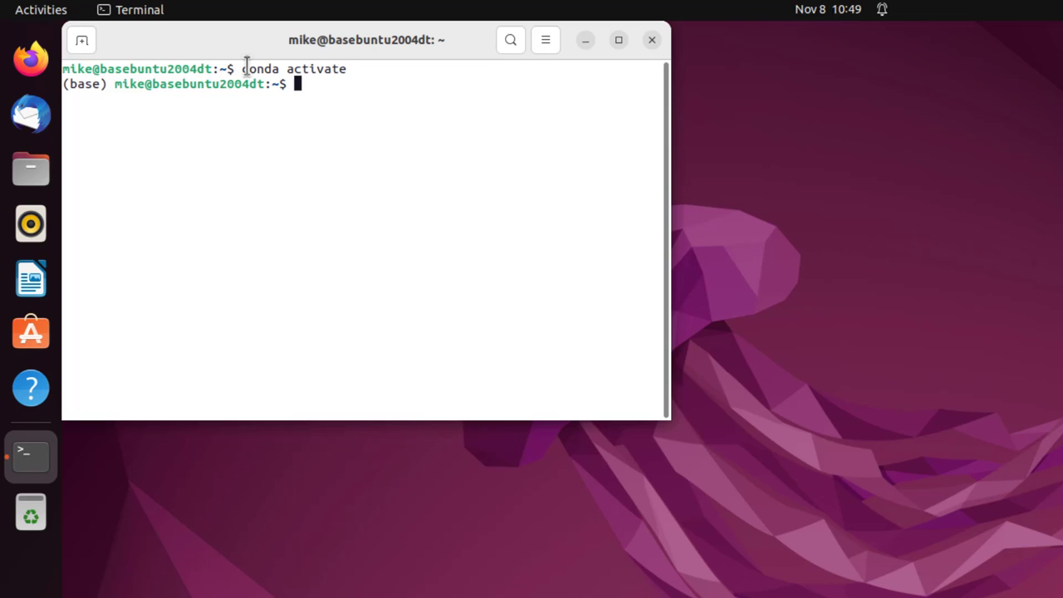
text(conda)
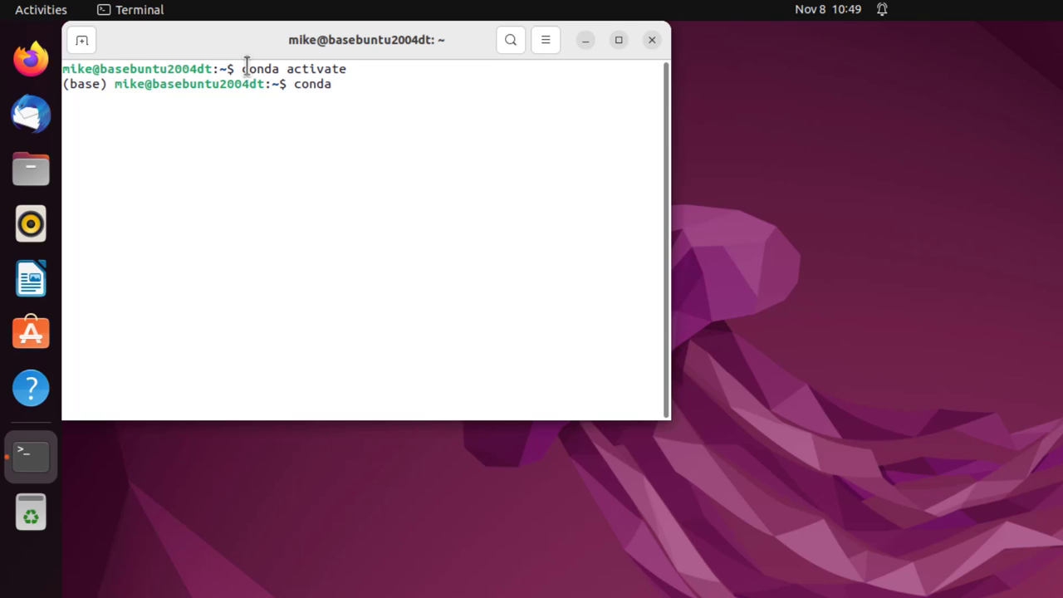
text(env list)
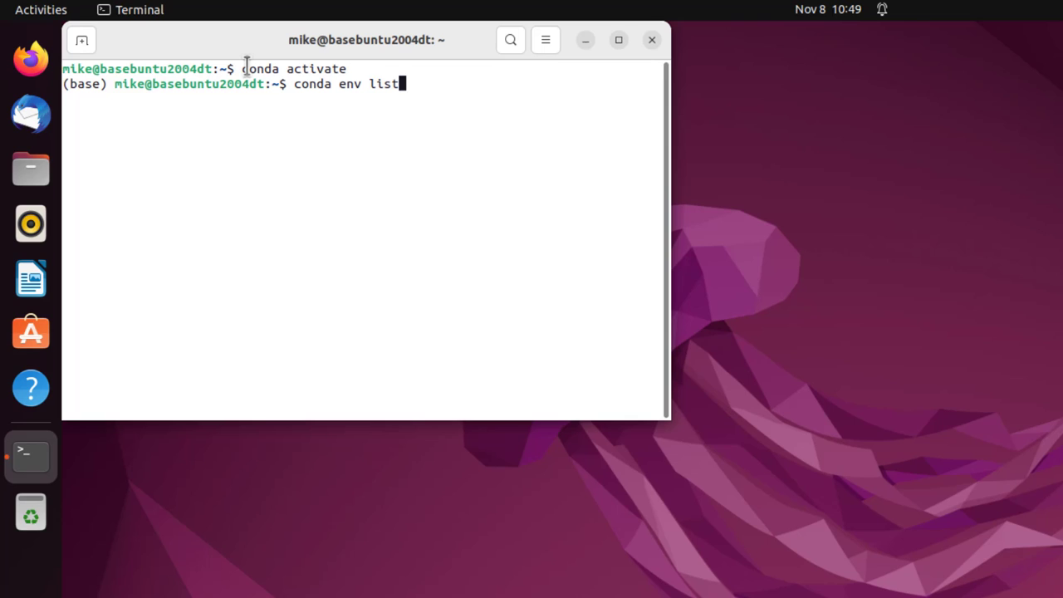
key(Return)
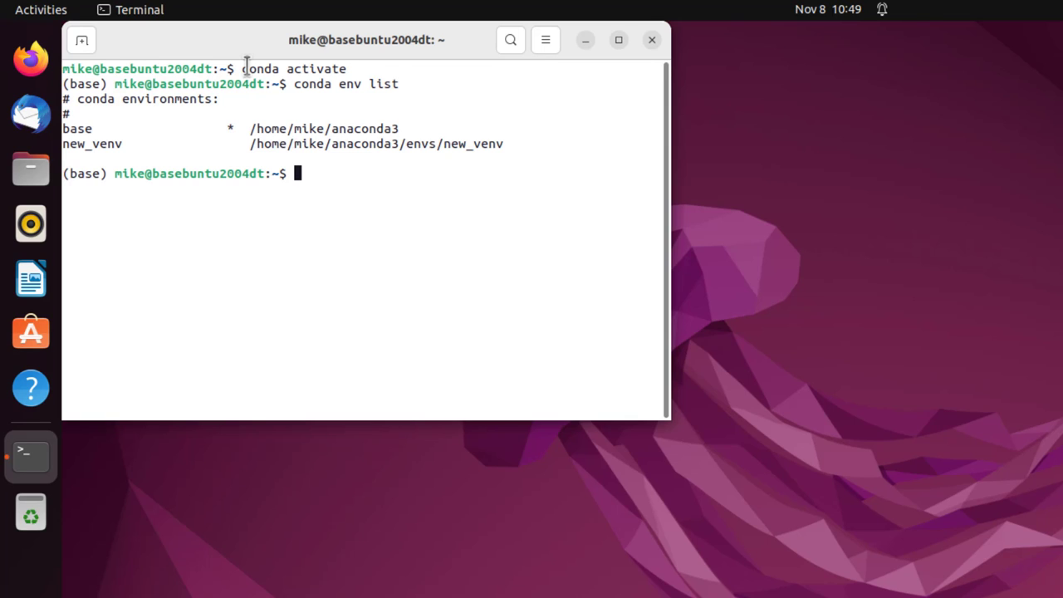
Activate the new_venv environment and change into the jupyter_projects folder.
text(co)
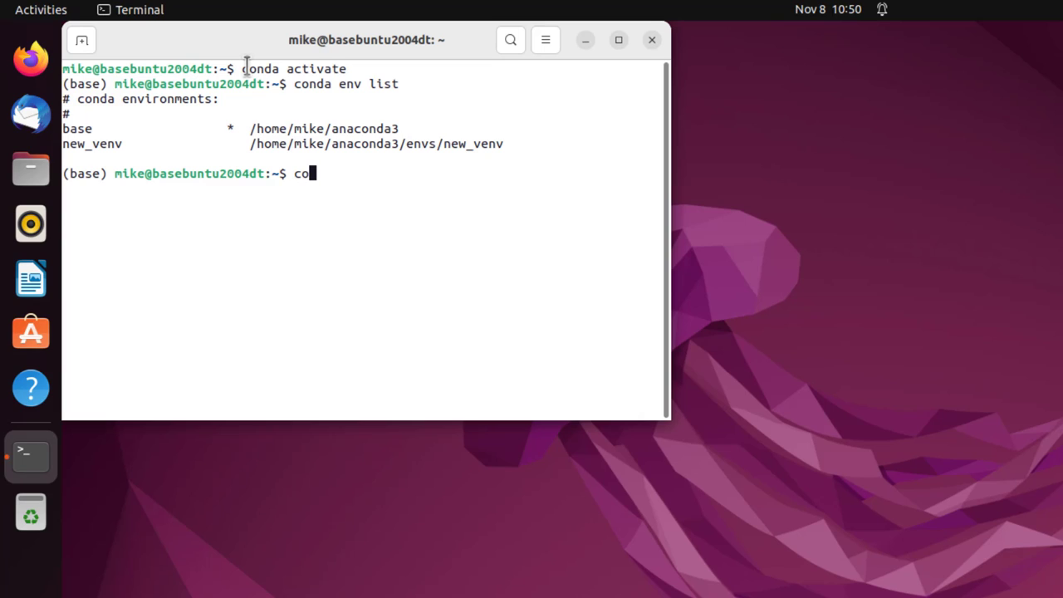
text(nda a)
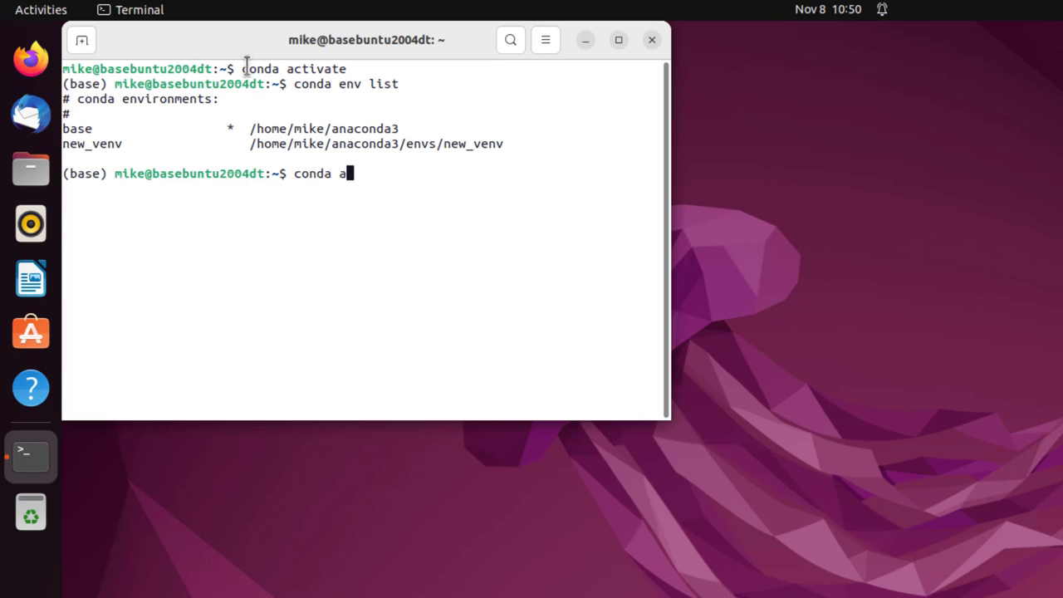
text(ctivate ne)
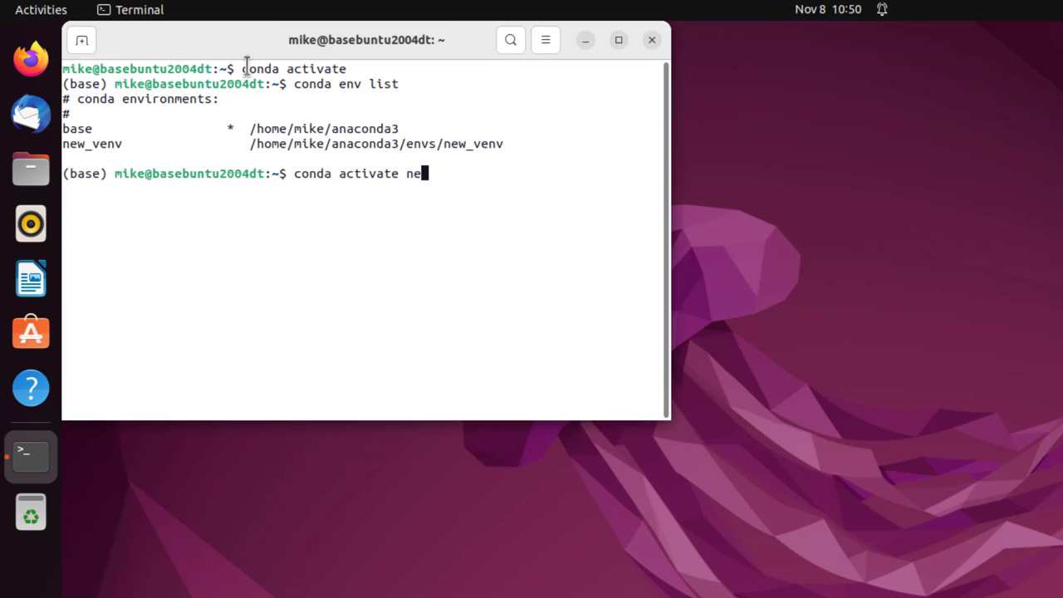
text(w_v)
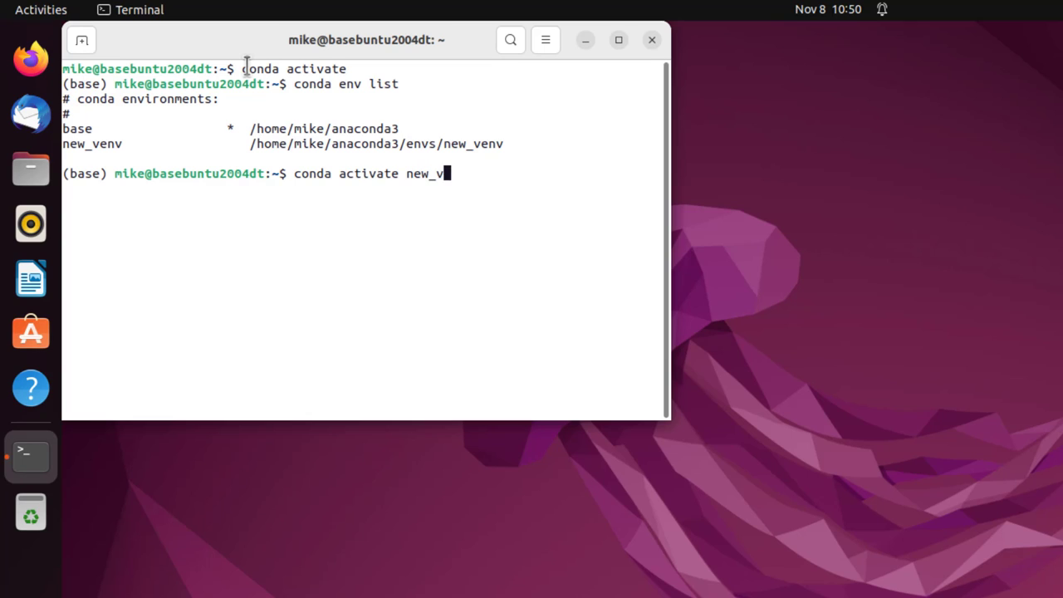
key(Return)
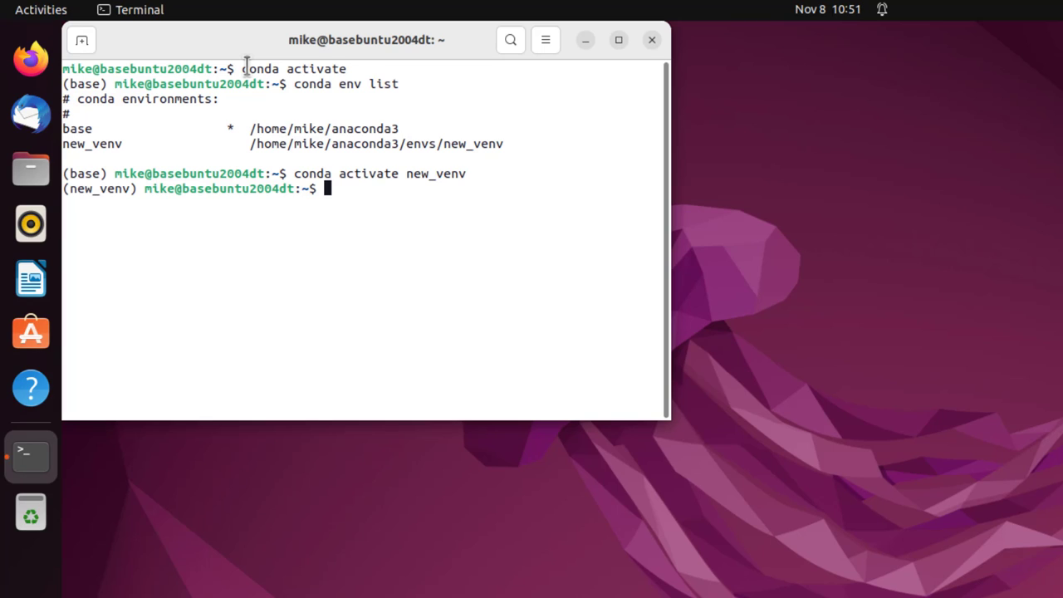
text(cd jupyter_projects/)
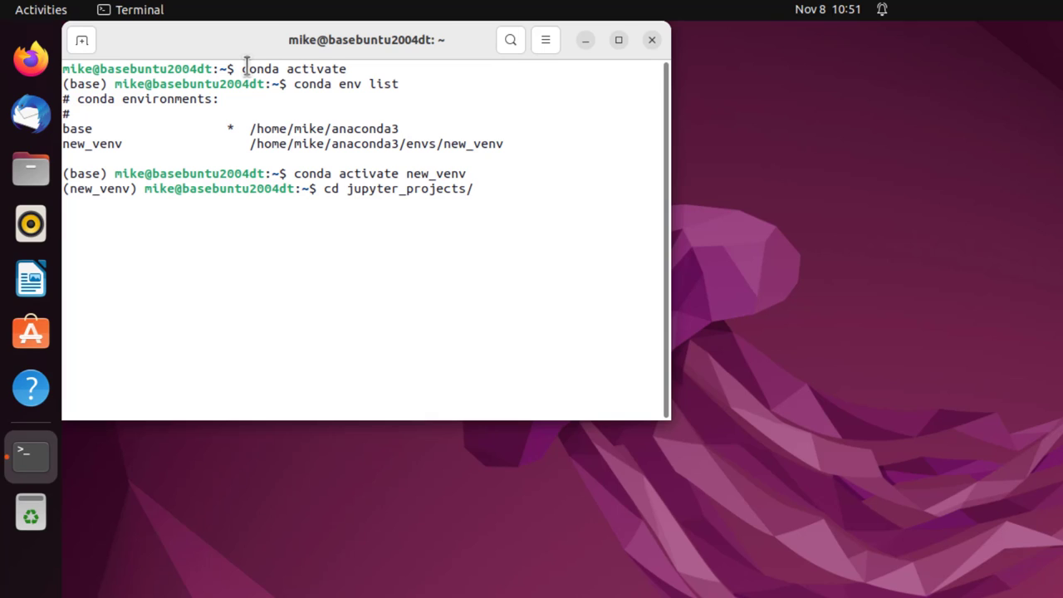
key(Return)
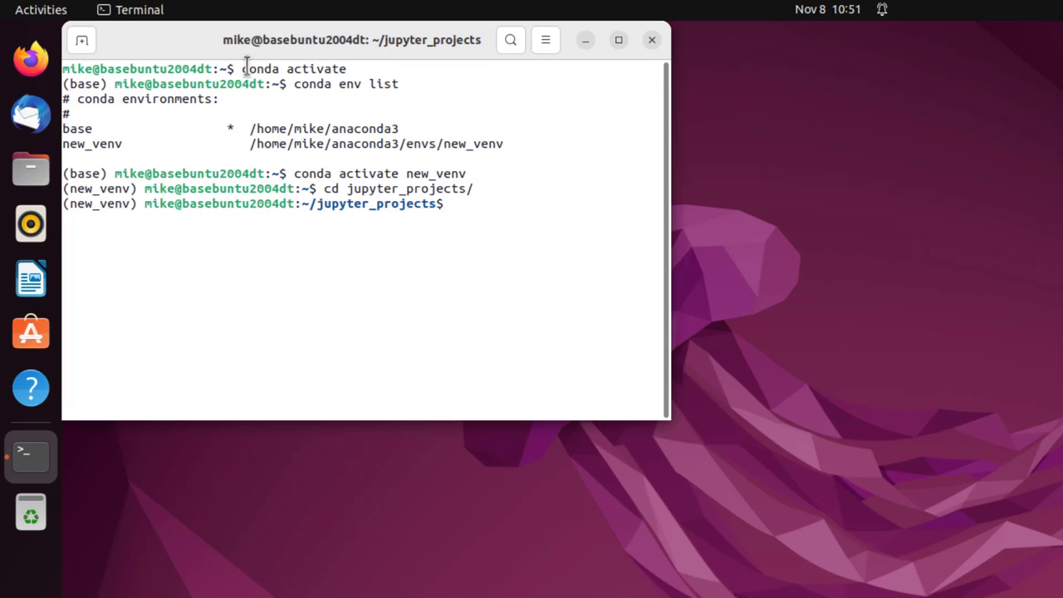
Start the Jupyter Notebook server from jupyter_projects.
text(jupy)
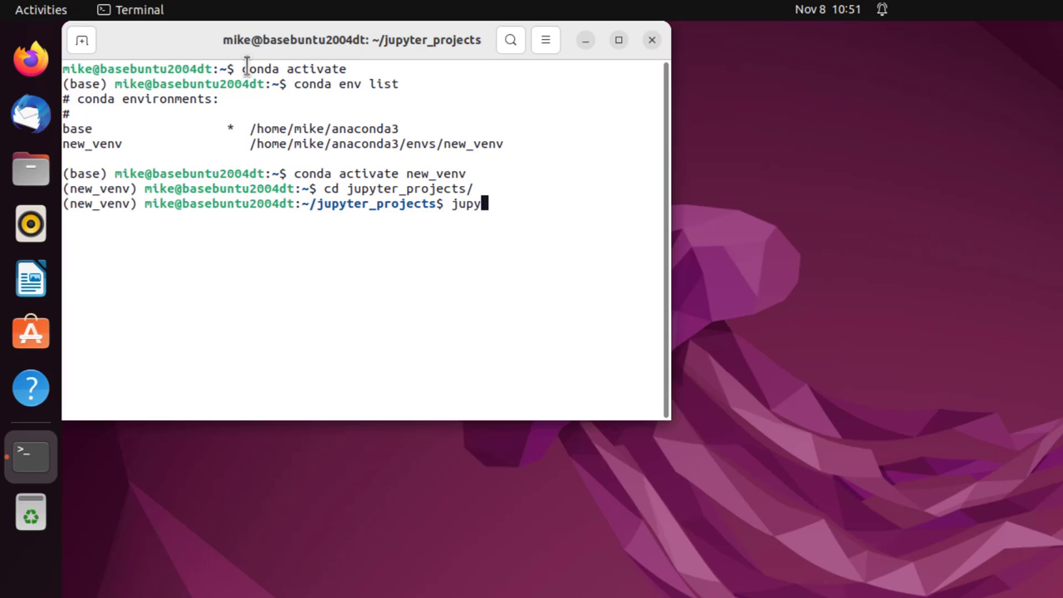
text(ter)
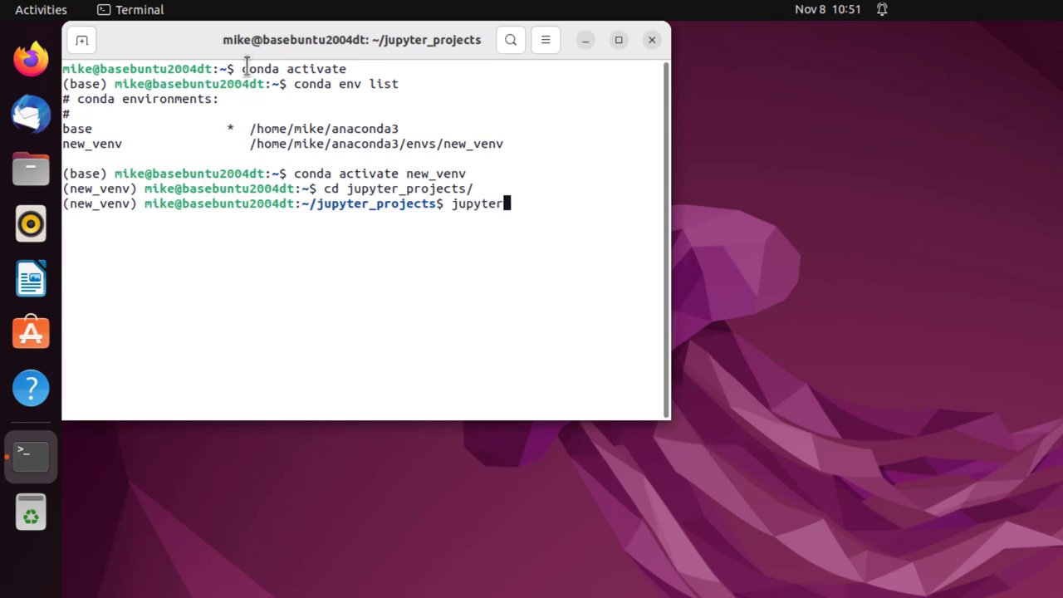
text(not)
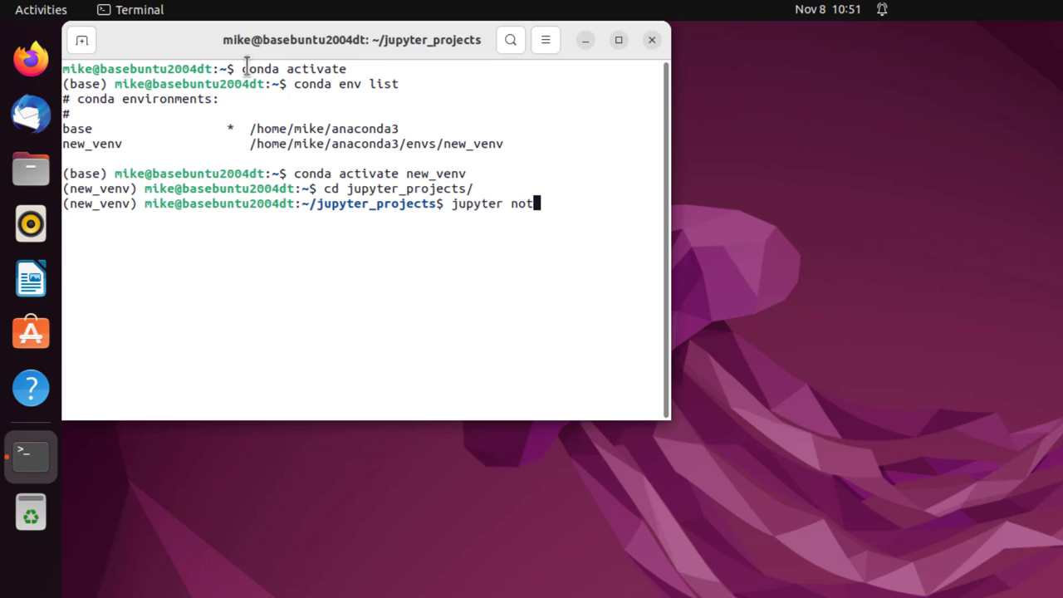
text(ebook)
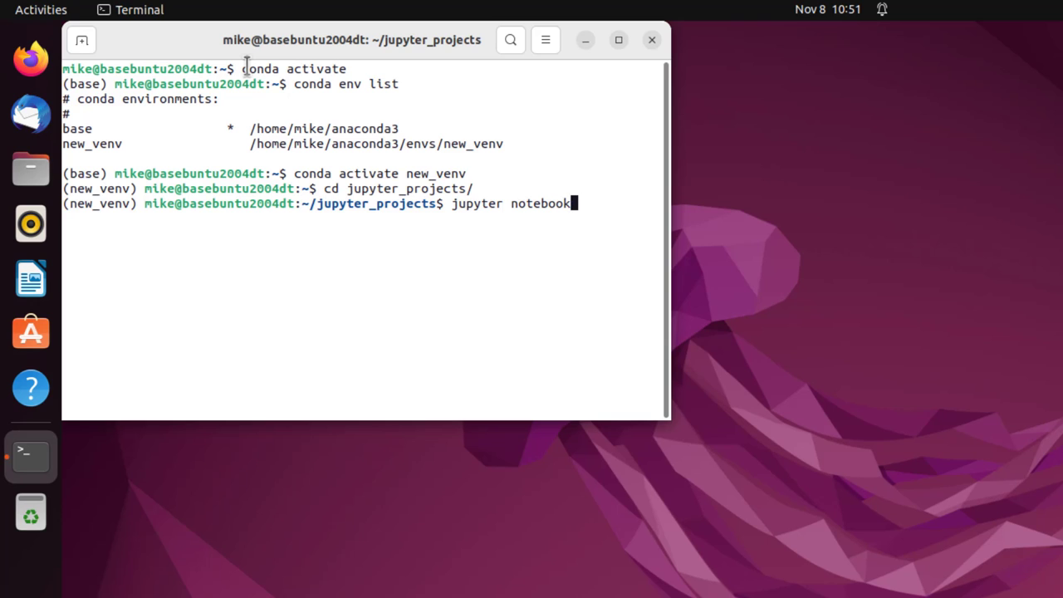
key(Return)
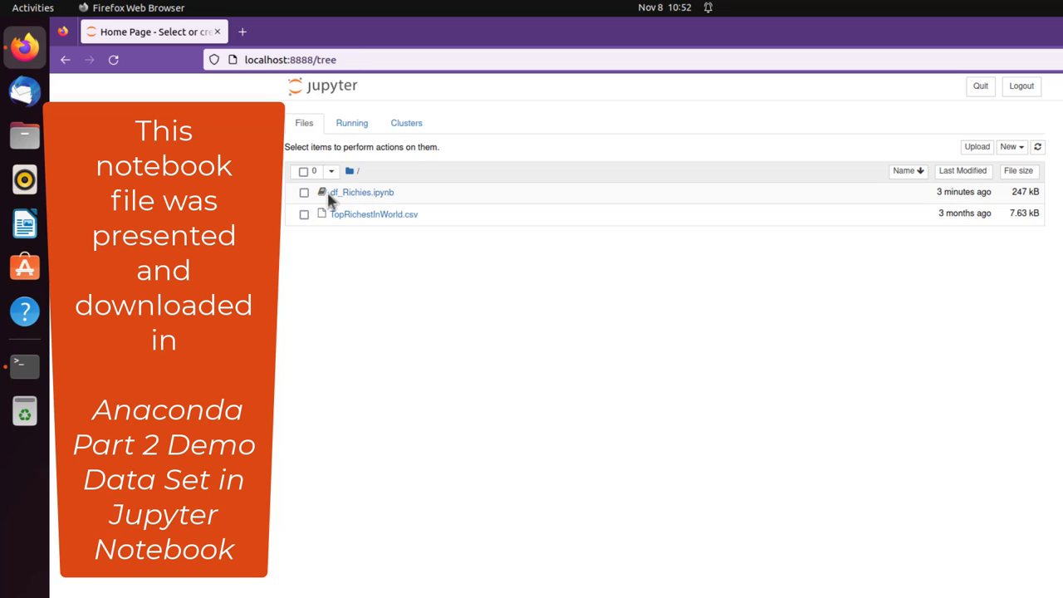
mouse_move(359, 203)
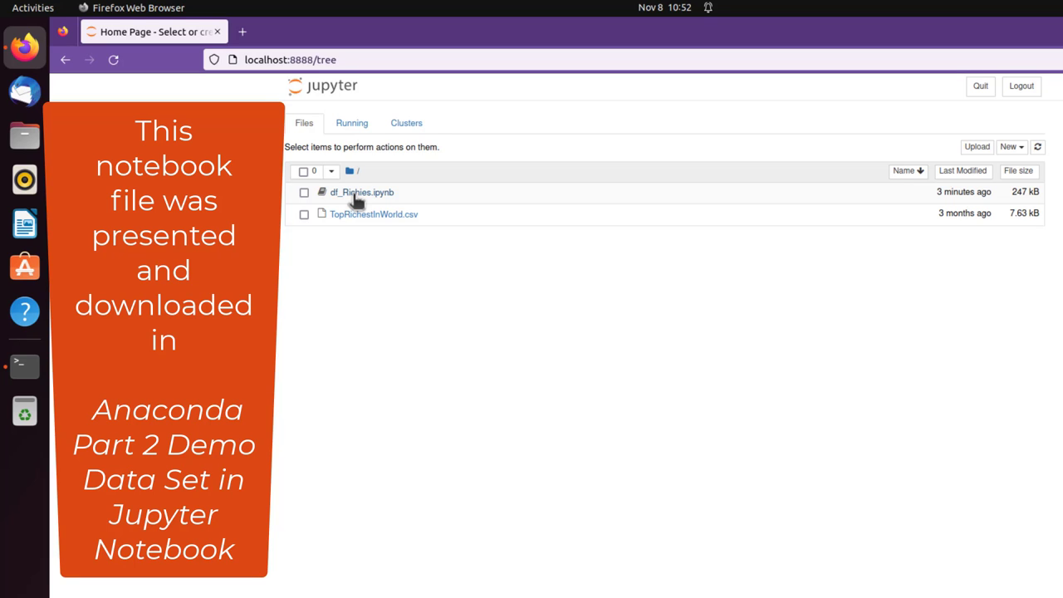
Open df_Richies.ipynb from the Jupyter file browser.
click(242, 32)
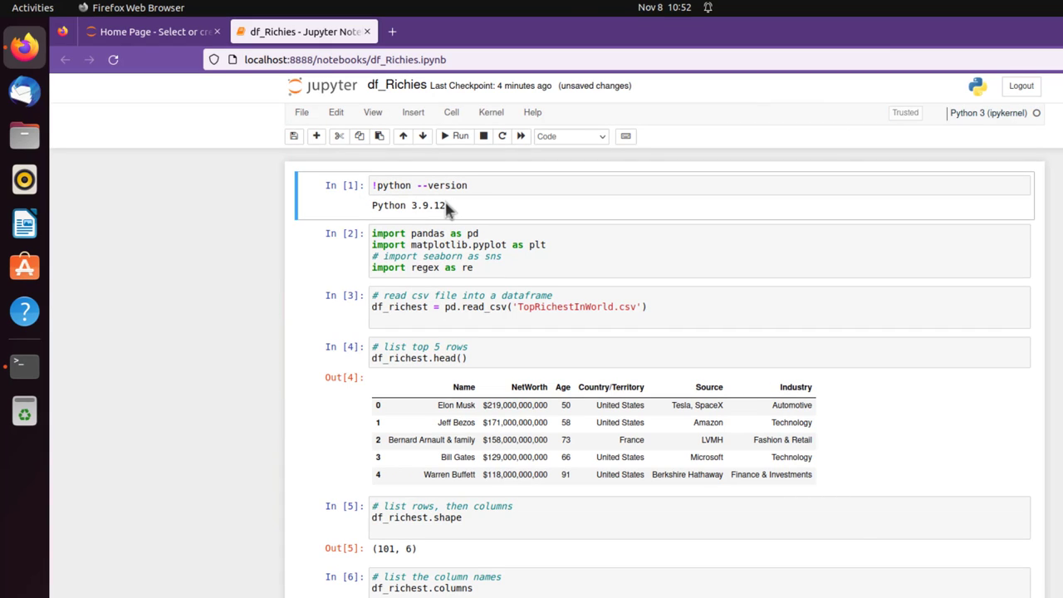
mouse_move(433, 206)
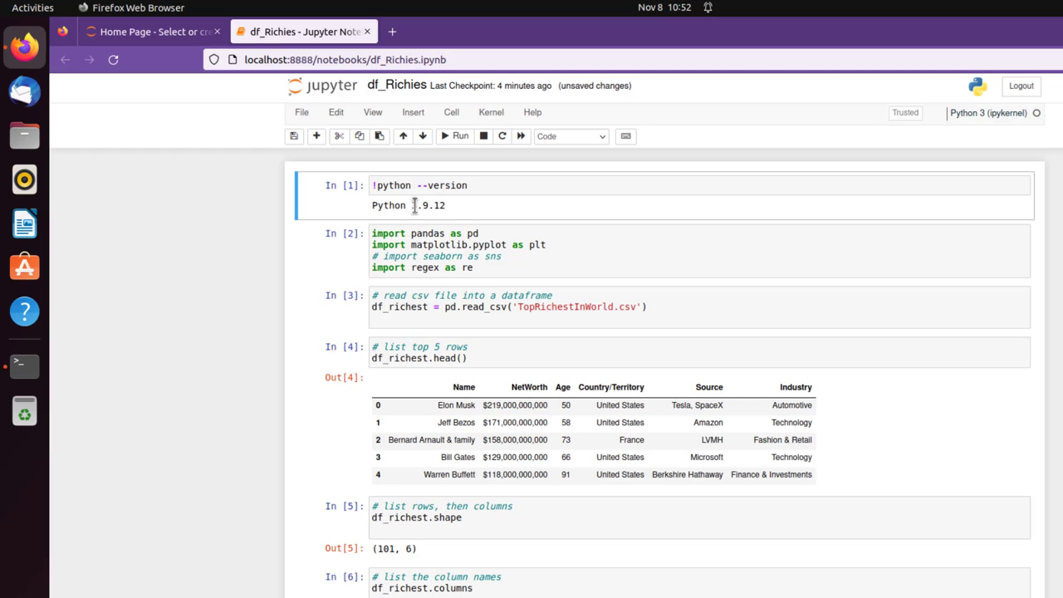
mouse_move(447, 212)
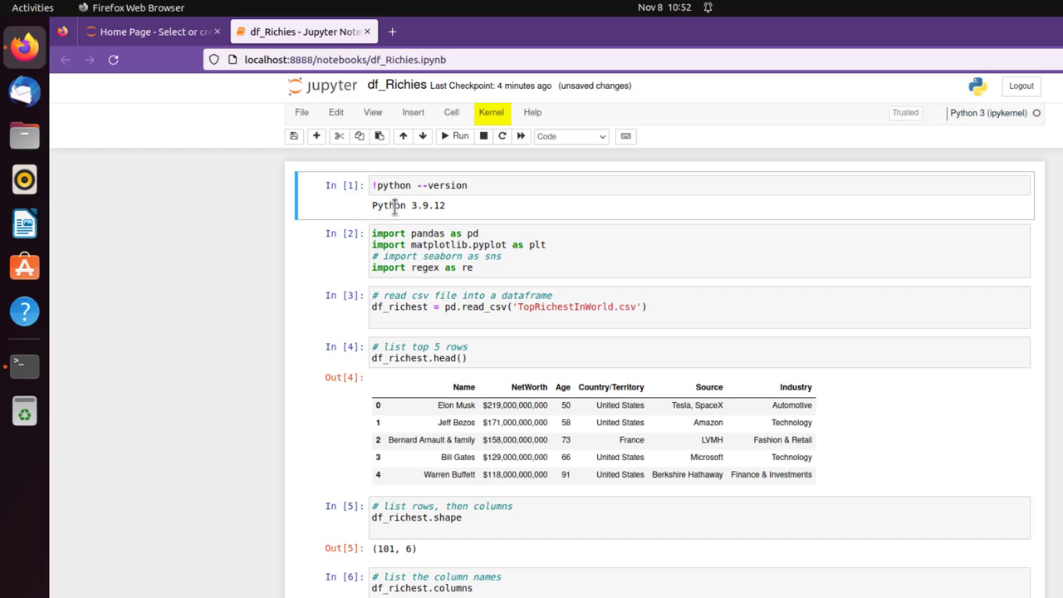
mouse_move(492, 113)
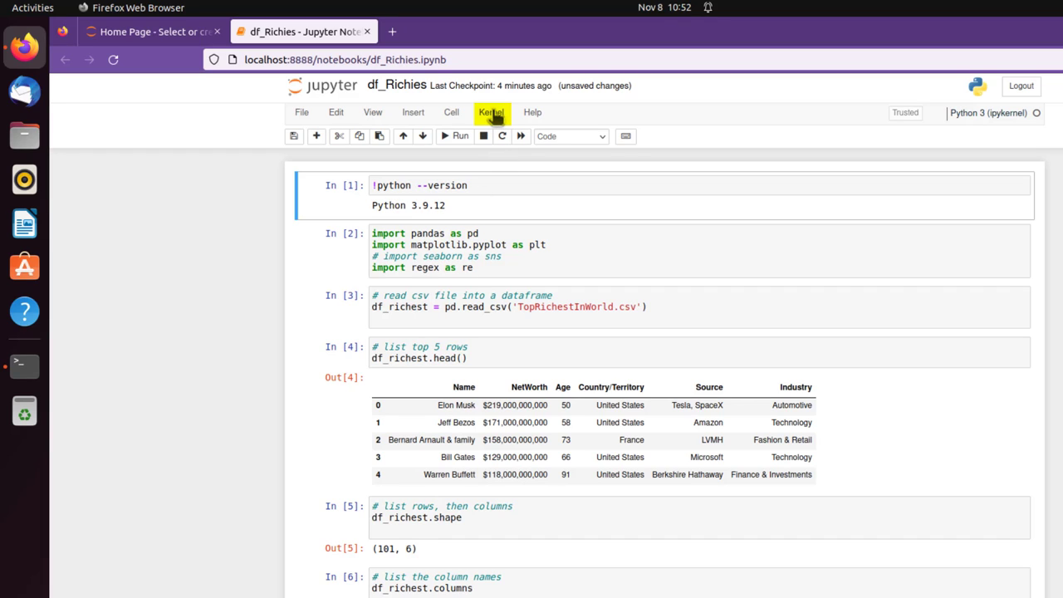
Run Kernel > Restart & Run All so the version cell reports Python 3.10.6.
click(491, 113)
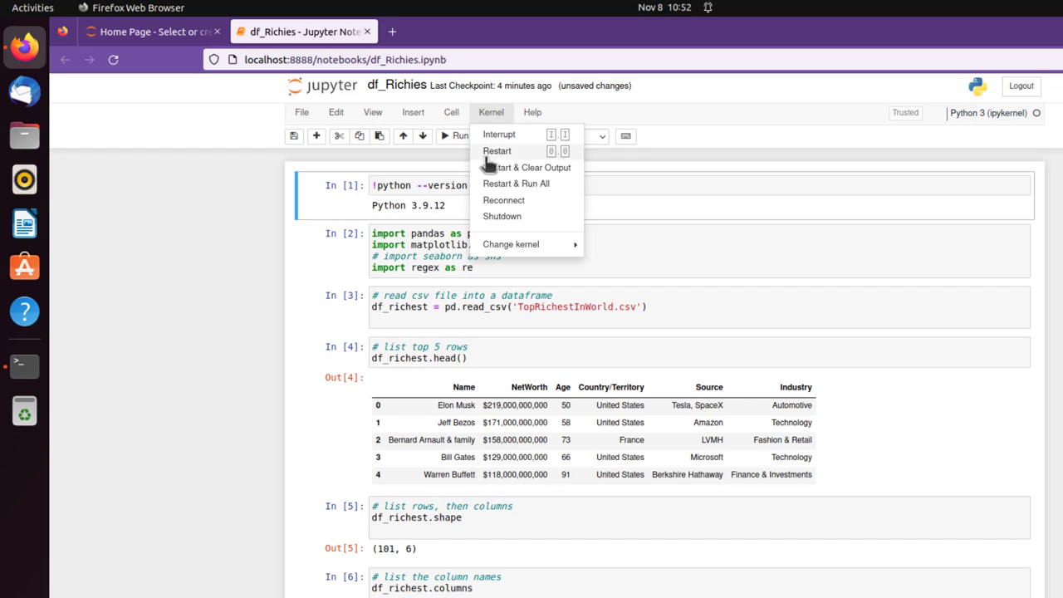
mouse_move(515, 183)
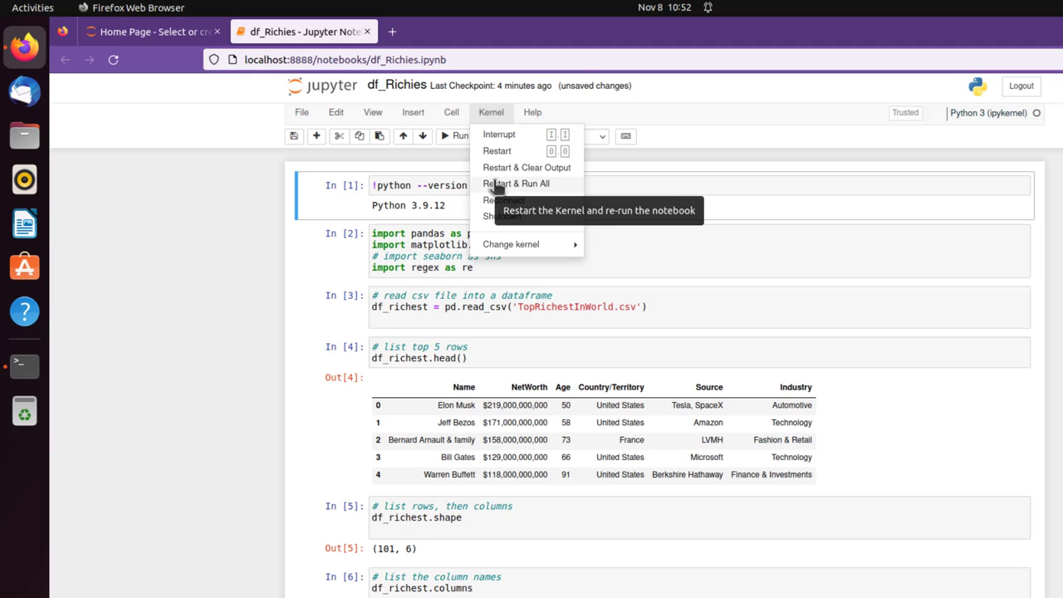
click(515, 183)
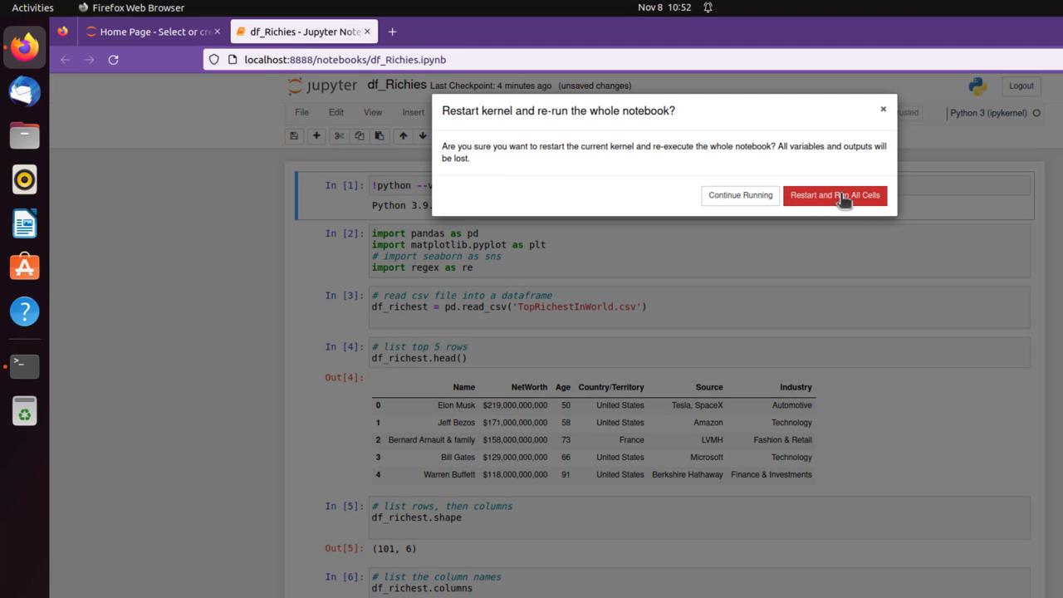
mouse_move(844, 199)
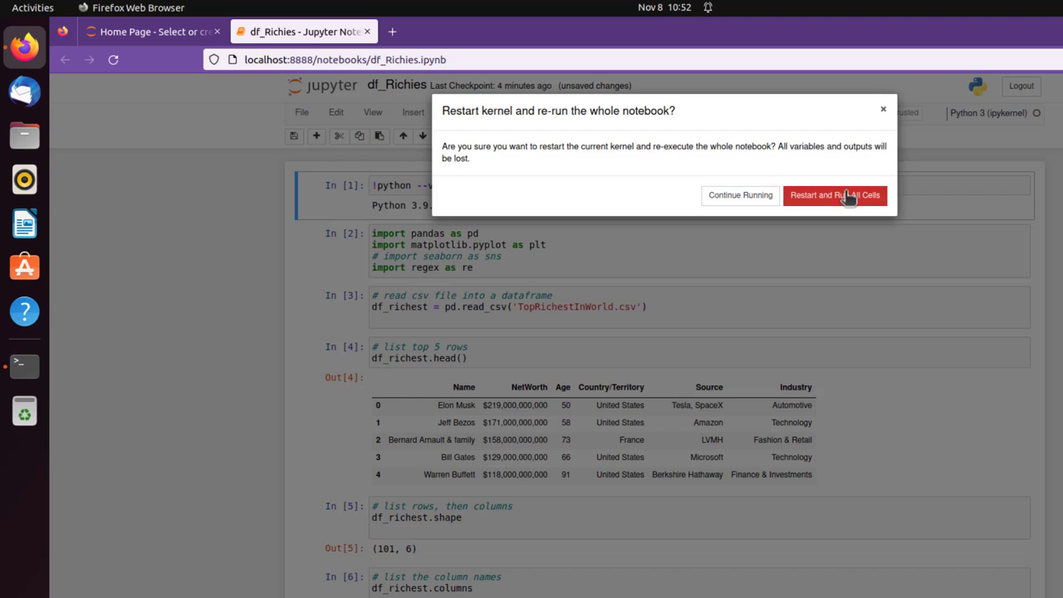
click(834, 195)
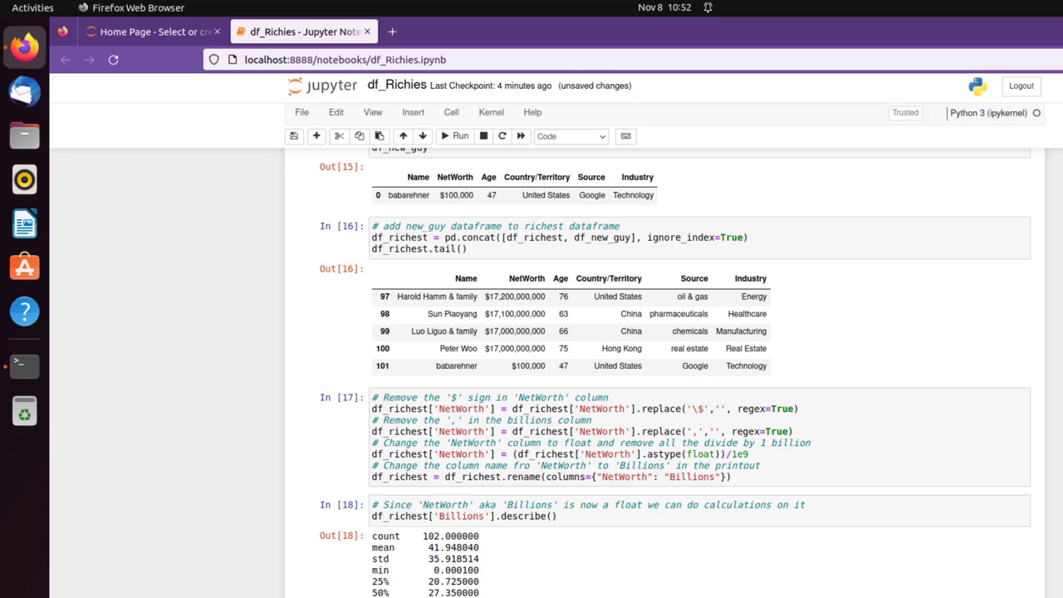
scroll(up, 3)
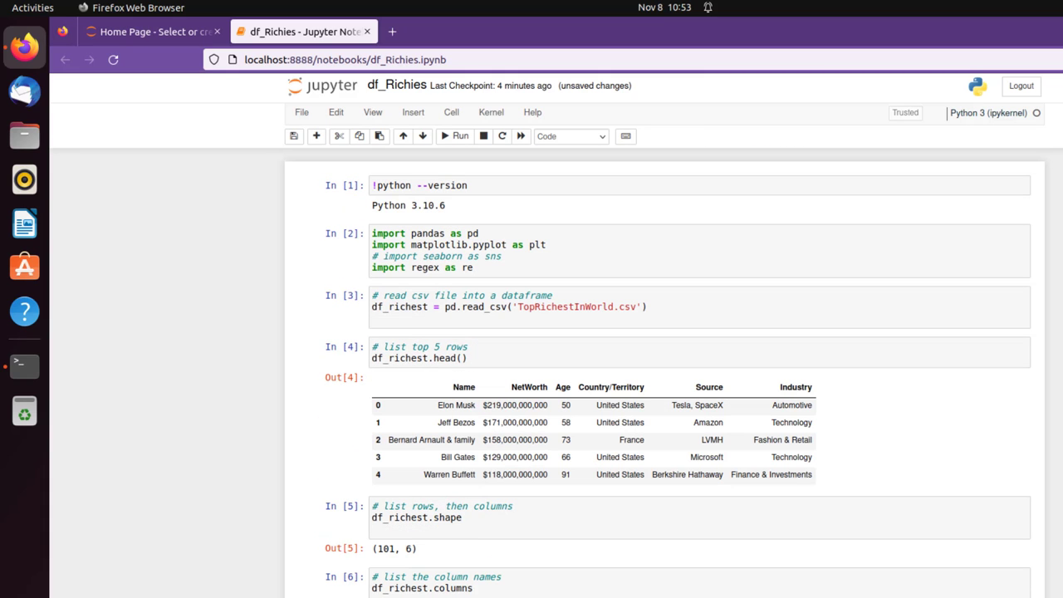
mouse_move(434, 208)
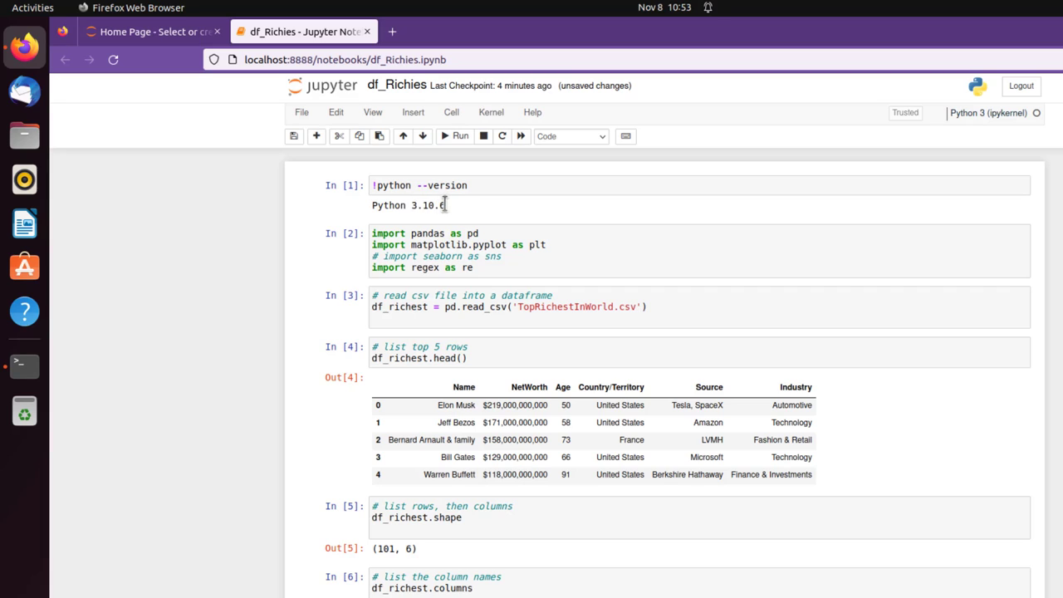
mouse_move(474, 214)
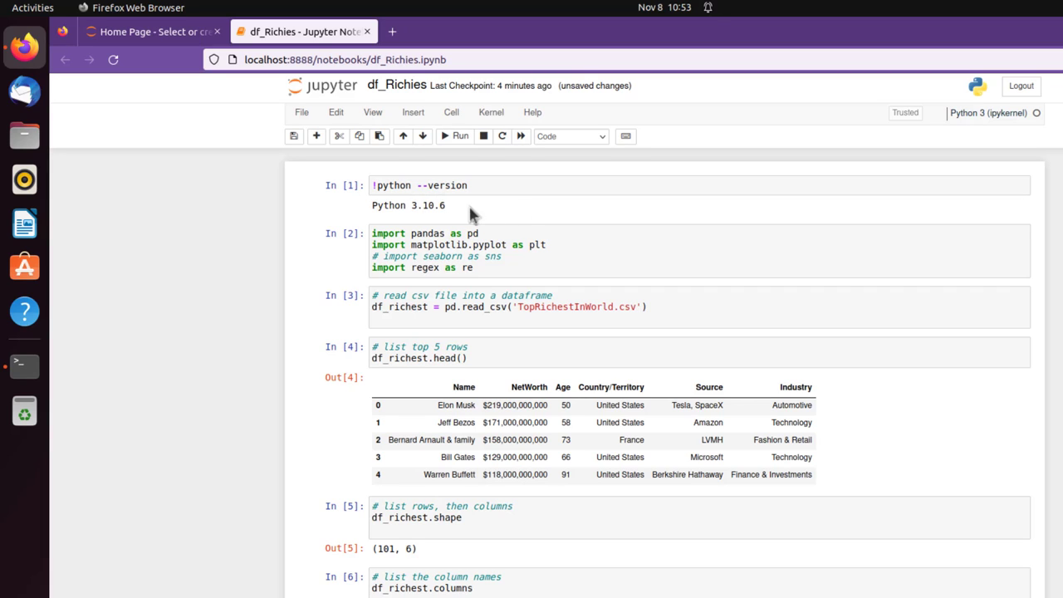
mouse_move(1017, 246)
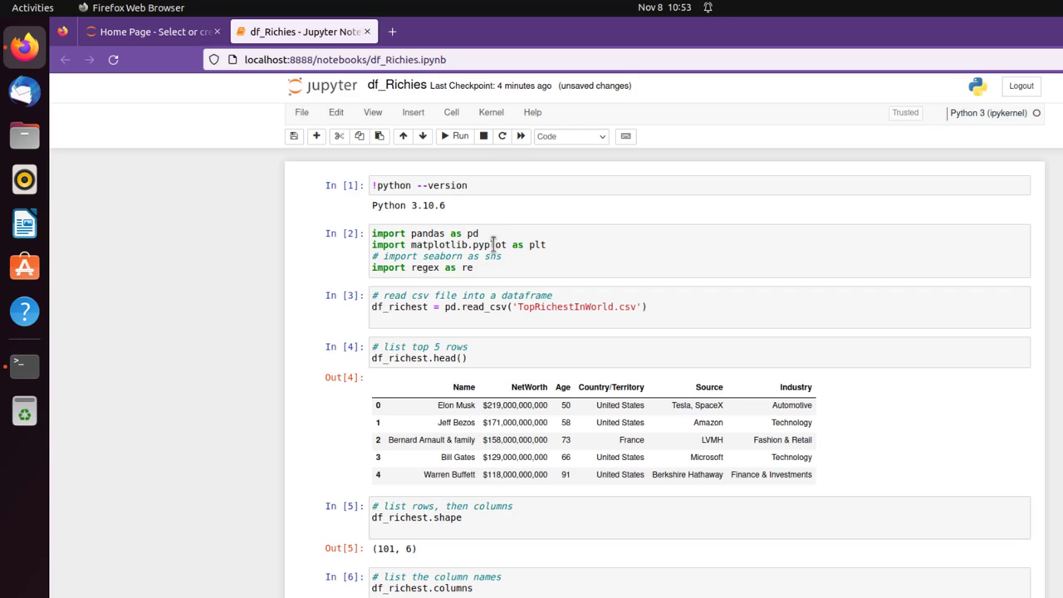
mouse_move(426, 272)
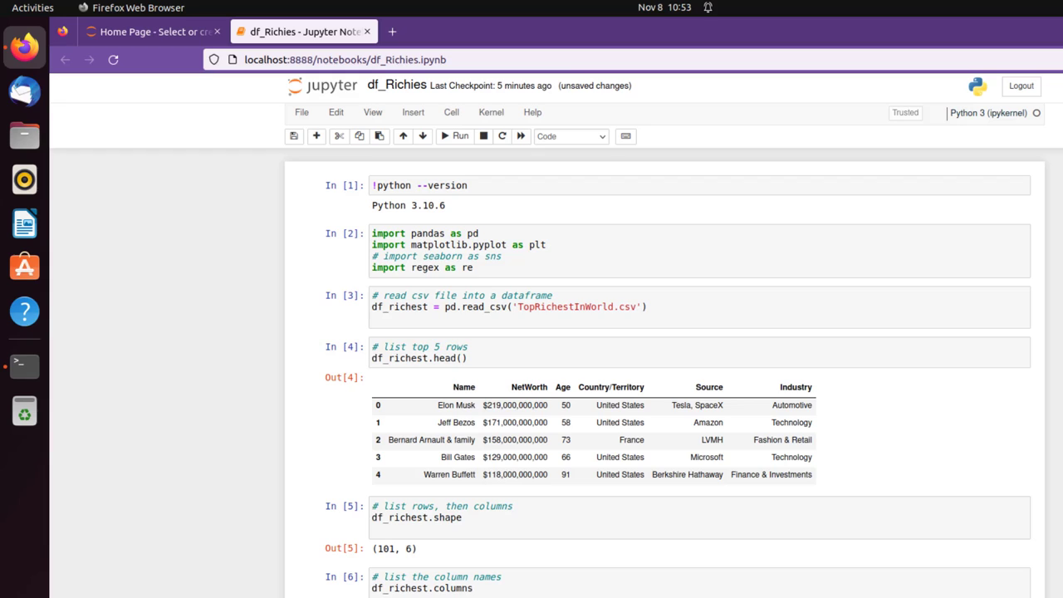
scroll(down, 3)
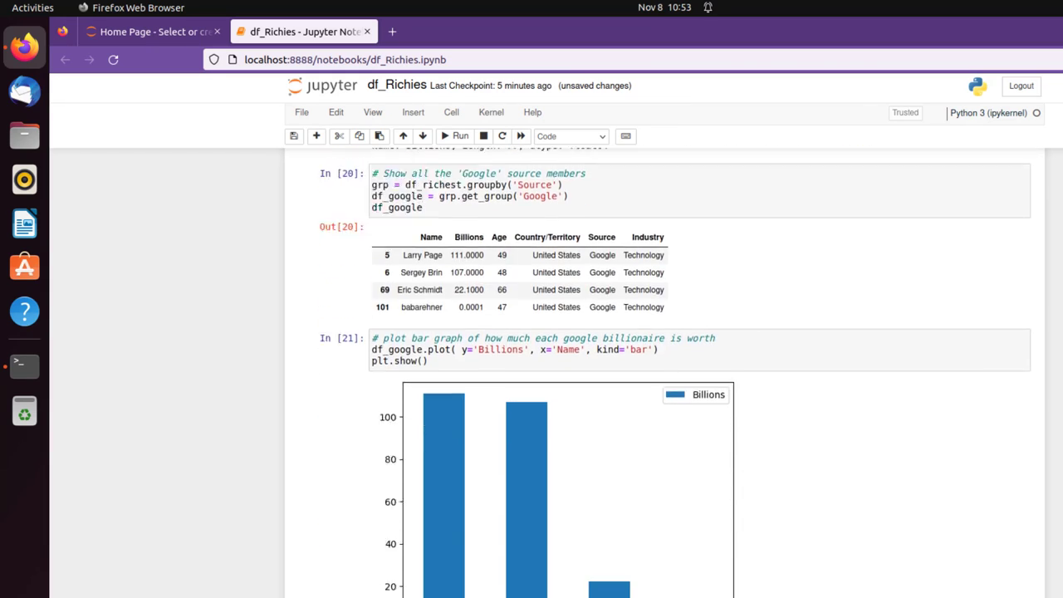
scroll(down, 3)
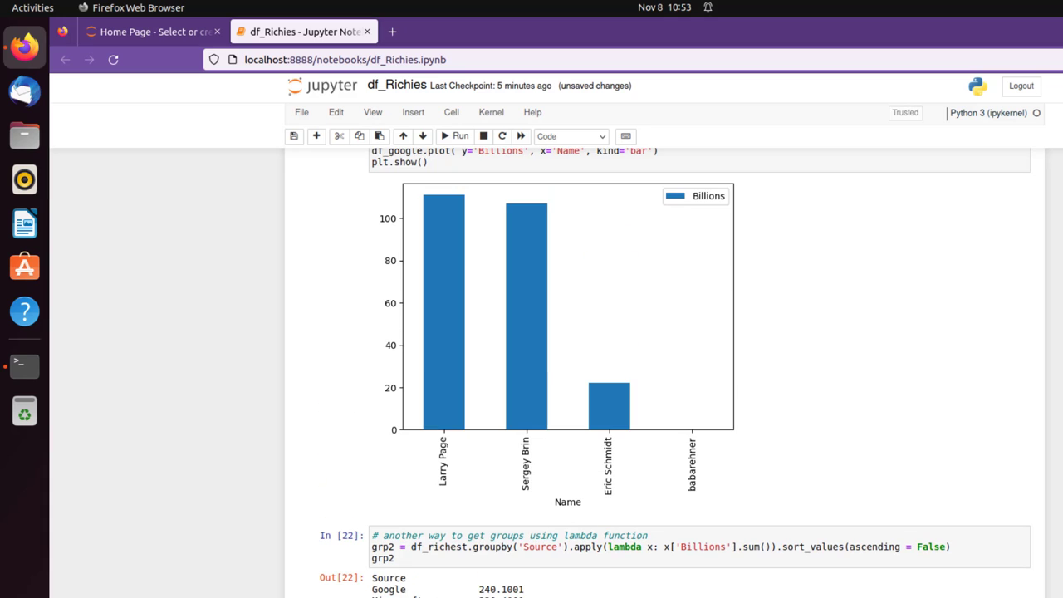
scroll(up, 3)
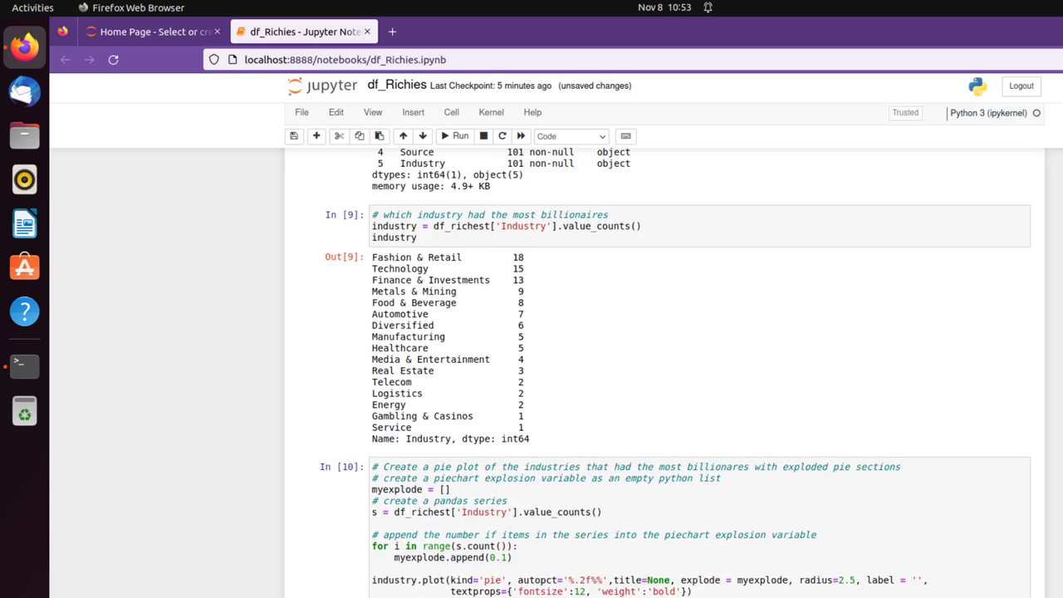
scroll(up, 3)
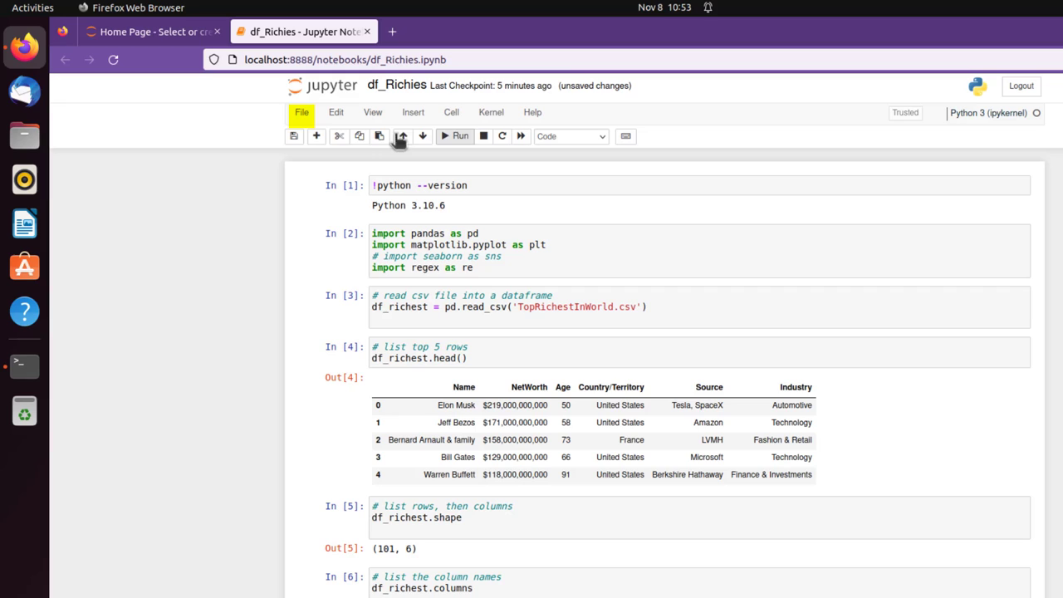
Save and checkpoint df_Richies via the File menu, then interrupt the notebook server.
click(302, 113)
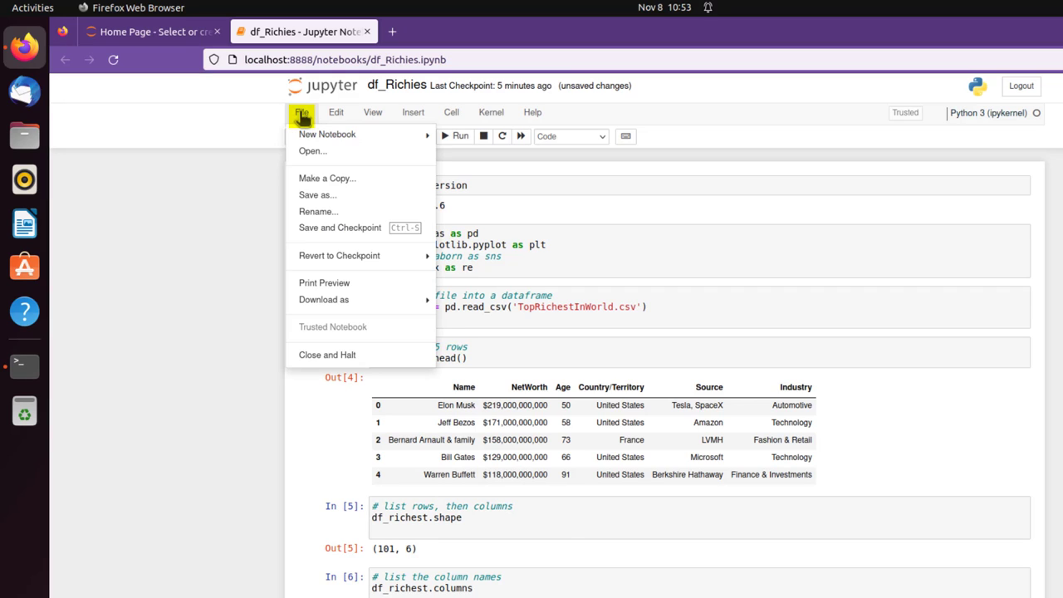
mouse_move(314, 233)
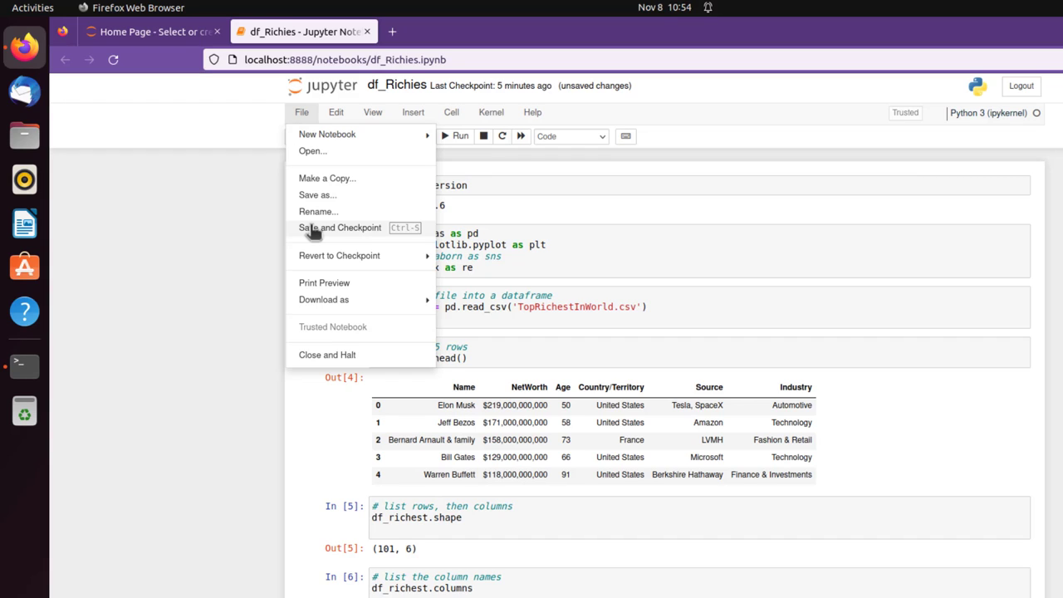
click(339, 228)
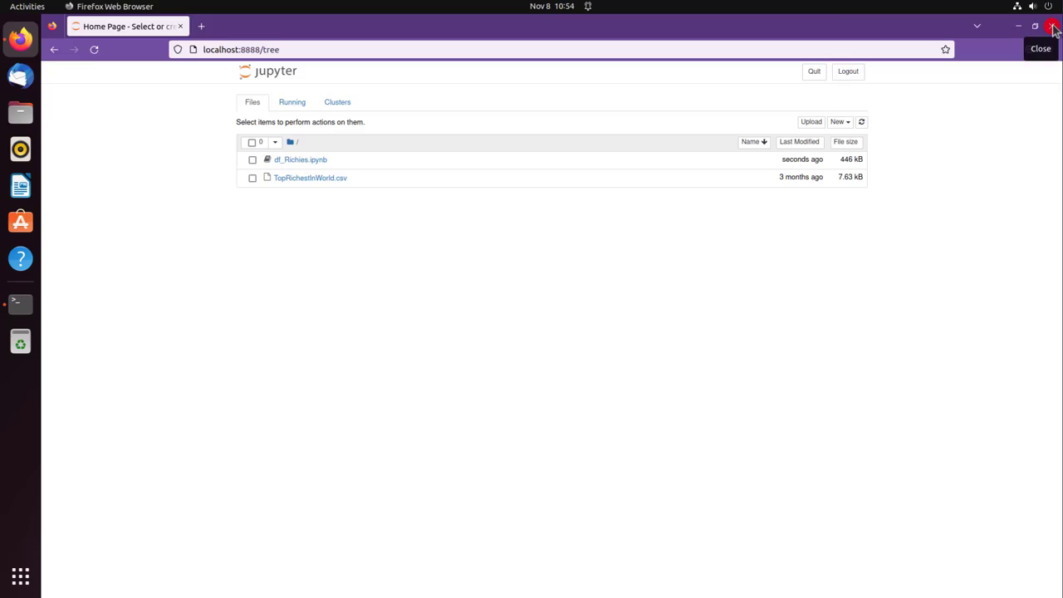
key(ctrl+c)
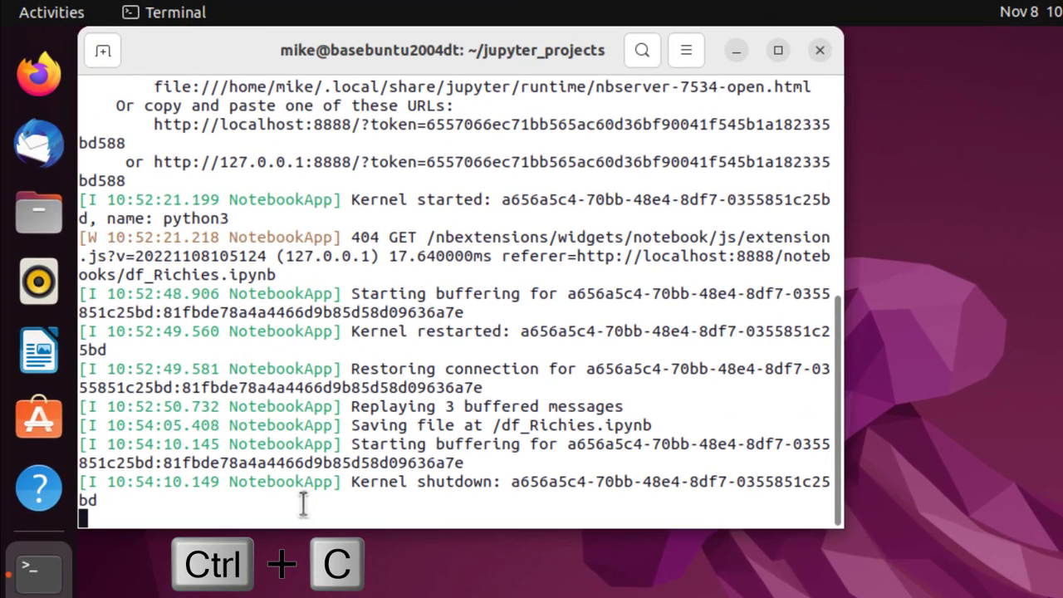
Confirm the Jupyter server shutdown so the new_venv prompt returns.
key(ctrl+c)
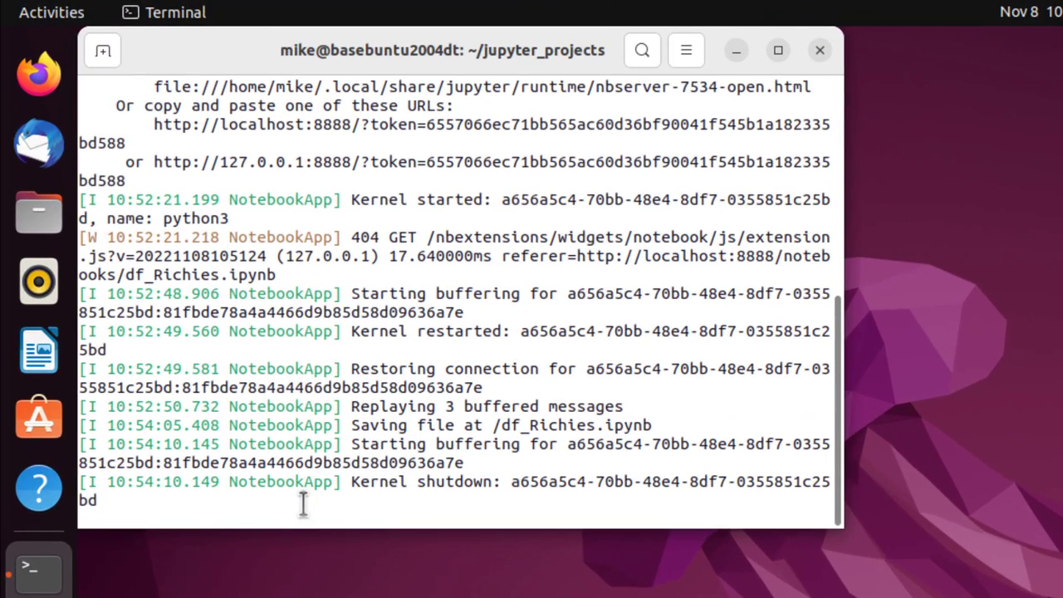
key(ctrl+c)
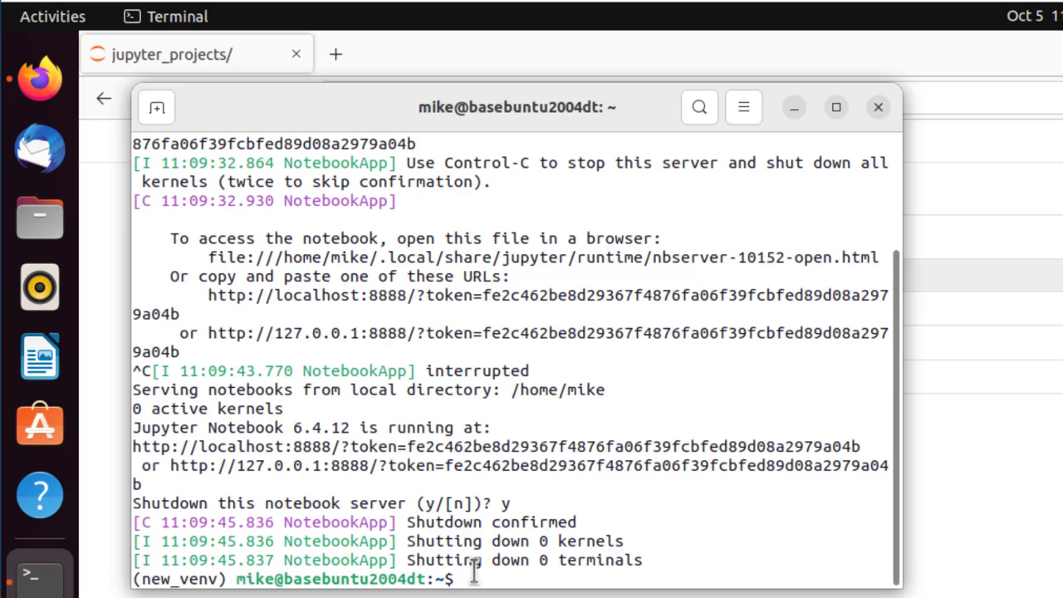
Deactivate new_venv and remove it with conda env remove -n new_venv.
text(c)
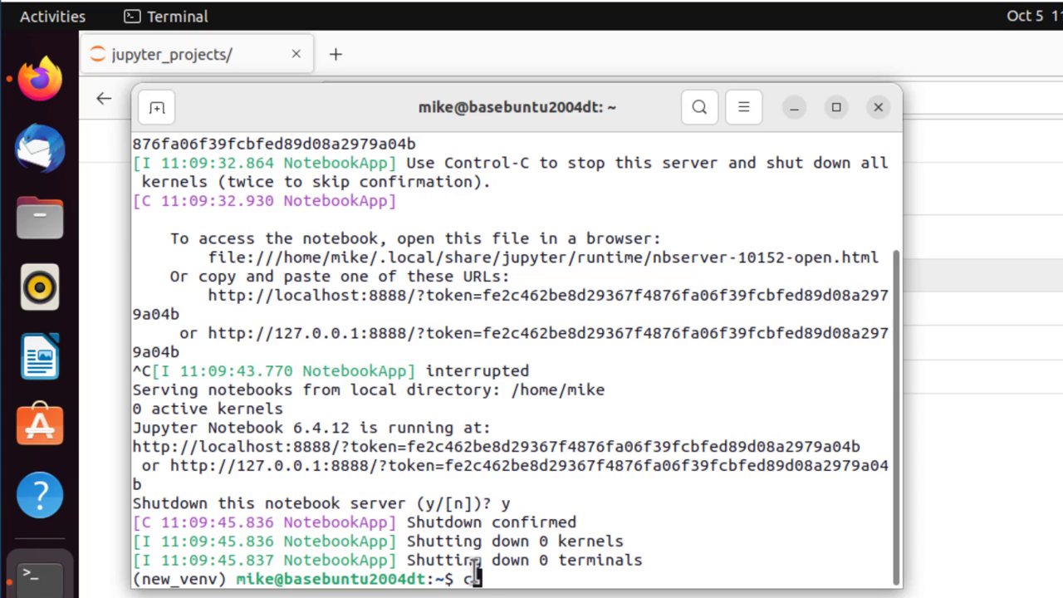
text(onda deactiva)
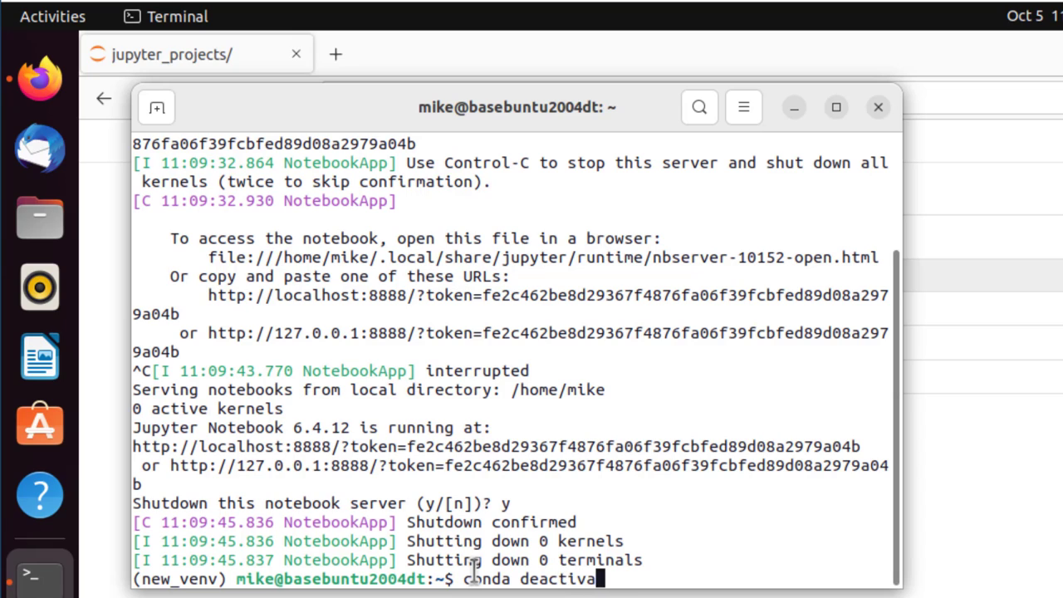
key(Return)
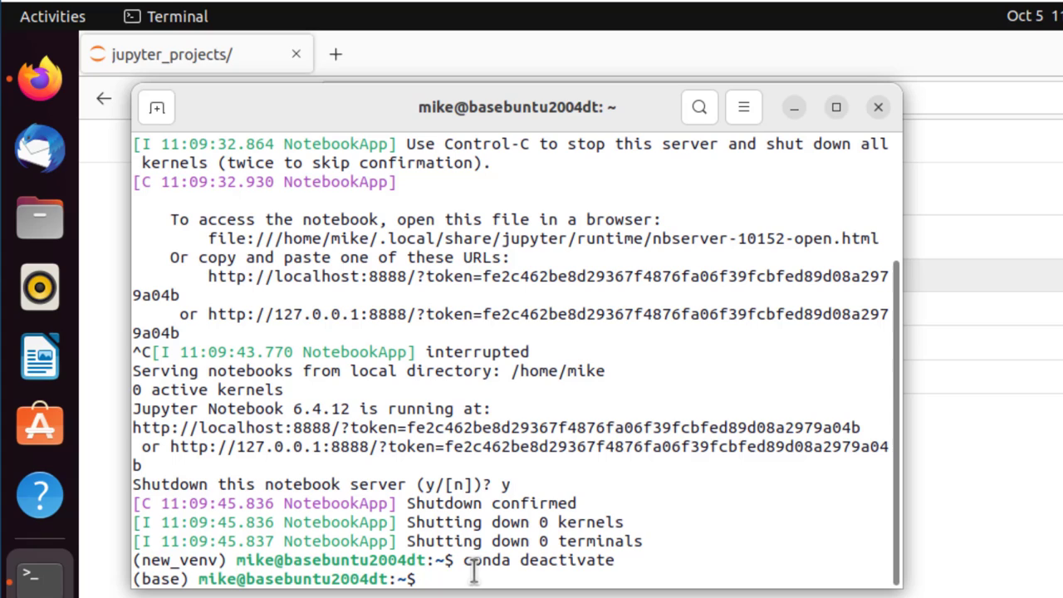
text(conda e)
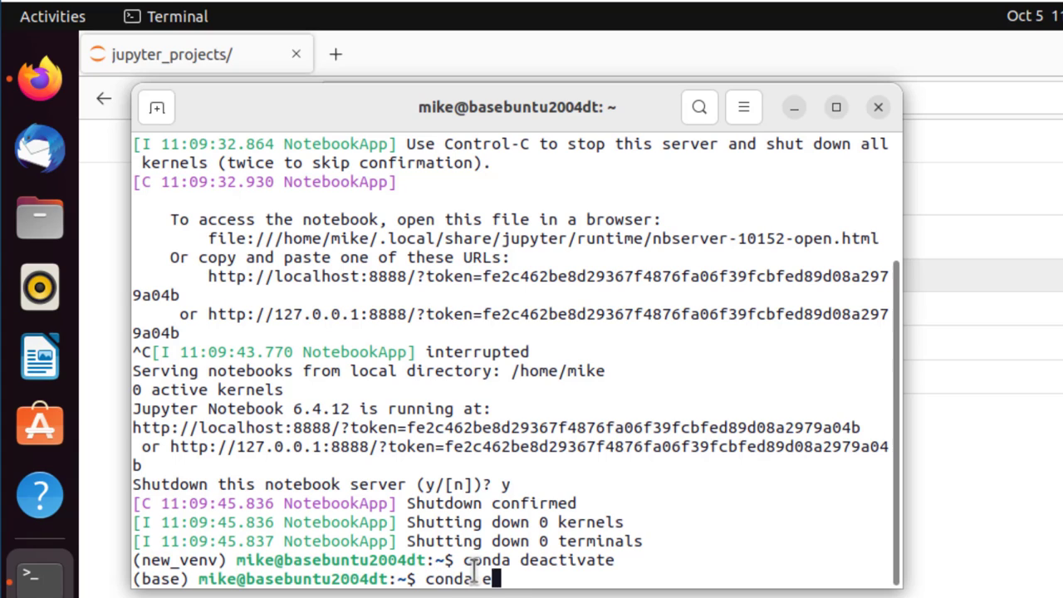
text(env rem)
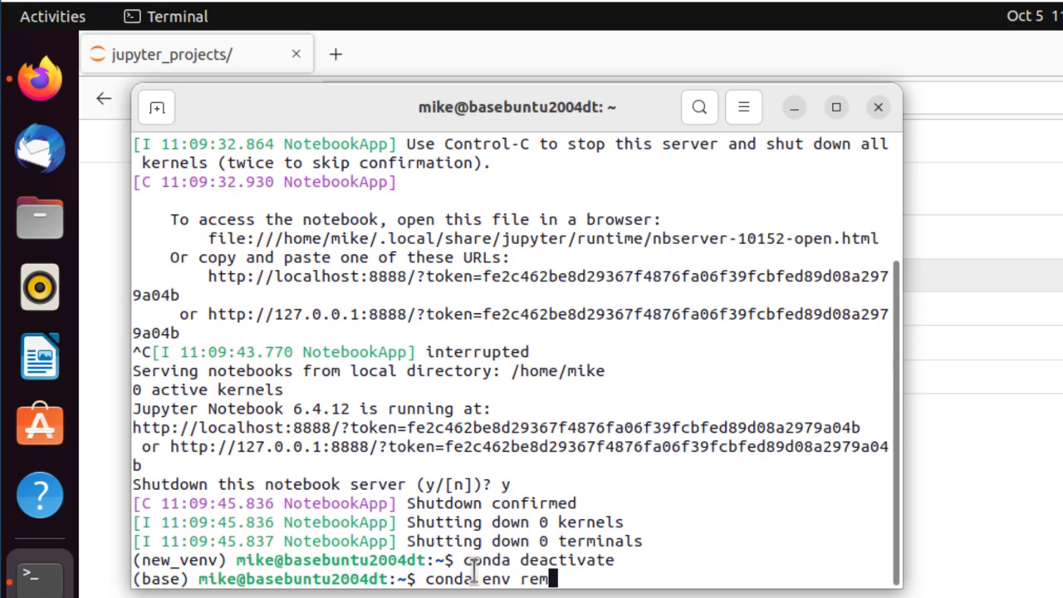
text(ove)
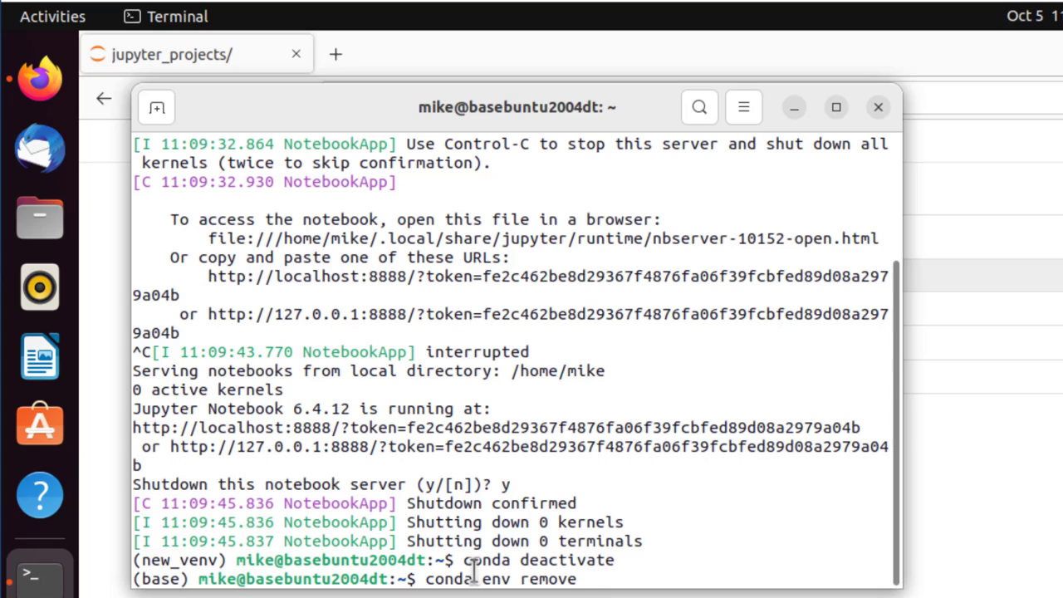
text(-n new_venv)
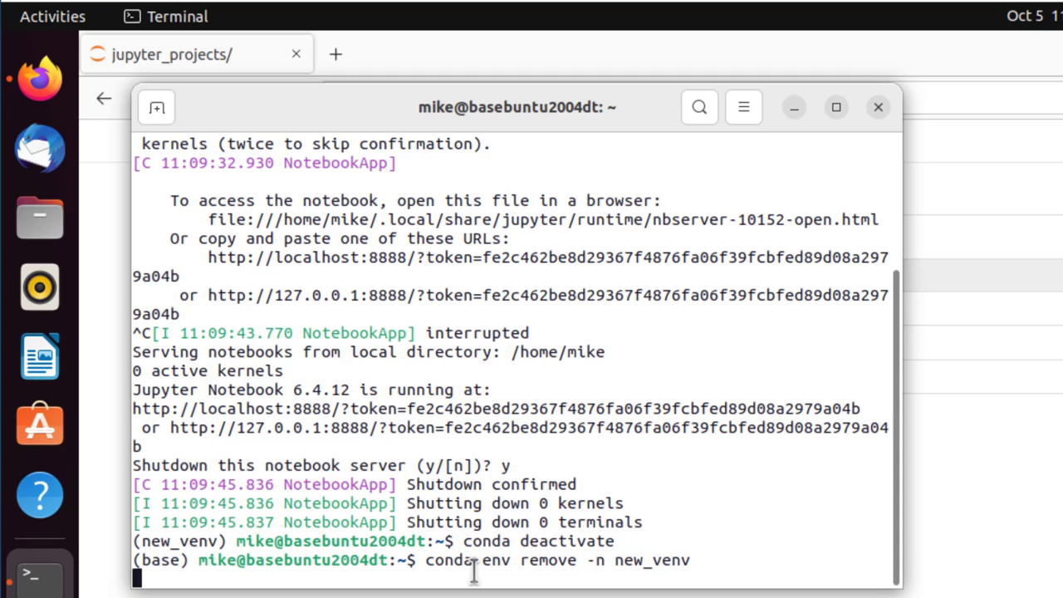
key(Return)
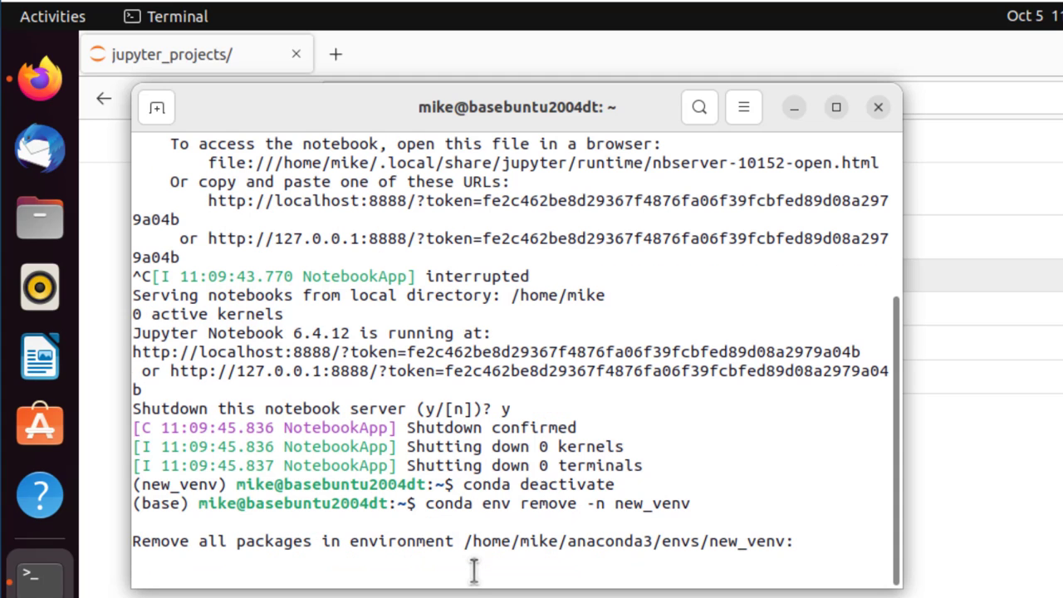
key(Return)
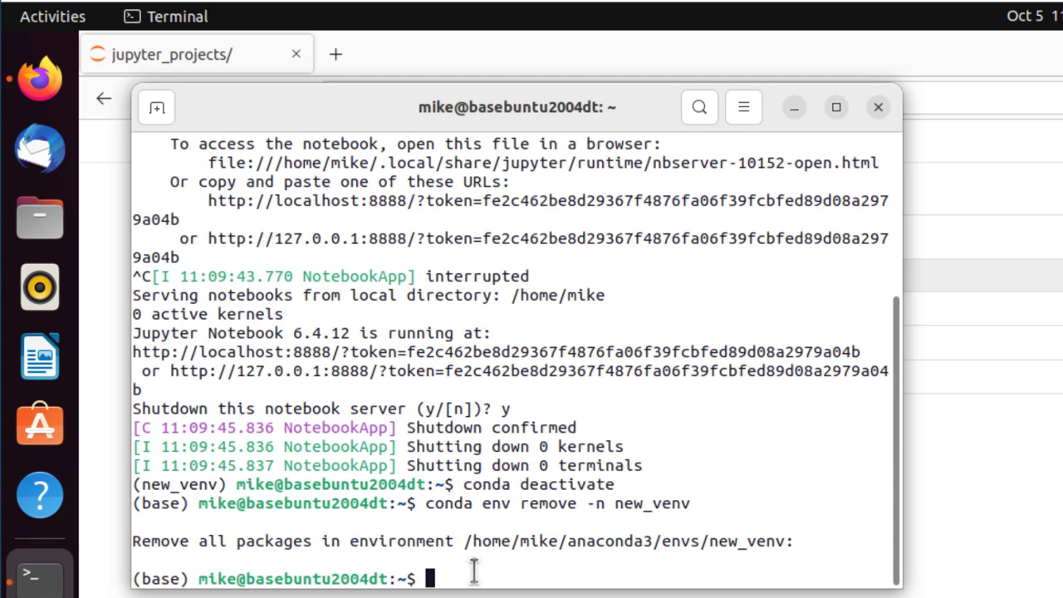
List conda environments (after a misspelled attempt) to confirm only base remains.
text(cond)
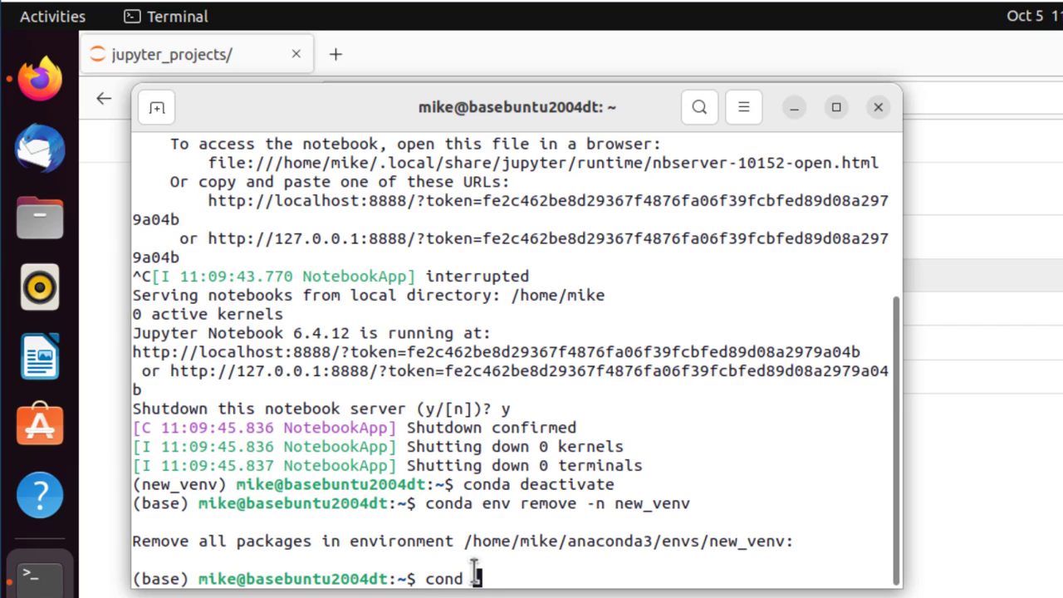
text(env list)
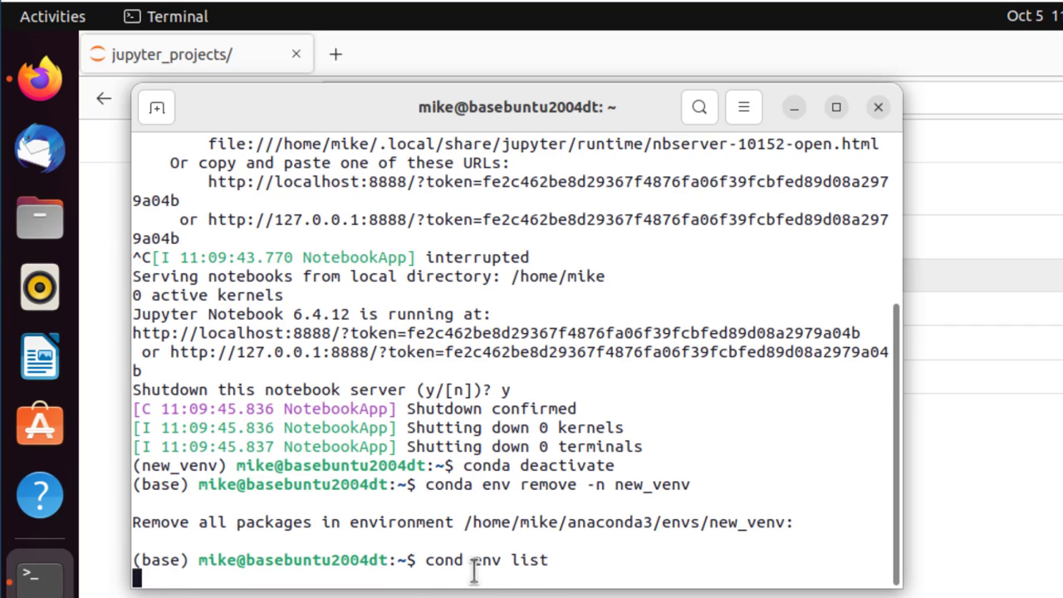
key(Return)
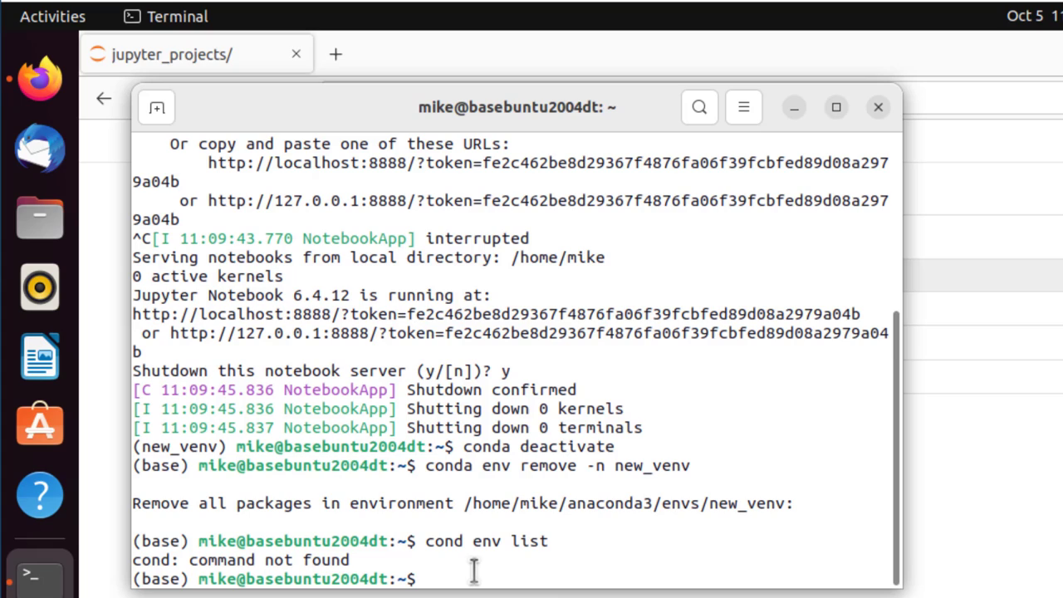
text(cond env list)
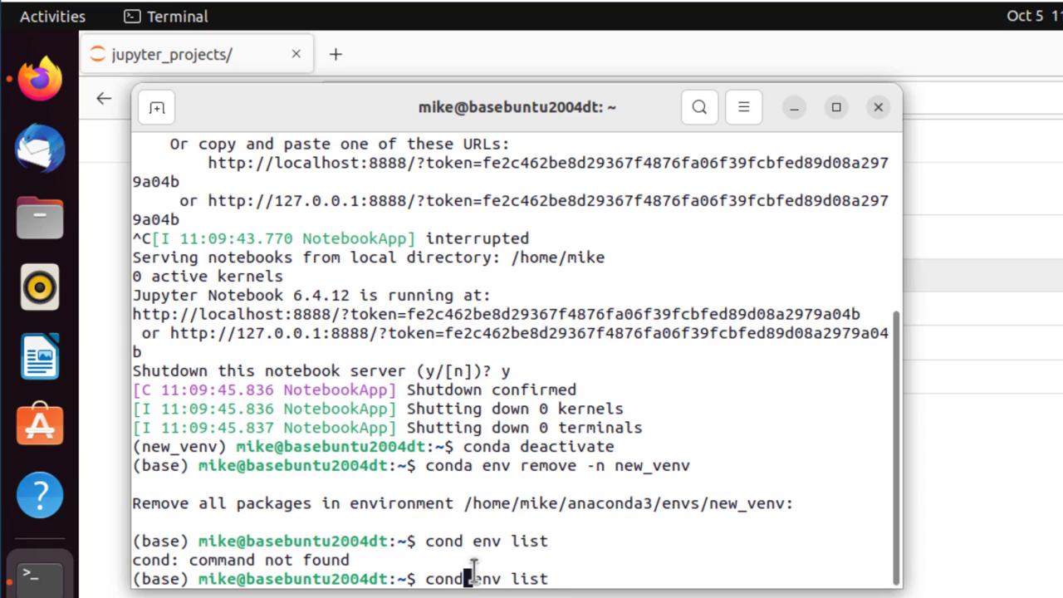
key(Return)
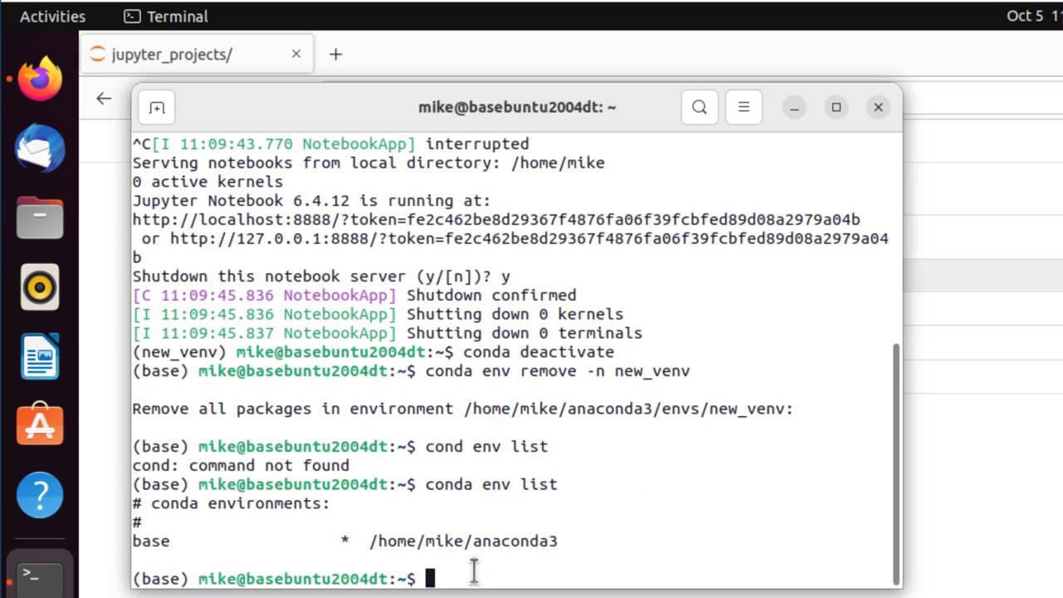